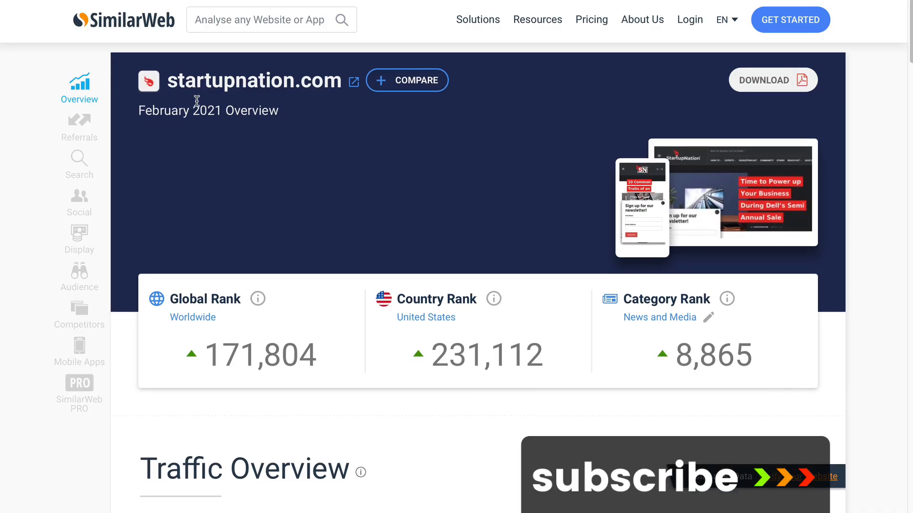
Scroll startupnation.com's February 2021 overview down to the global, country and category rank cards
scroll(down, 3)
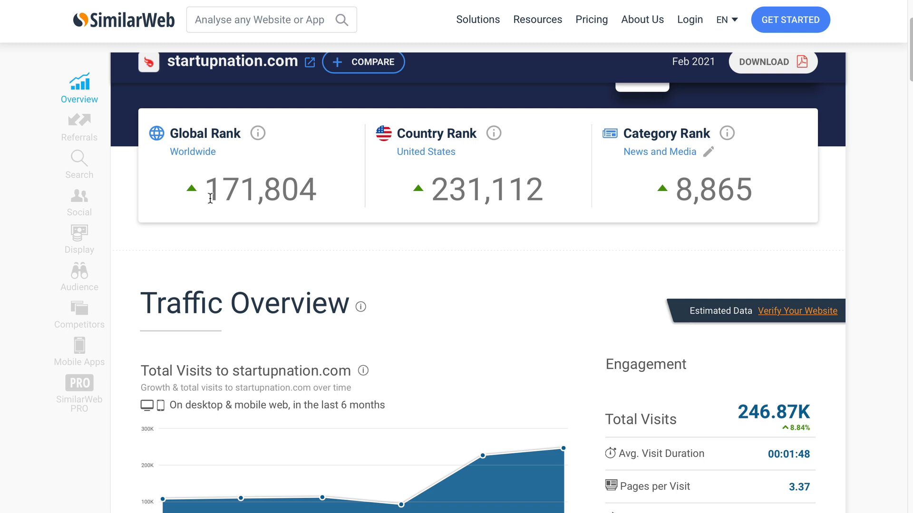
mouse_move(418, 222)
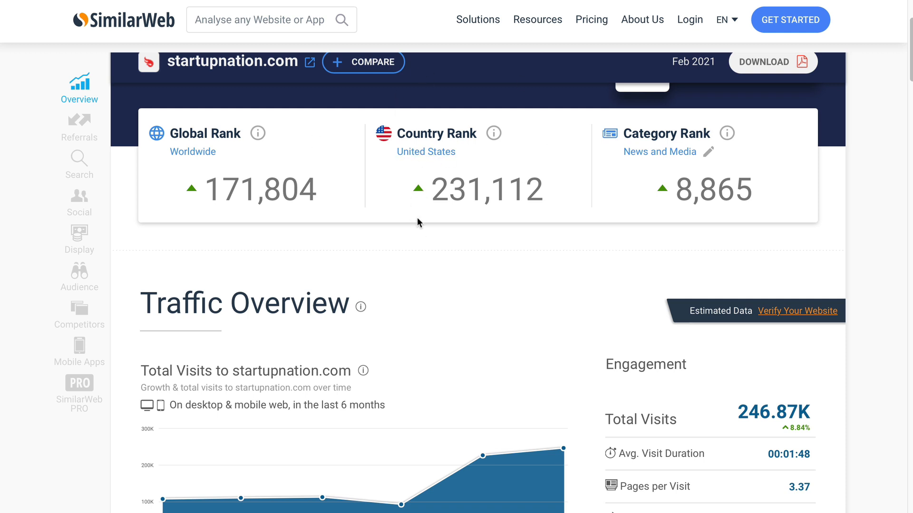
Bring up the six-month Total Visits chart and engagement metrics, including the 72.37% bounce rate
scroll(down, 3)
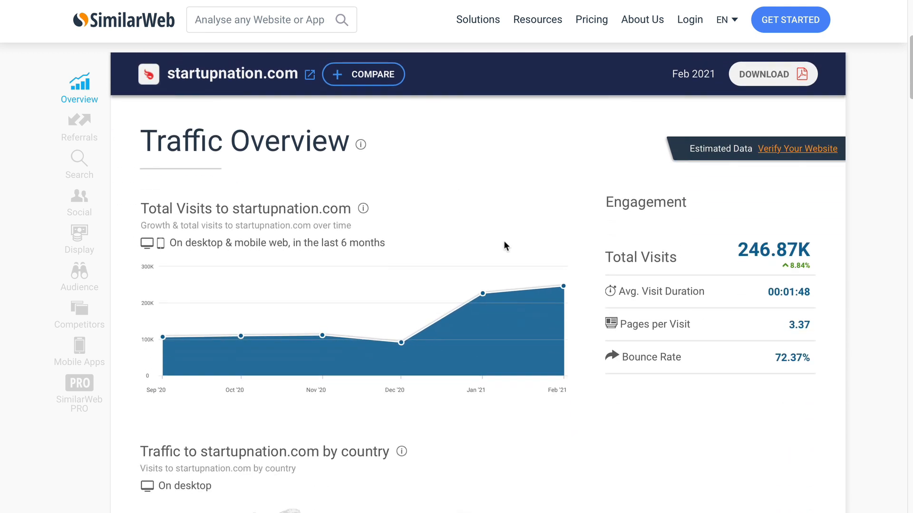
mouse_move(323, 244)
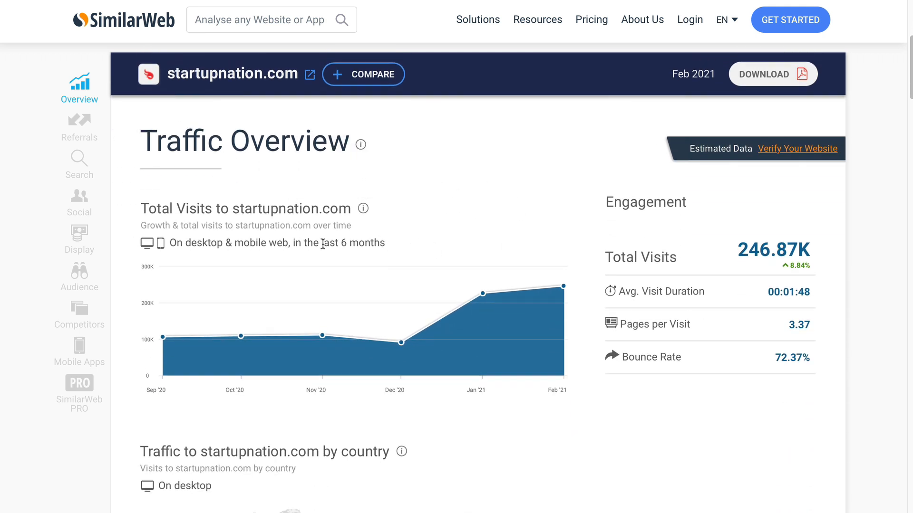
mouse_move(165, 338)
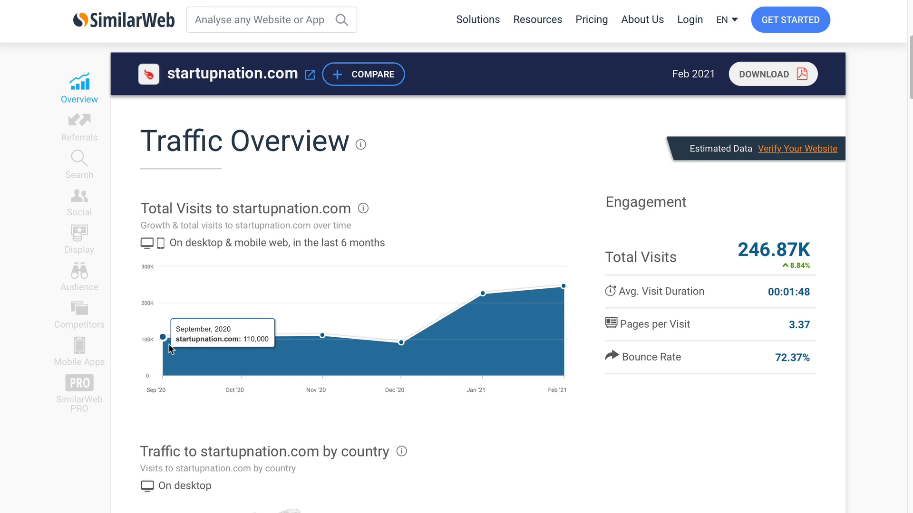
mouse_move(319, 335)
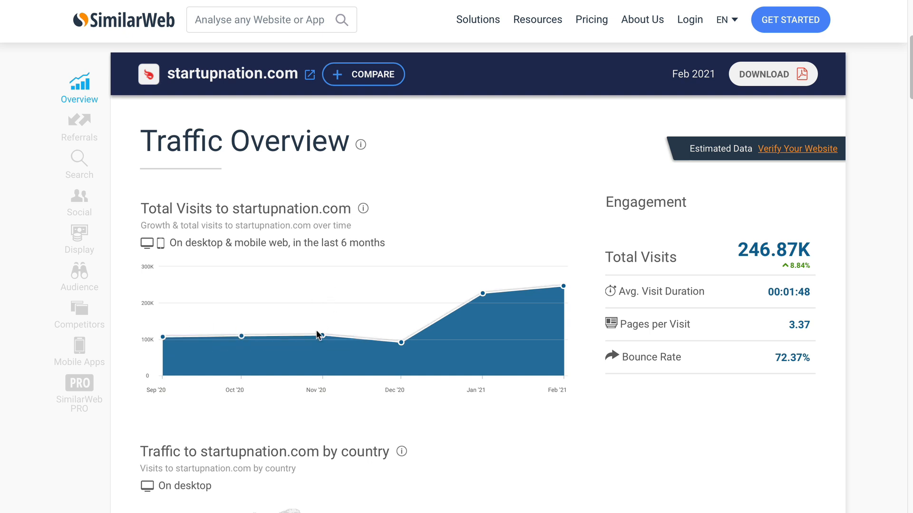
mouse_move(329, 331)
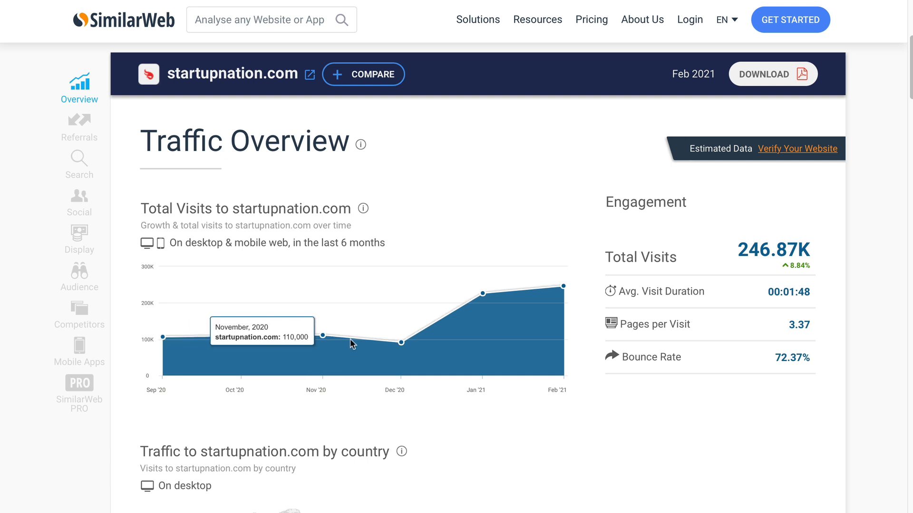
mouse_move(469, 306)
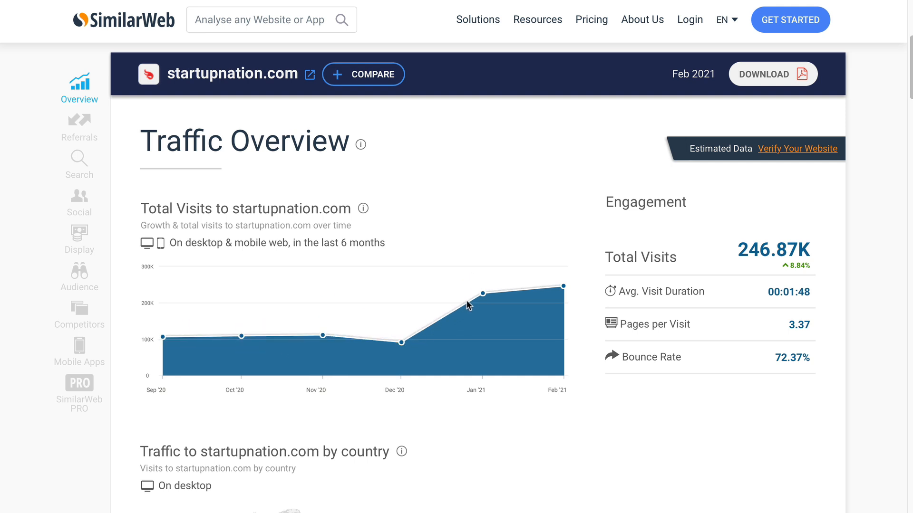
mouse_move(534, 294)
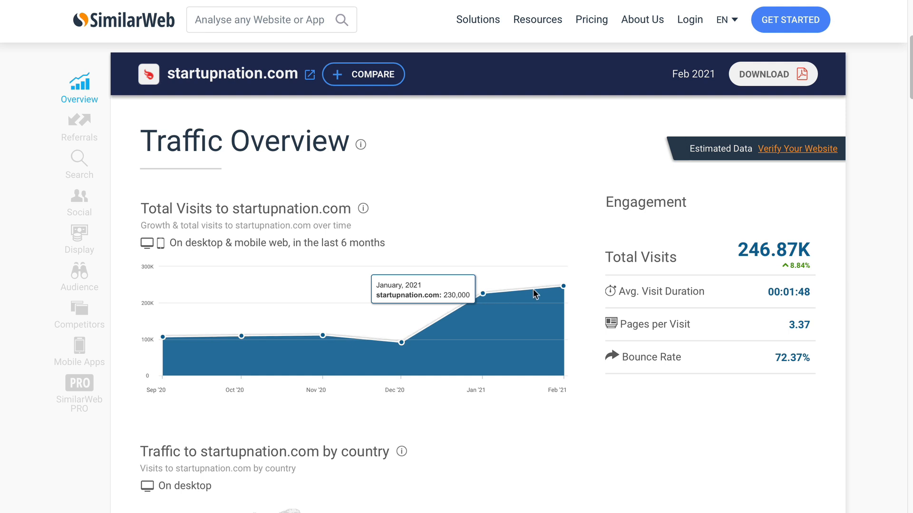
mouse_move(491, 300)
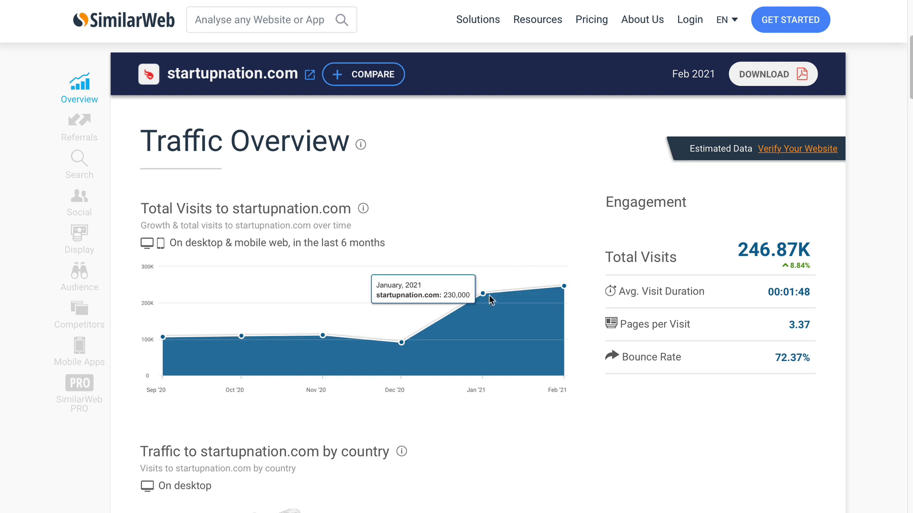
mouse_move(487, 295)
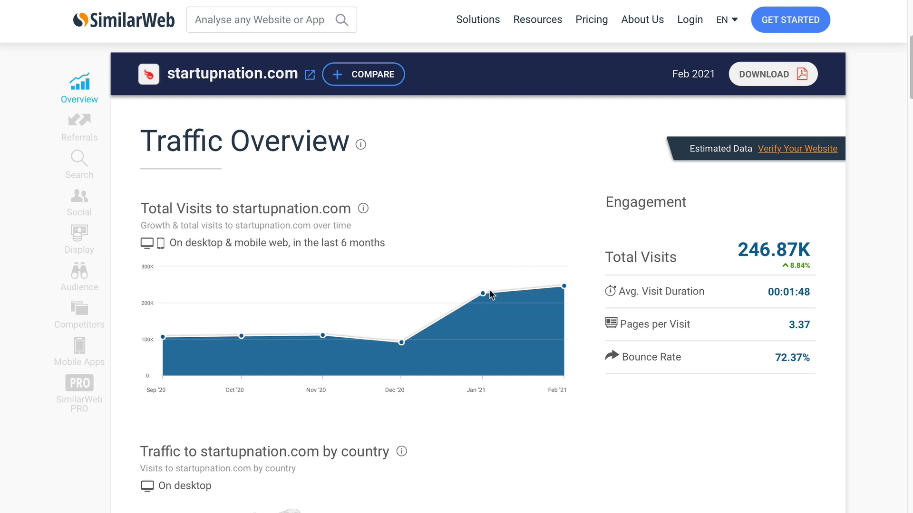
mouse_move(483, 292)
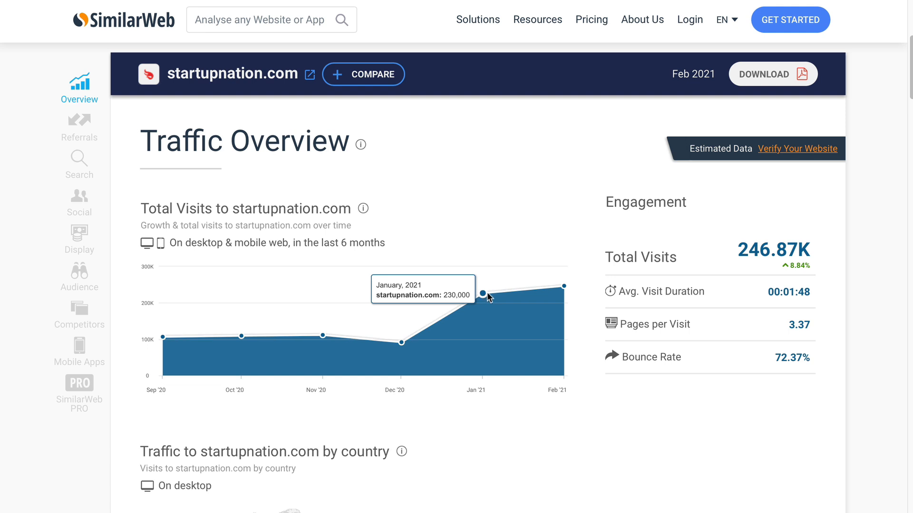
mouse_move(563, 284)
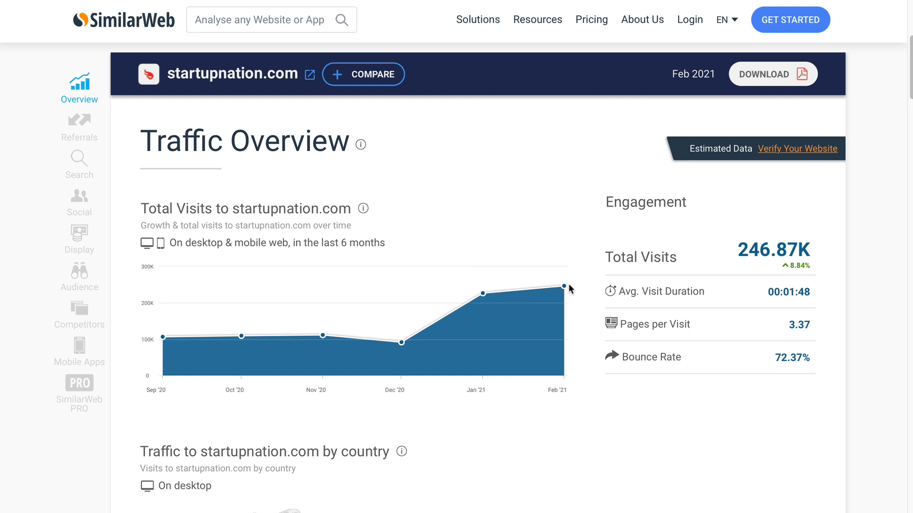
mouse_move(565, 394)
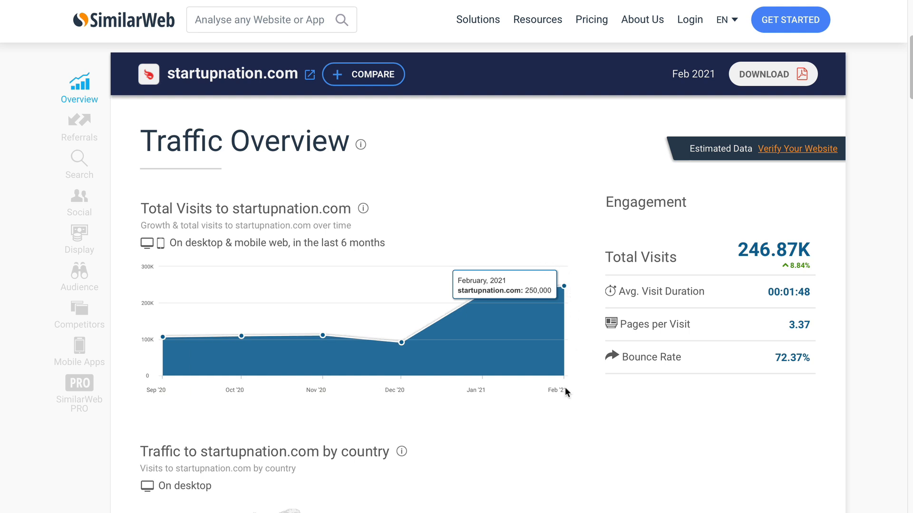
Scroll to the country traffic map: United States 30.35%, India 8.59%, UK 7.13%
scroll(down, 3)
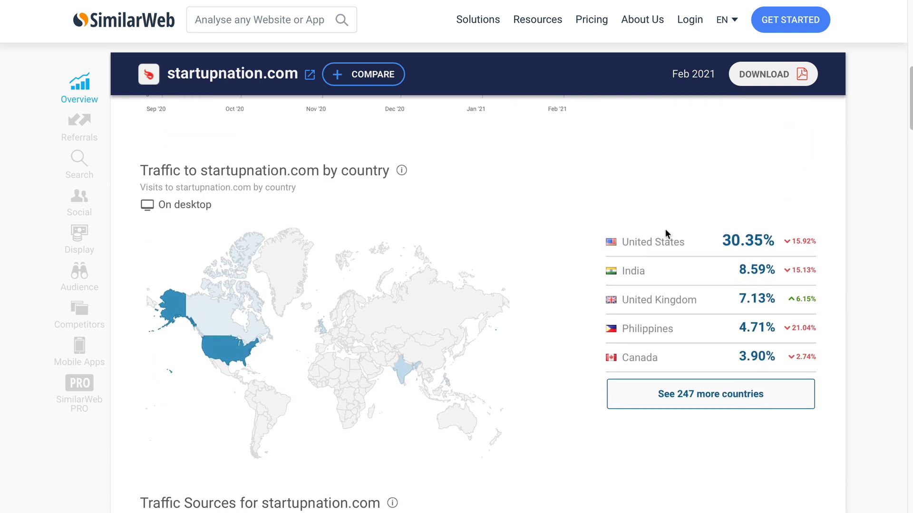
scroll(down, 3)
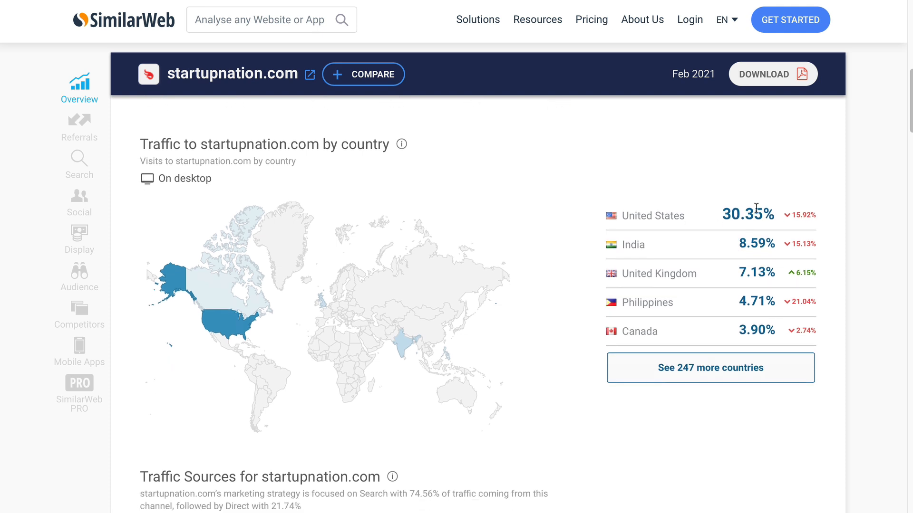
mouse_move(632, 247)
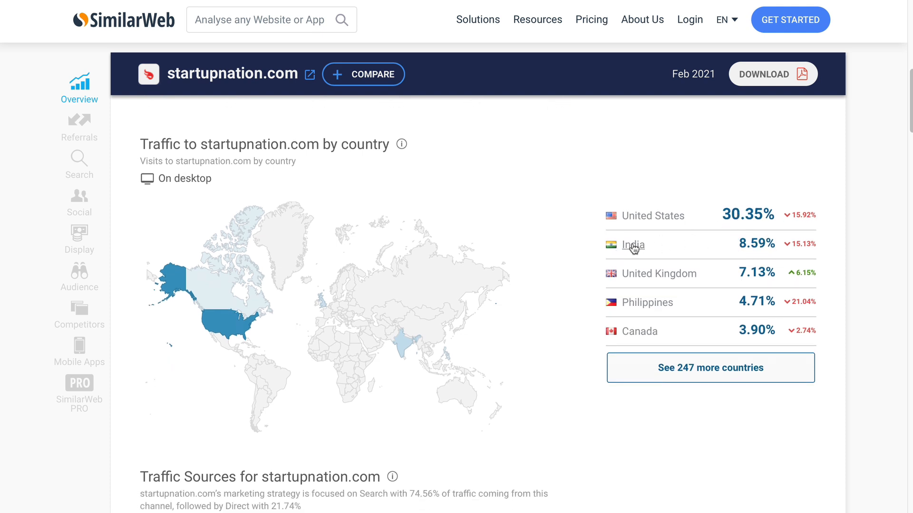
scroll(down, 3)
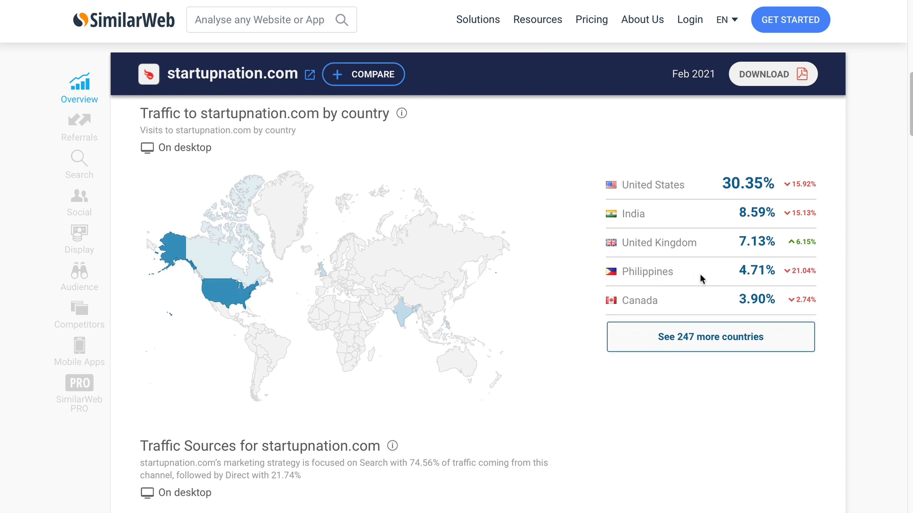
scroll(down, 3)
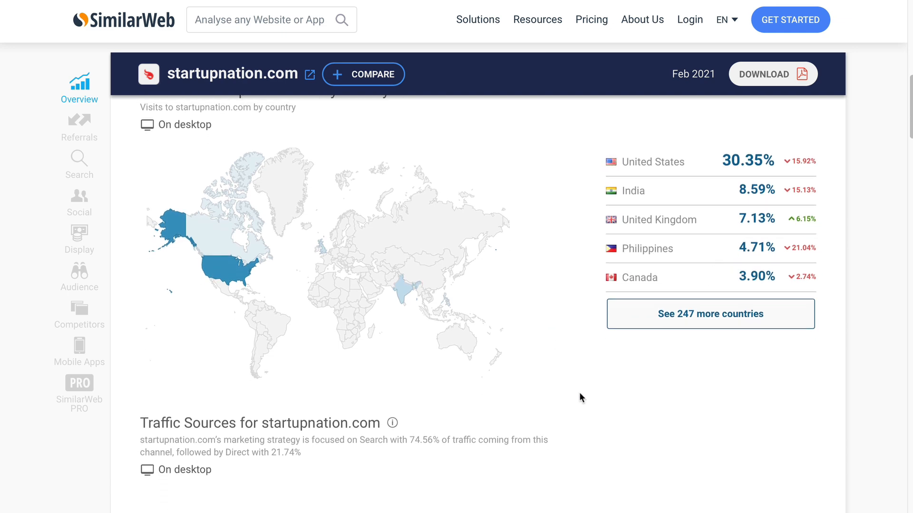
Review Traffic Sources (Search 74.56%, Direct 21.74%), then reach Referrals (1.4%, top ukdiss.com)
scroll(down, 3)
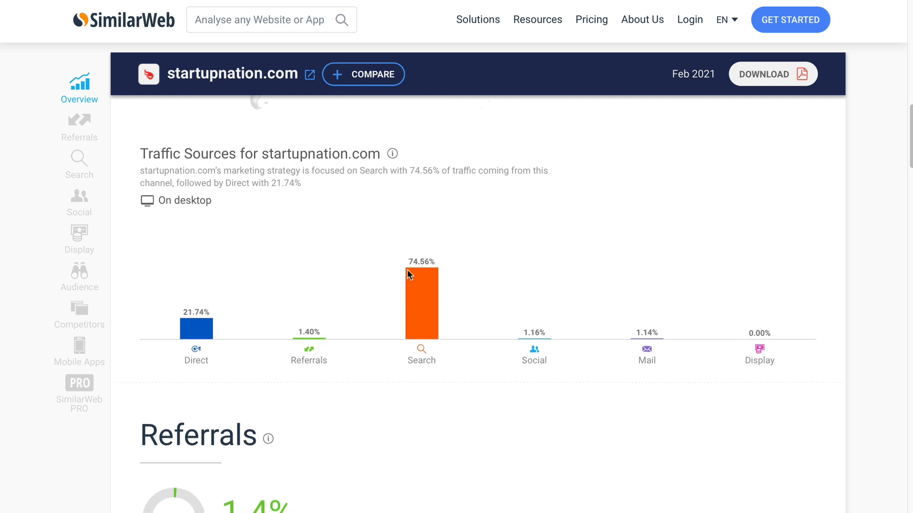
mouse_move(422, 307)
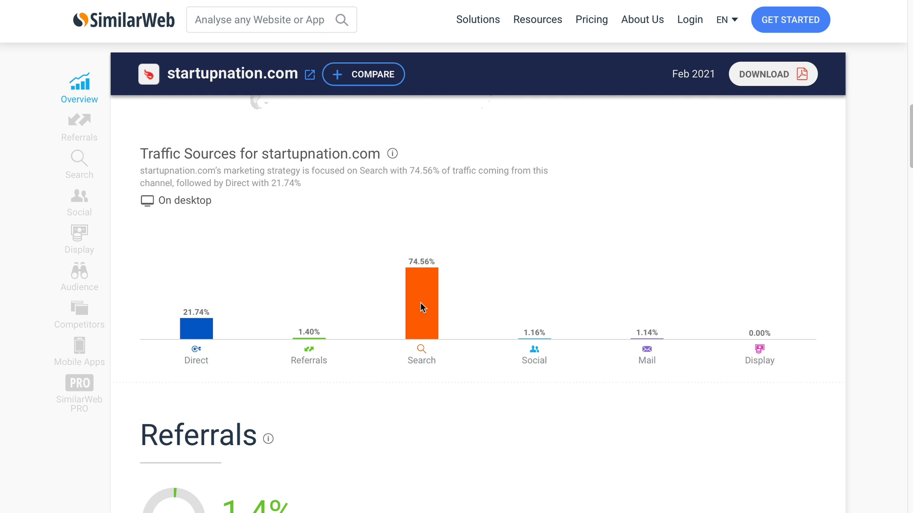
mouse_move(413, 325)
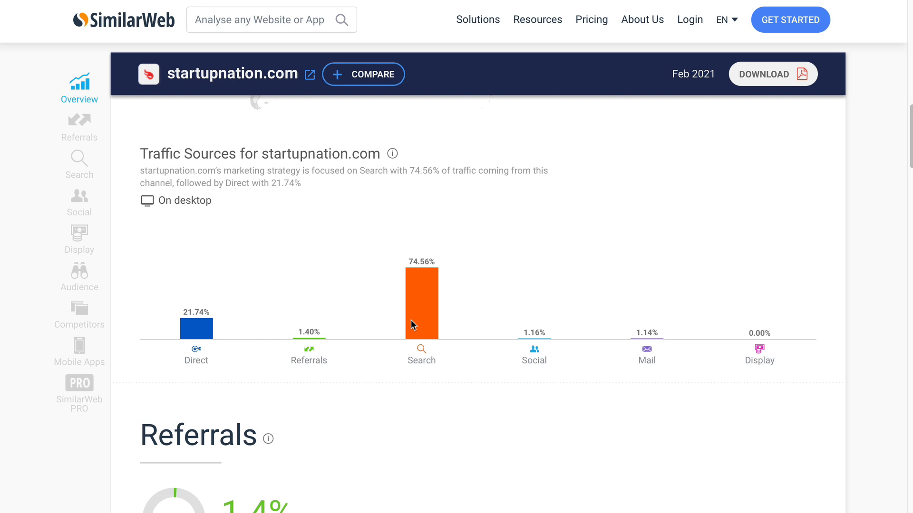
mouse_move(201, 213)
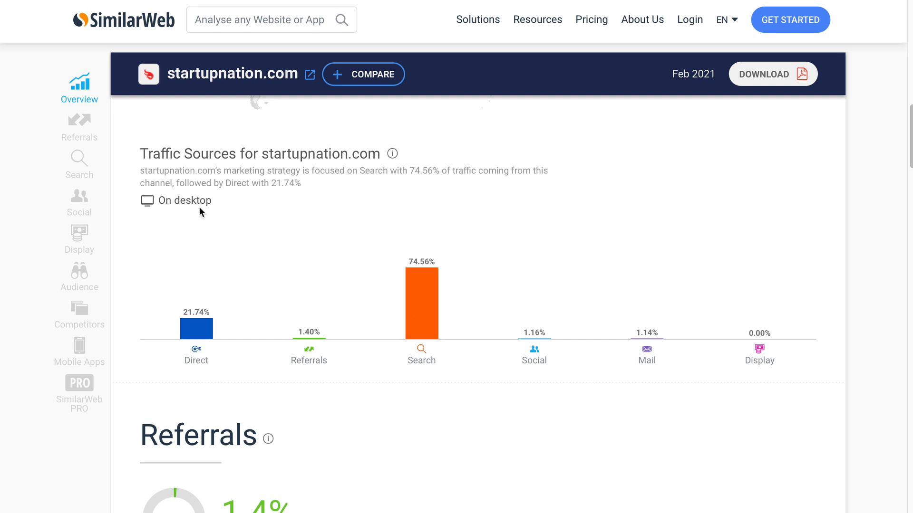
mouse_move(196, 297)
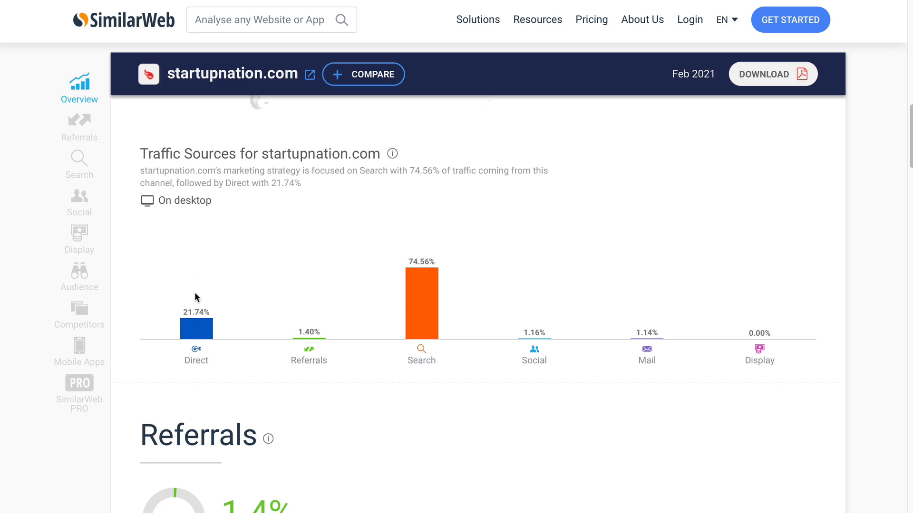
scroll(down, 3)
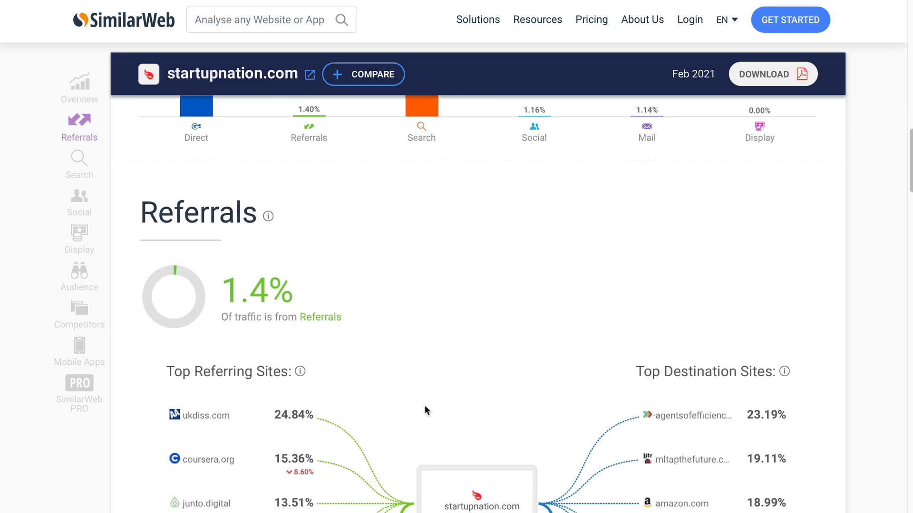
Read the Social section: 1.16% of traffic, Facebook 44.57% and YouTube 41.20%
click(80, 165)
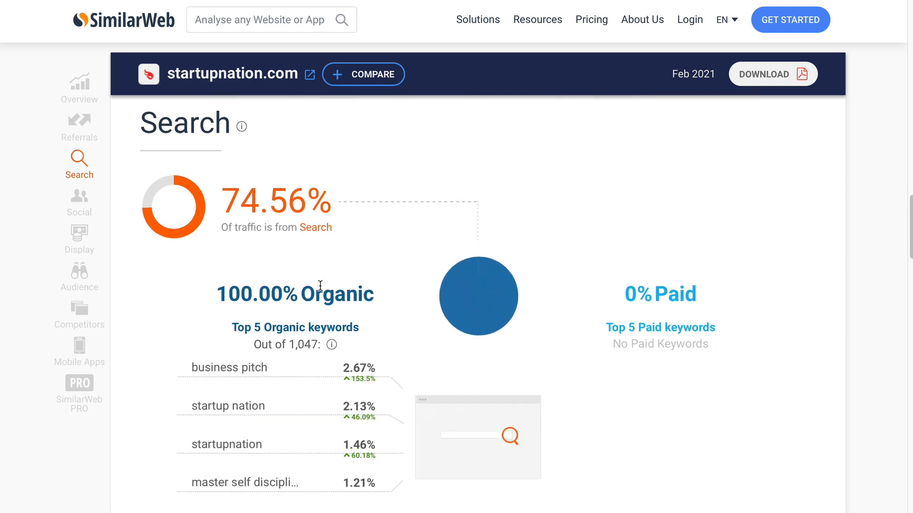
mouse_move(373, 280)
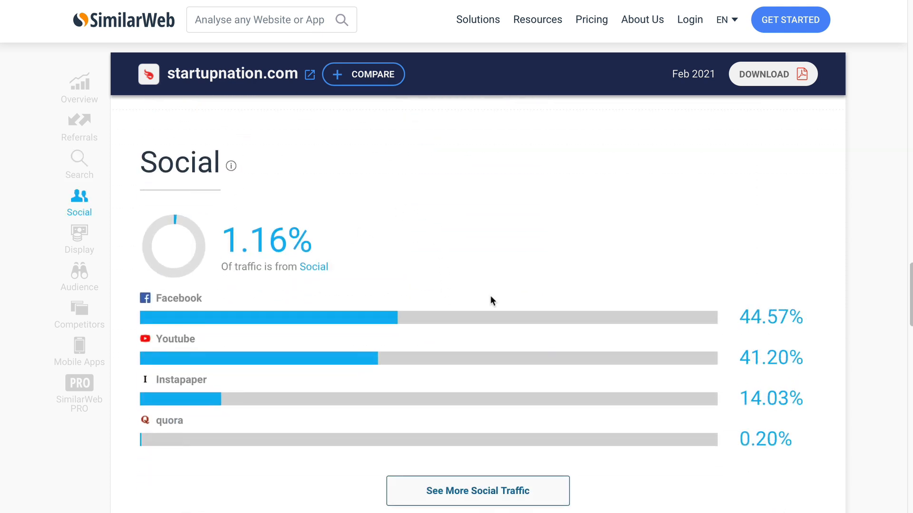
mouse_move(235, 241)
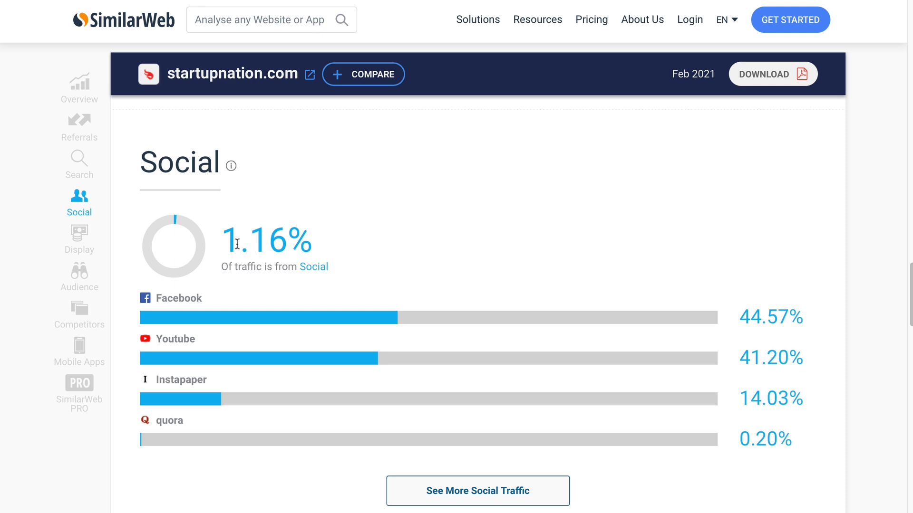
mouse_move(118, 308)
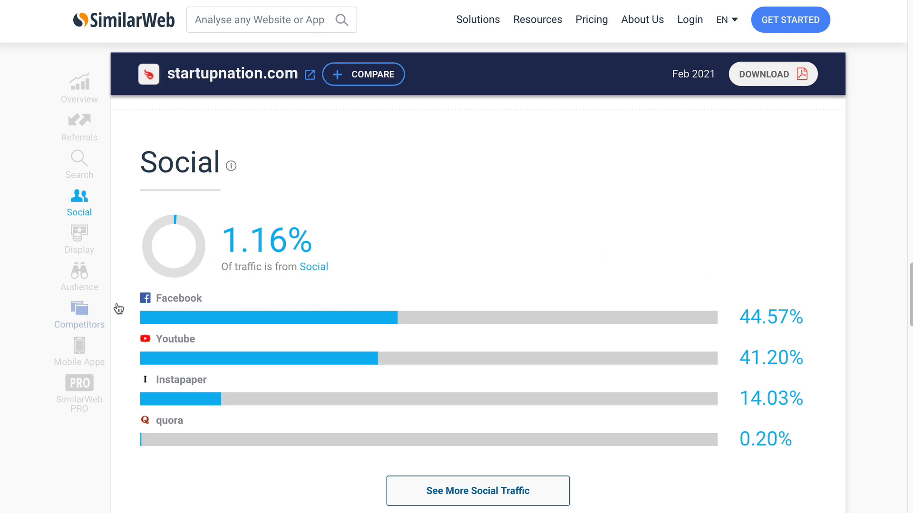
mouse_move(764, 351)
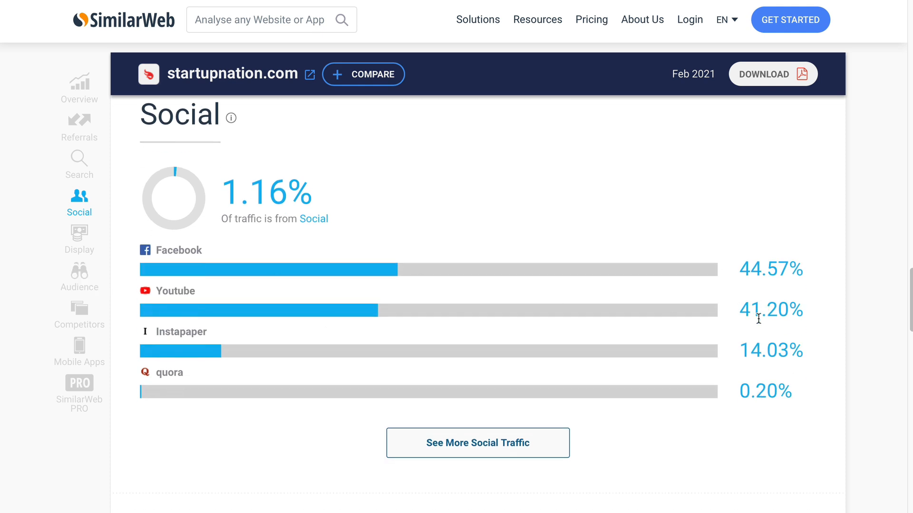
mouse_move(748, 342)
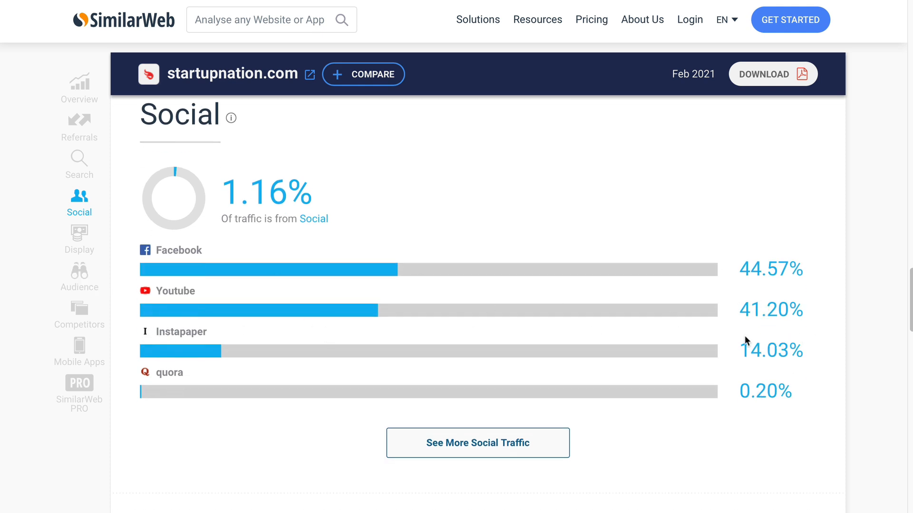
mouse_move(661, 349)
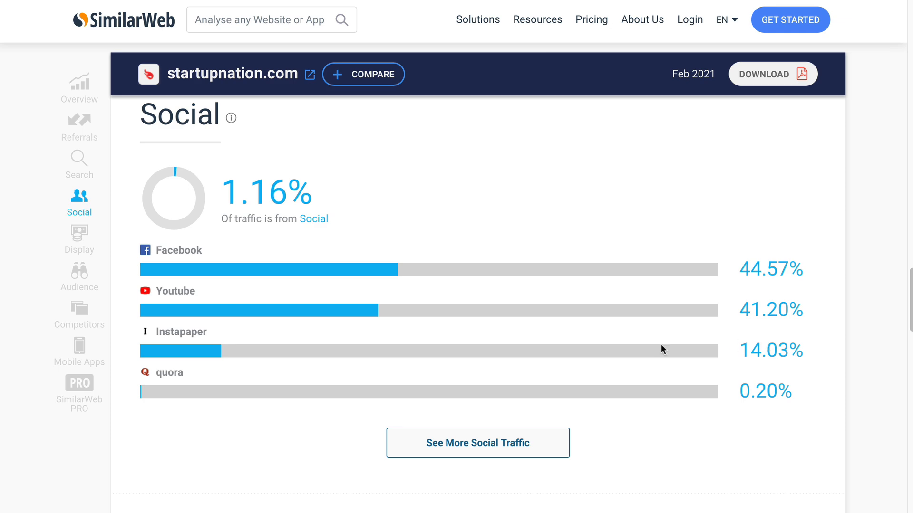
scroll(down, 3)
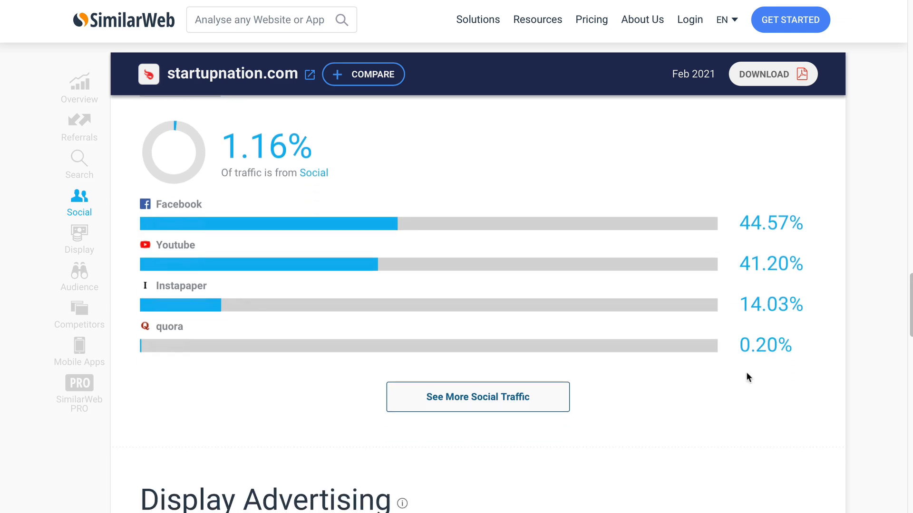
scroll(up, 3)
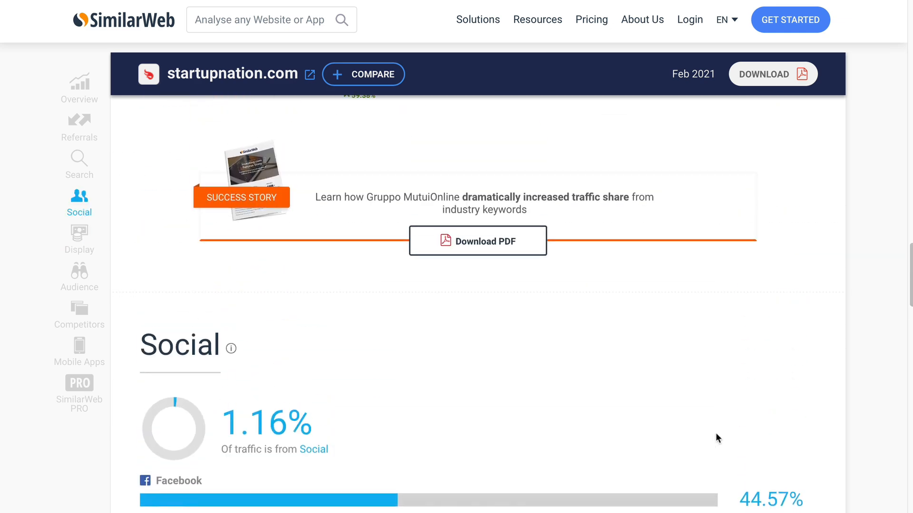
Open startupnation.com, browse its homepage how-to articles, and go to the Community forums
click(310, 73)
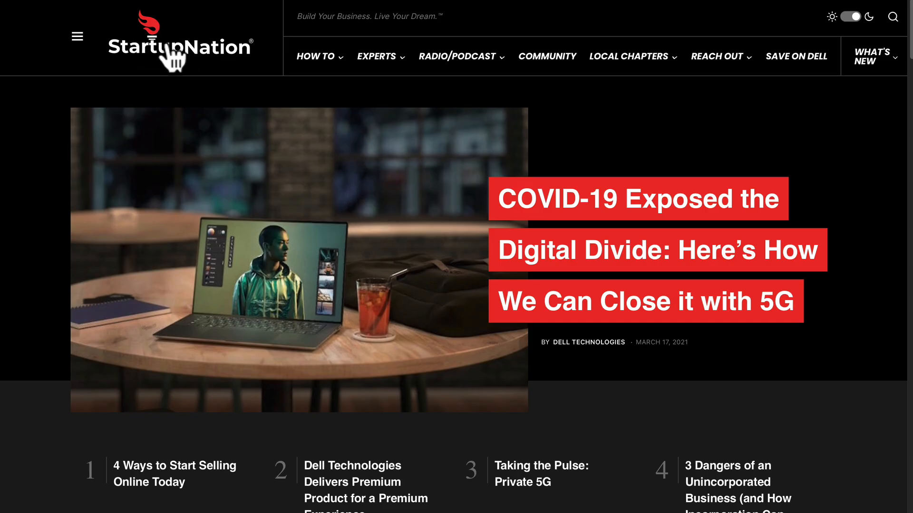
scroll(down, 3)
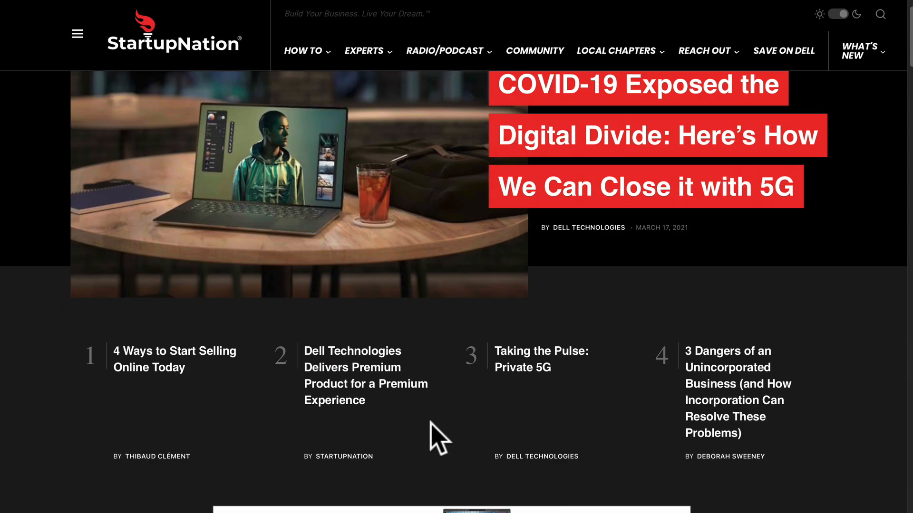
scroll(down, 3)
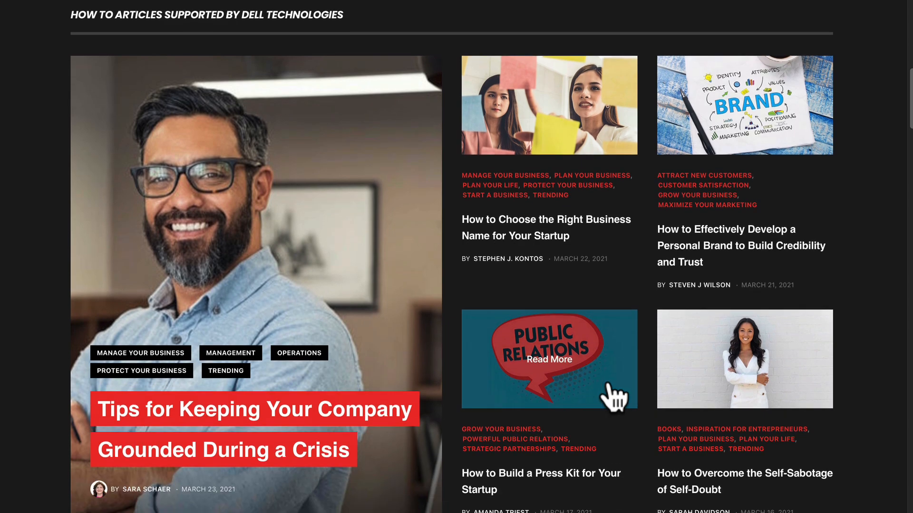
scroll(up, 3)
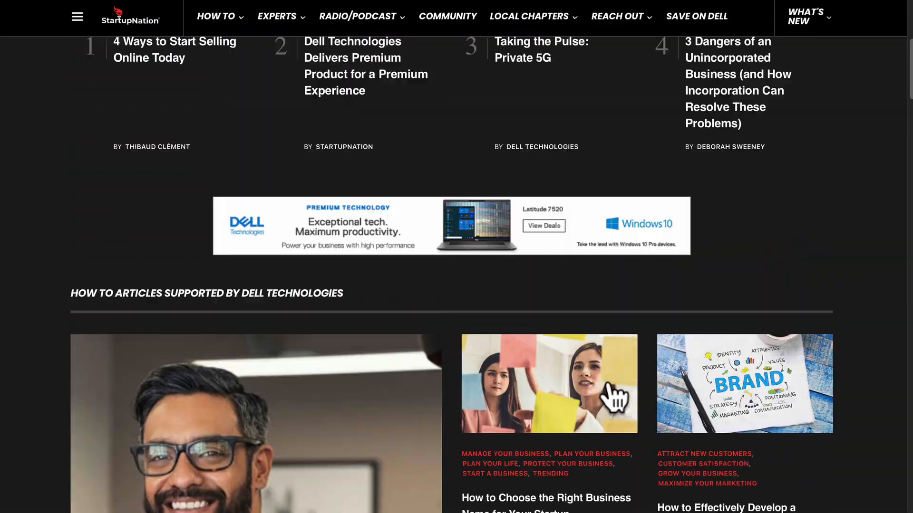
scroll(up, 3)
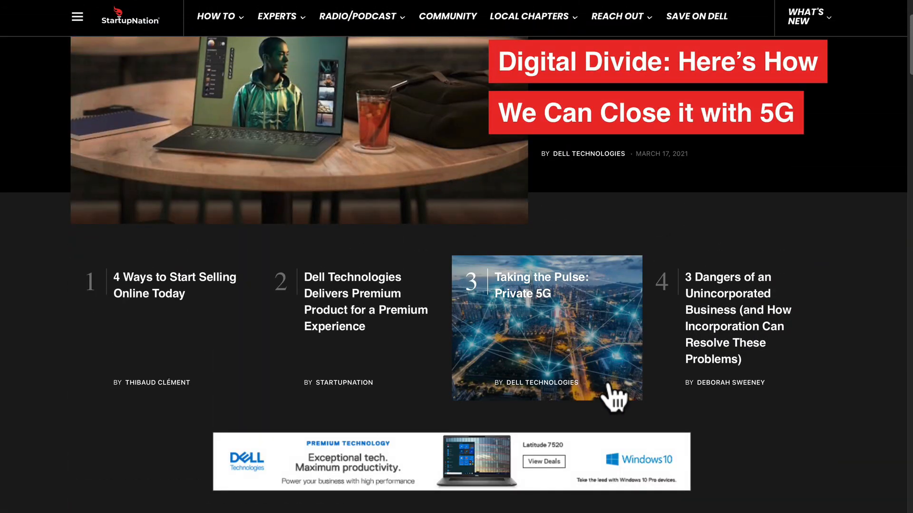
scroll(down, 3)
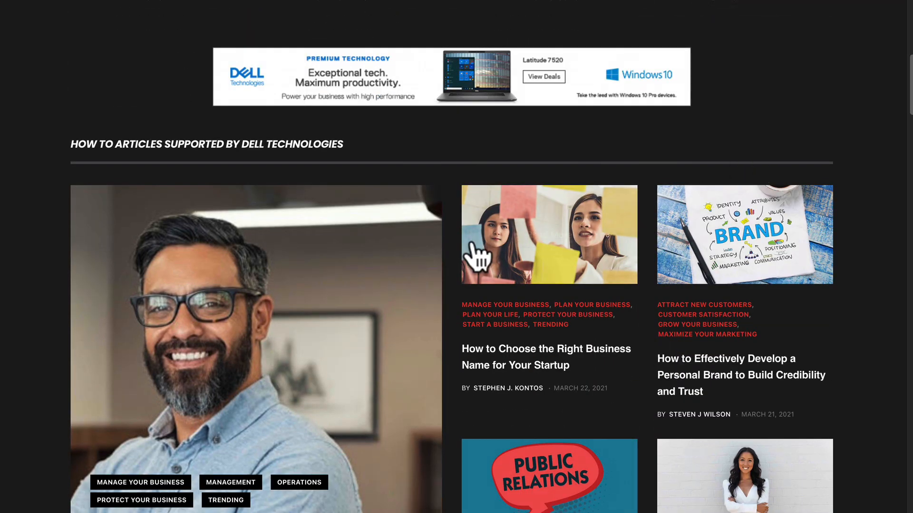
scroll(down, 3)
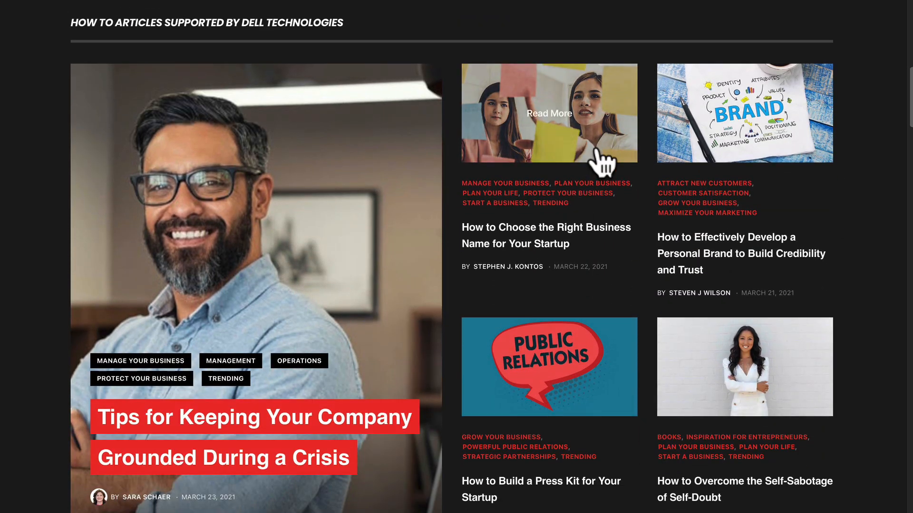
scroll(up, 3)
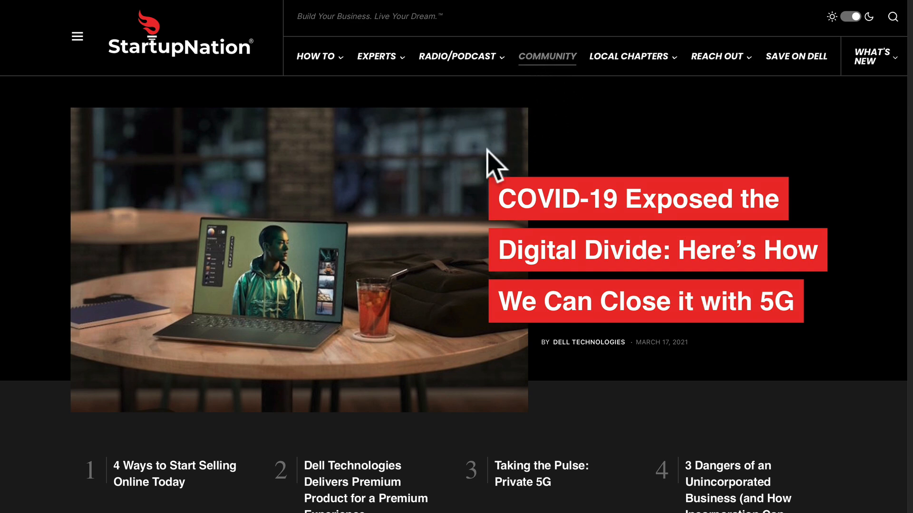
click(545, 57)
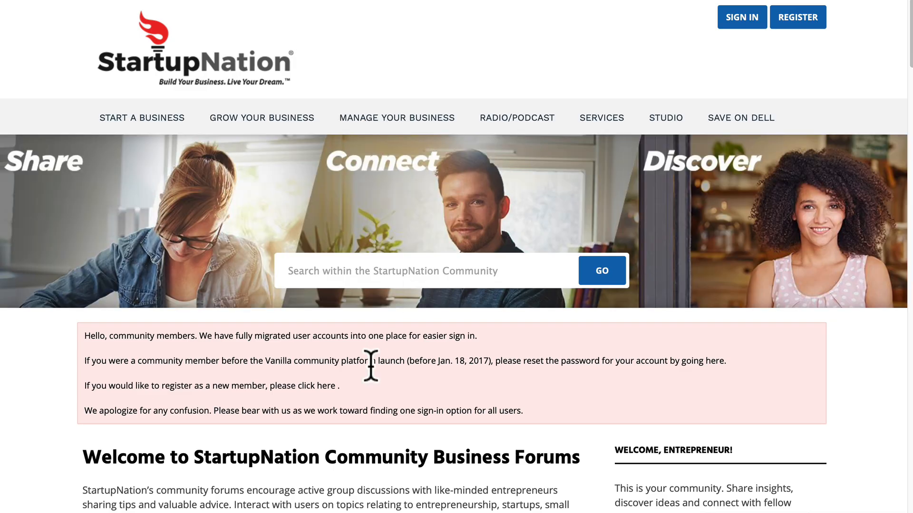
Scroll the forum categories down to Marketing, Sales and Public Relations (1.8K discussions)
scroll(down, 3)
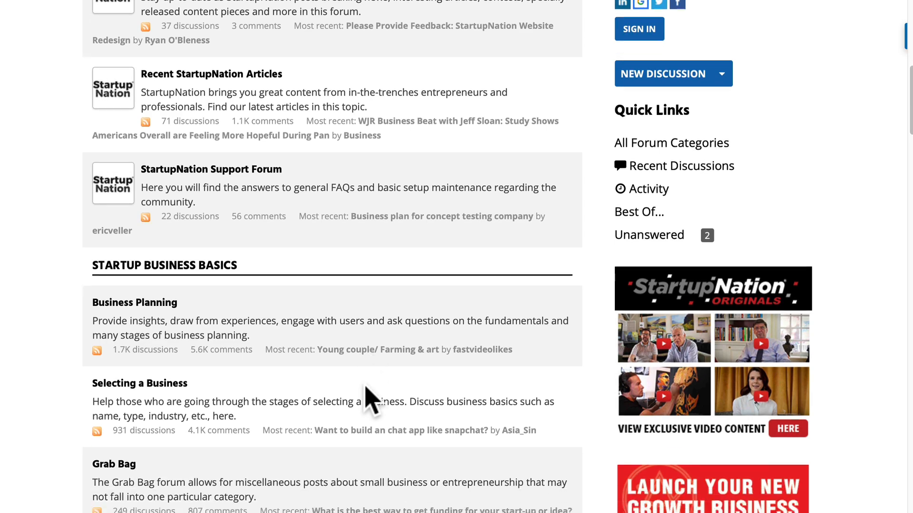
scroll(down, 3)
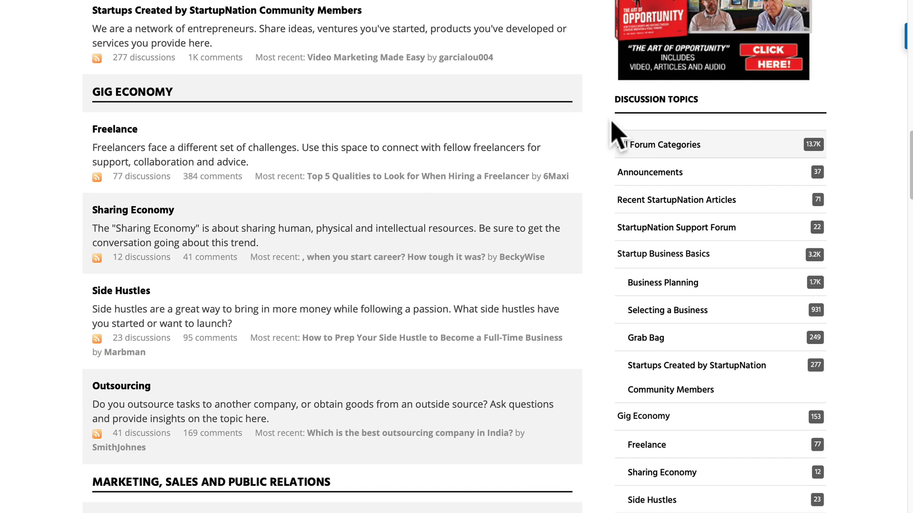
mouse_move(679, 104)
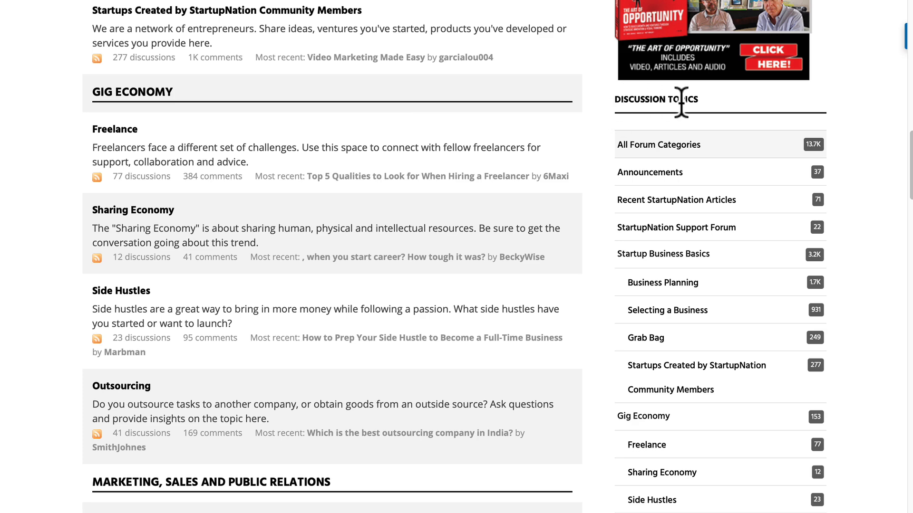
scroll(down, 3)
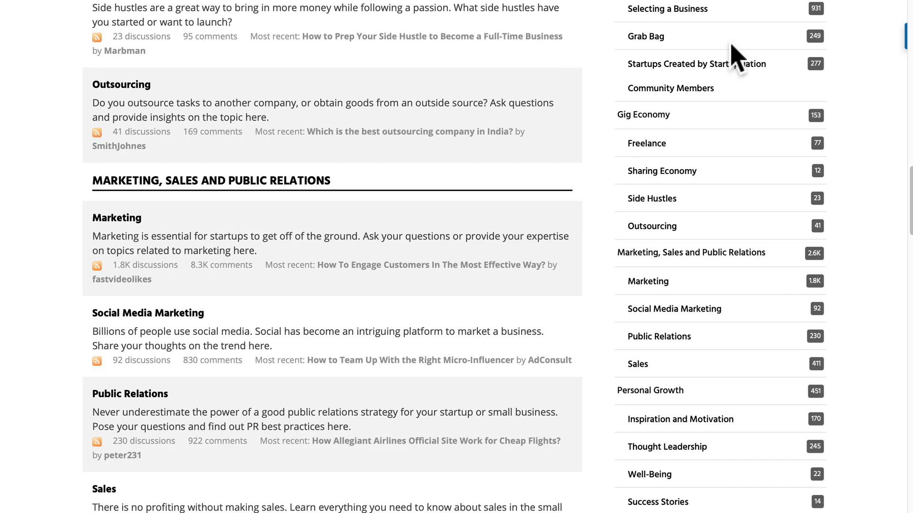
scroll(down, 3)
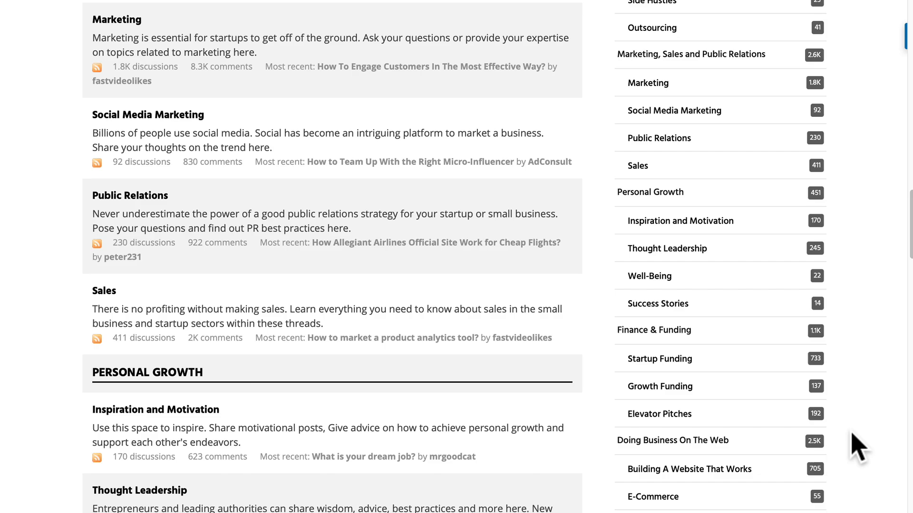
scroll(down, 3)
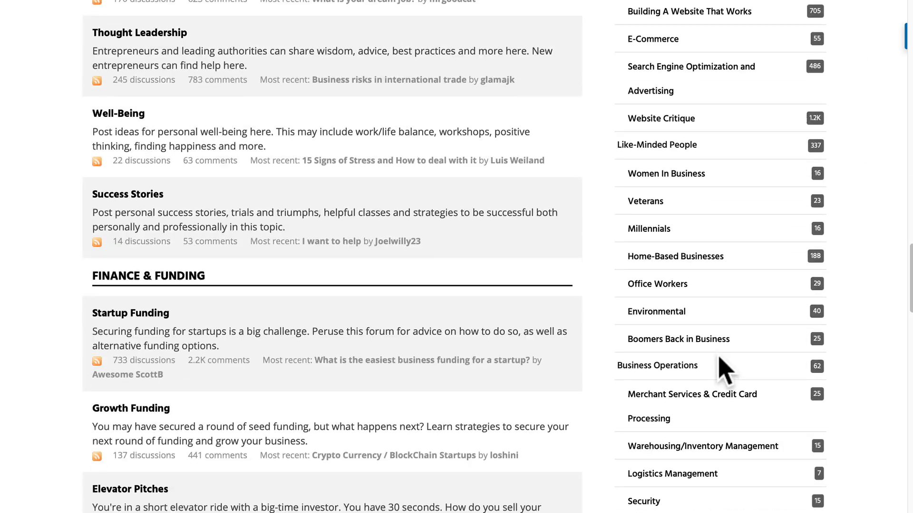
scroll(down, 3)
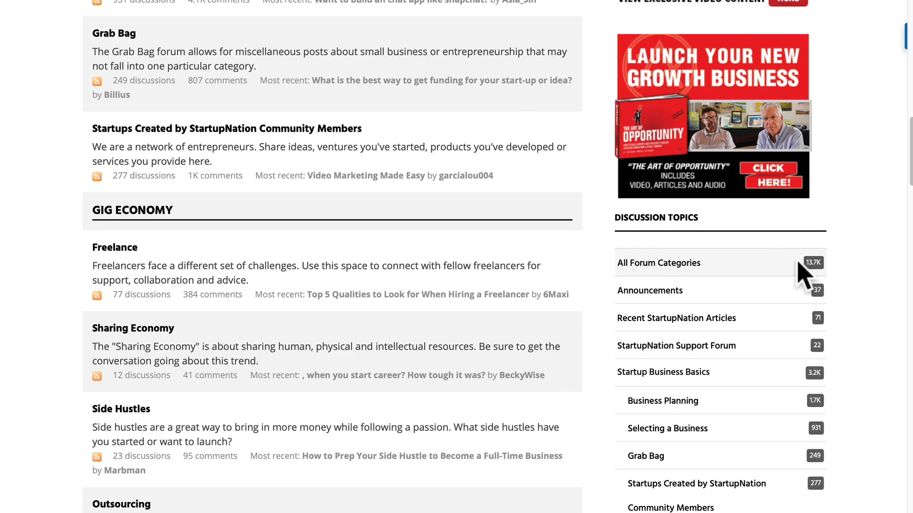
mouse_move(814, 274)
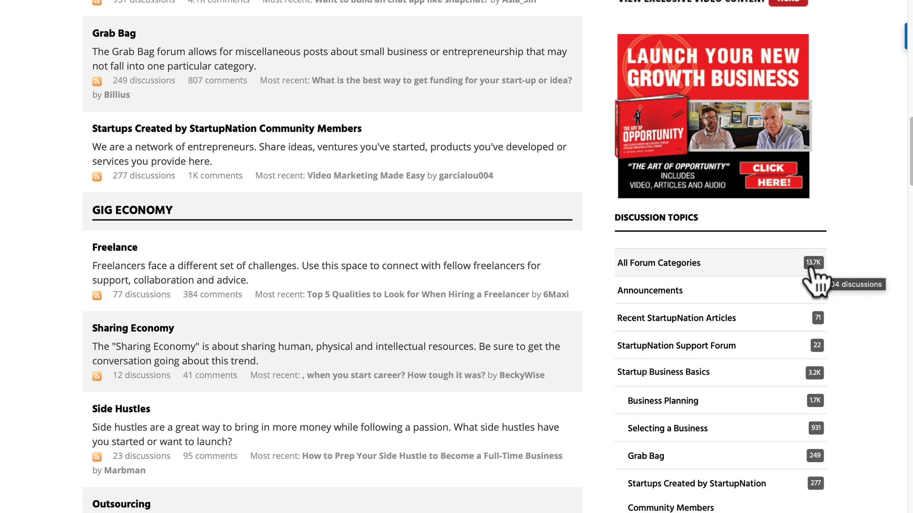
mouse_move(821, 306)
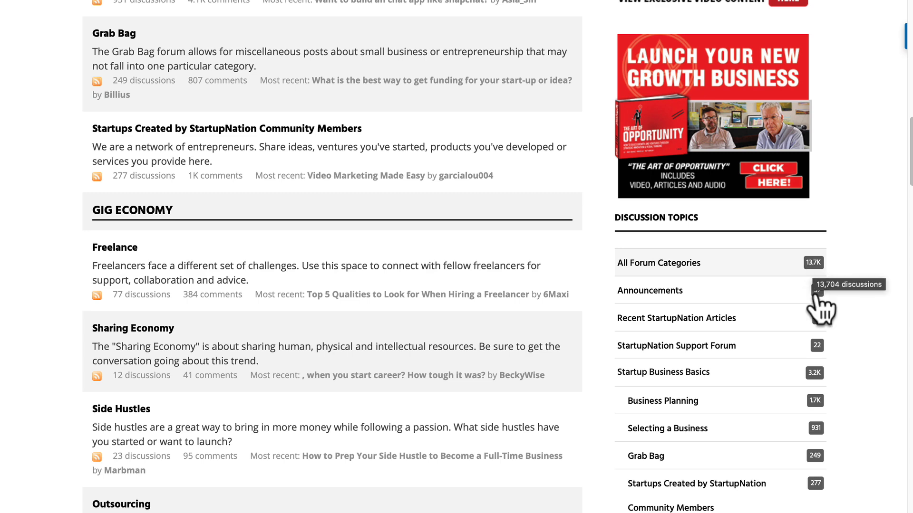
scroll(down, 3)
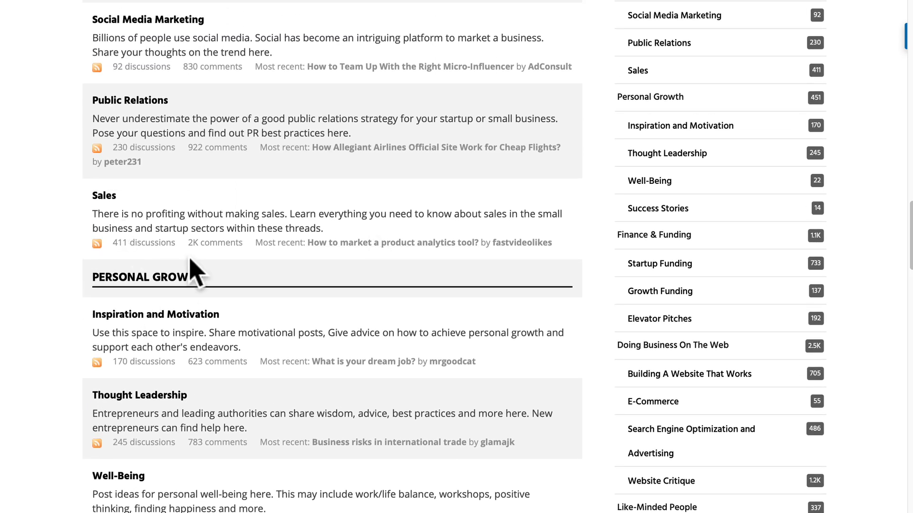
scroll(up, 3)
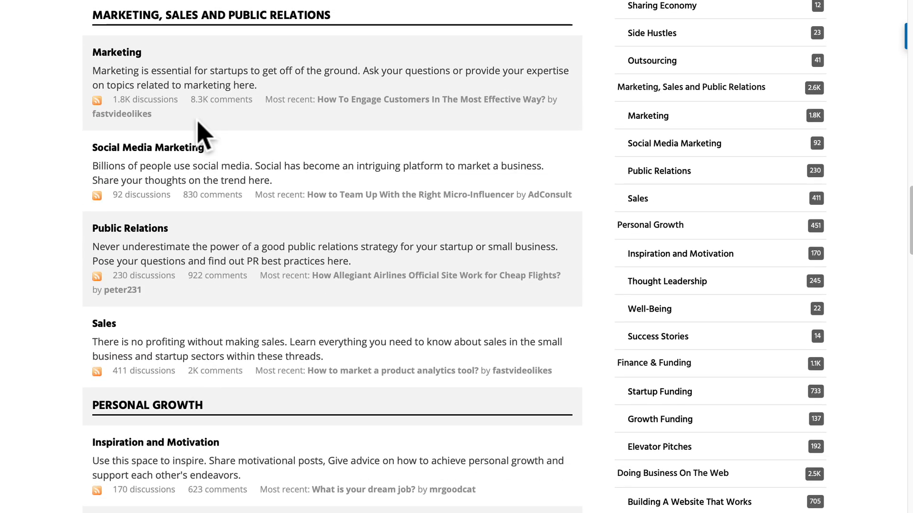
scroll(up, 3)
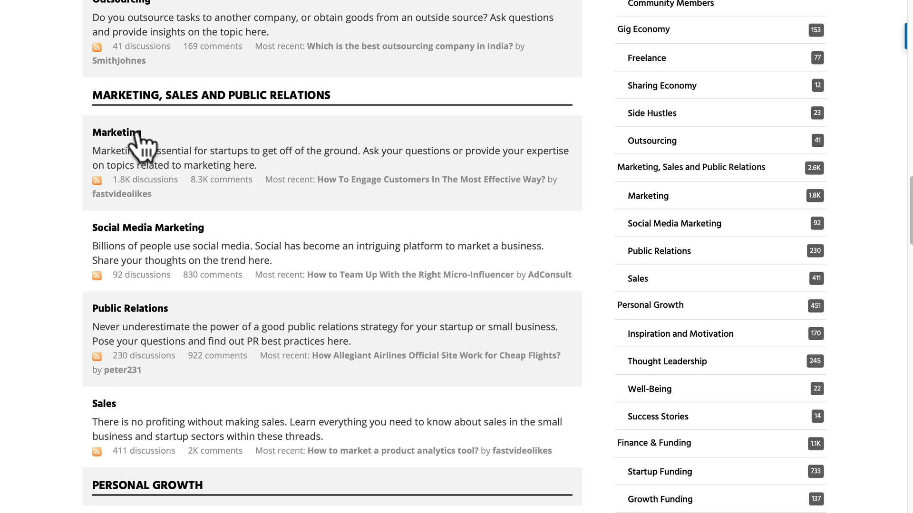
mouse_move(129, 177)
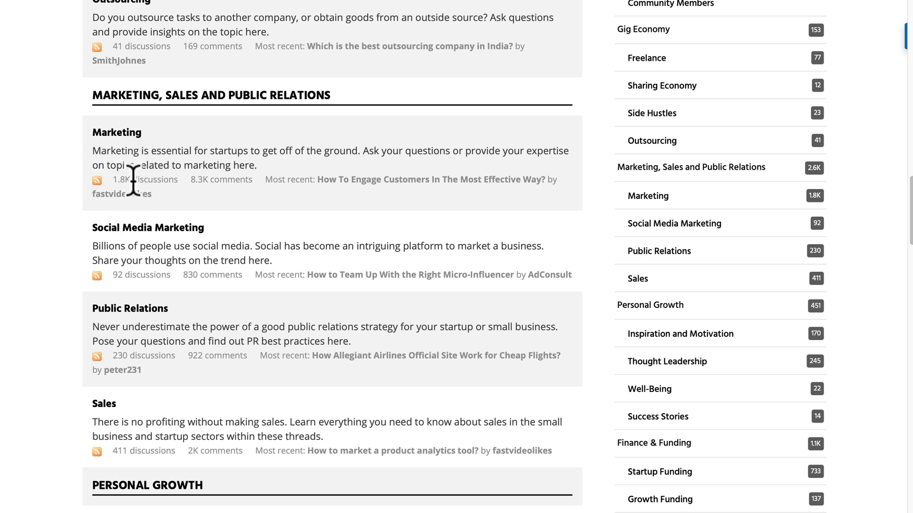
mouse_move(120, 201)
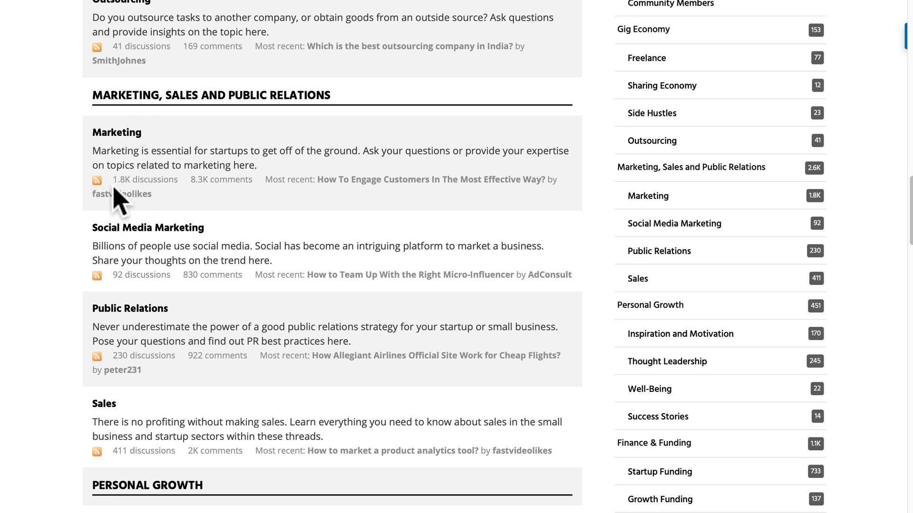
mouse_move(125, 198)
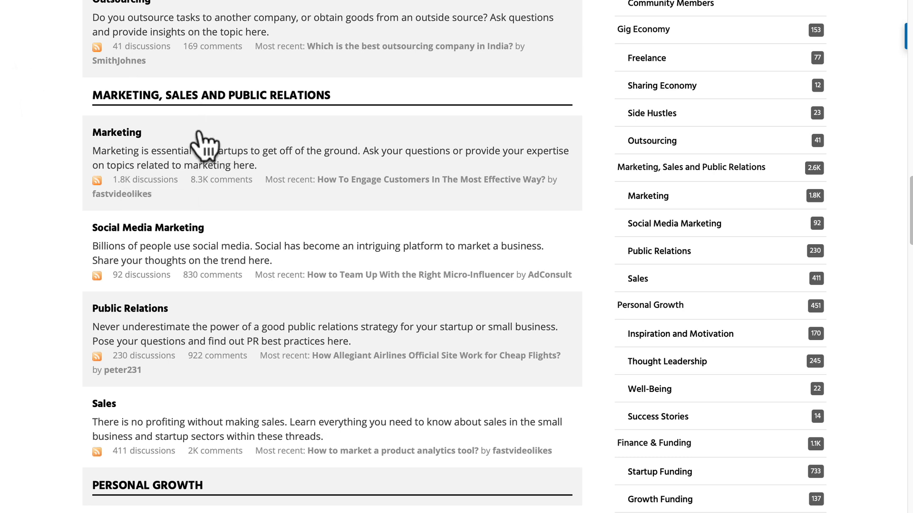
mouse_move(134, 180)
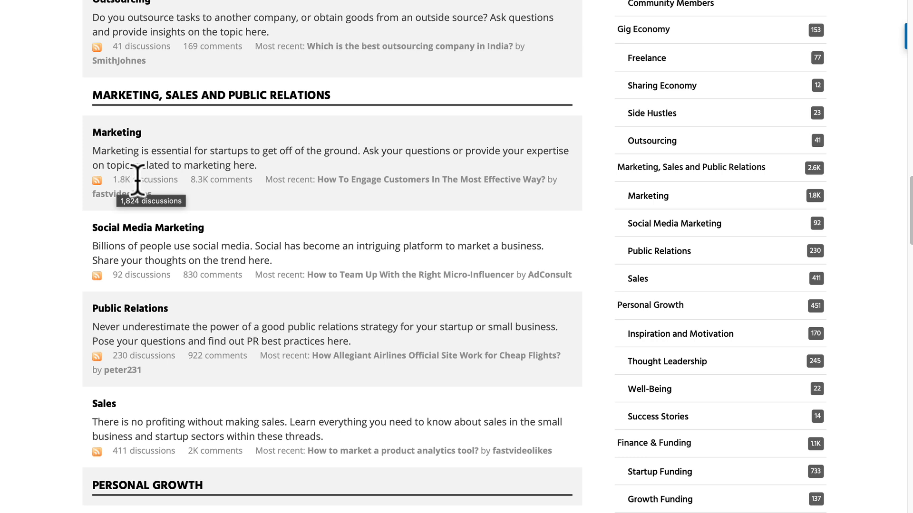
mouse_move(201, 187)
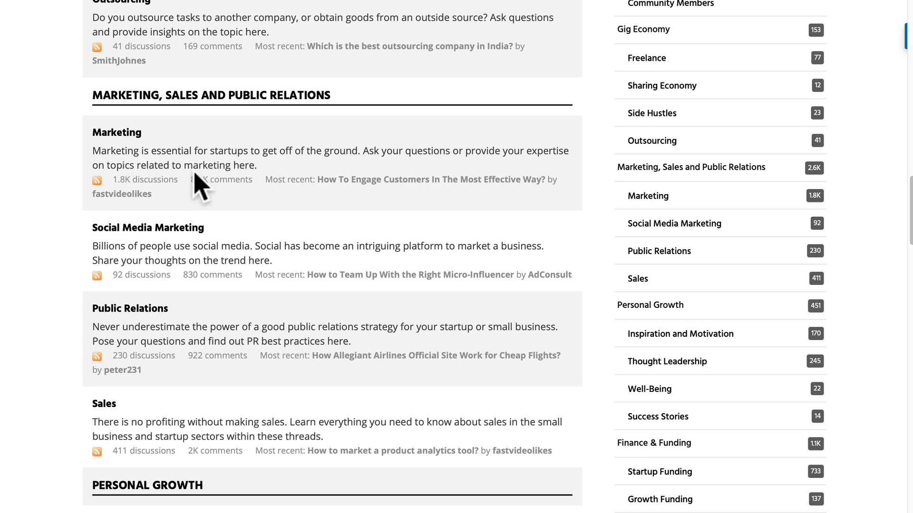
mouse_move(408, 206)
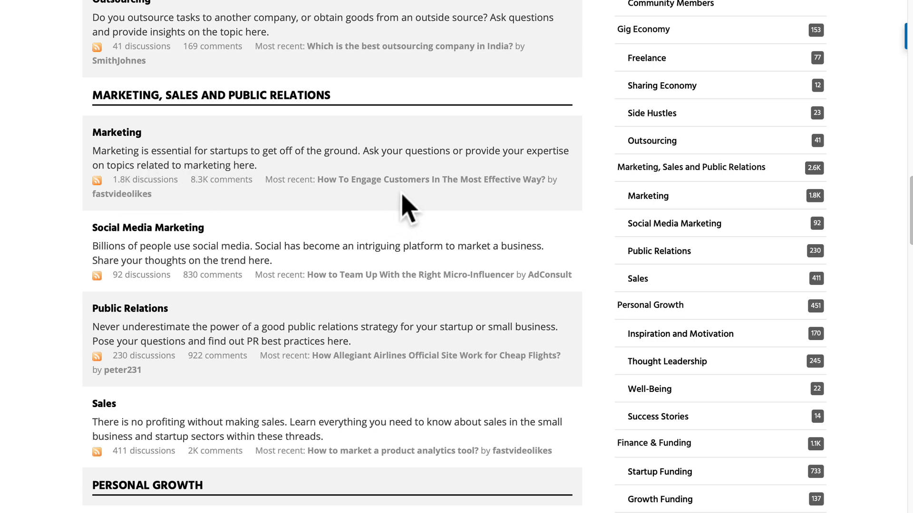
mouse_move(445, 201)
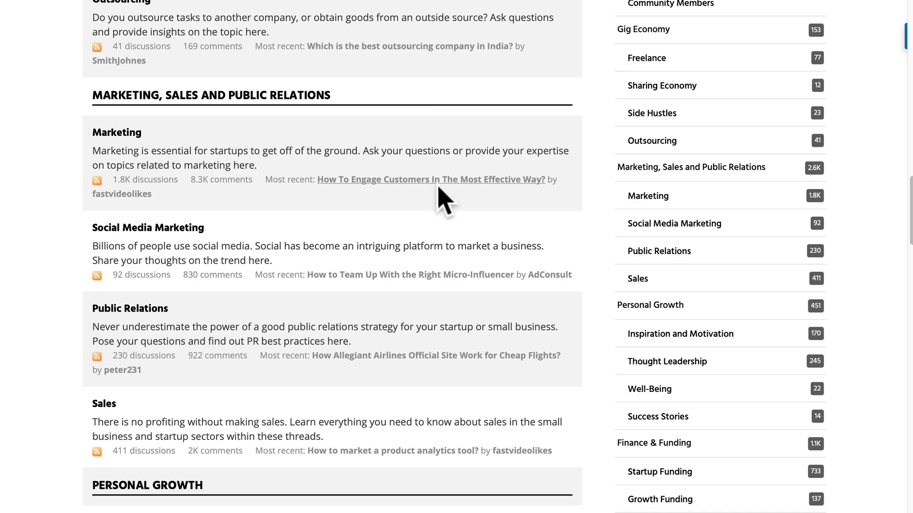
click(431, 179)
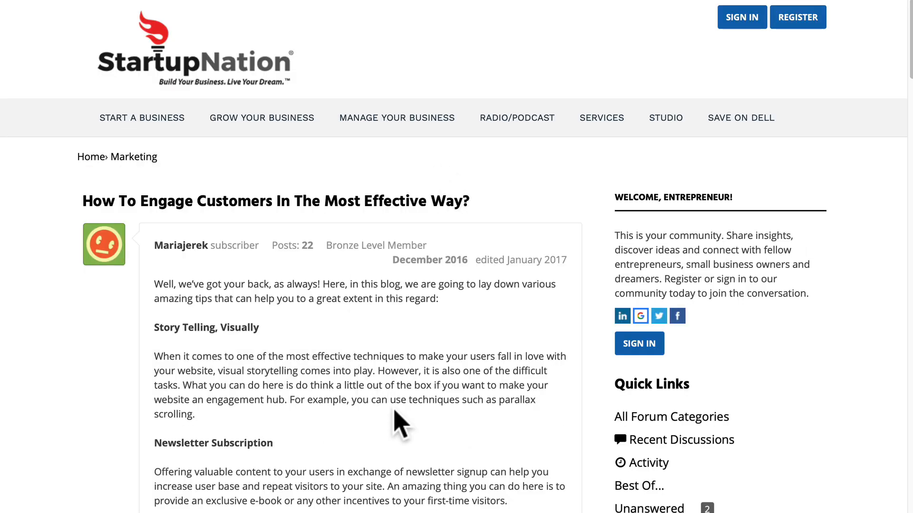
scroll(down, 3)
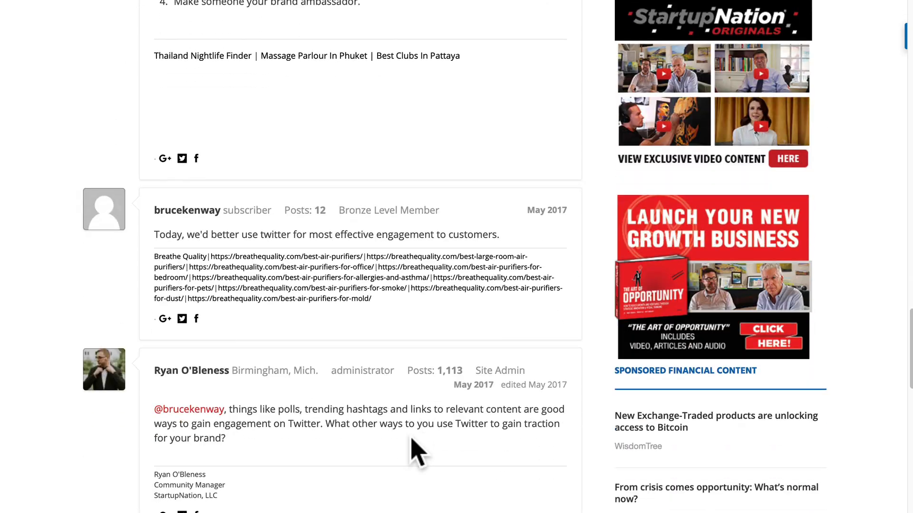
scroll(up, 3)
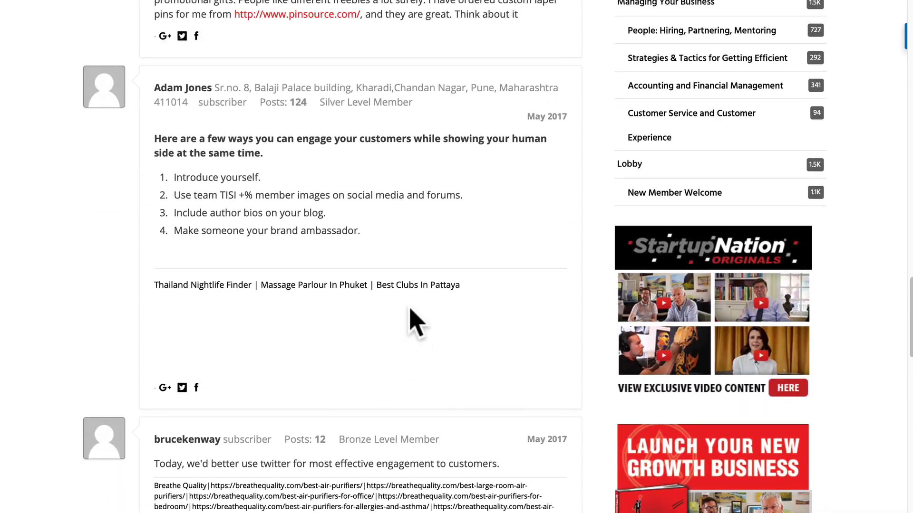
scroll(down, 3)
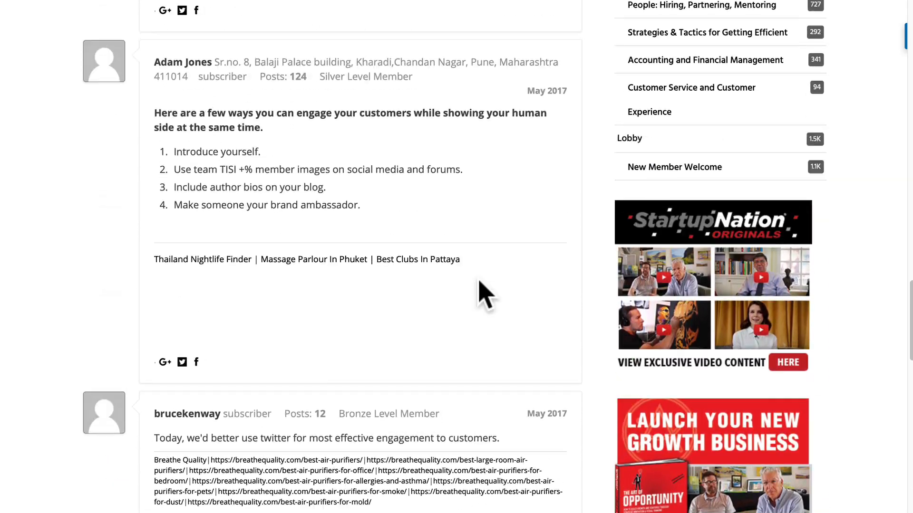
scroll(up, 3)
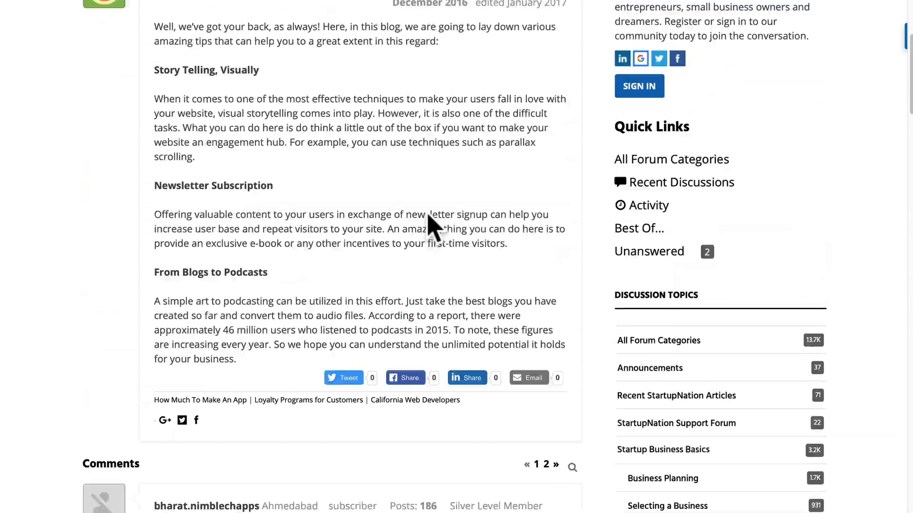
scroll(down, 3)
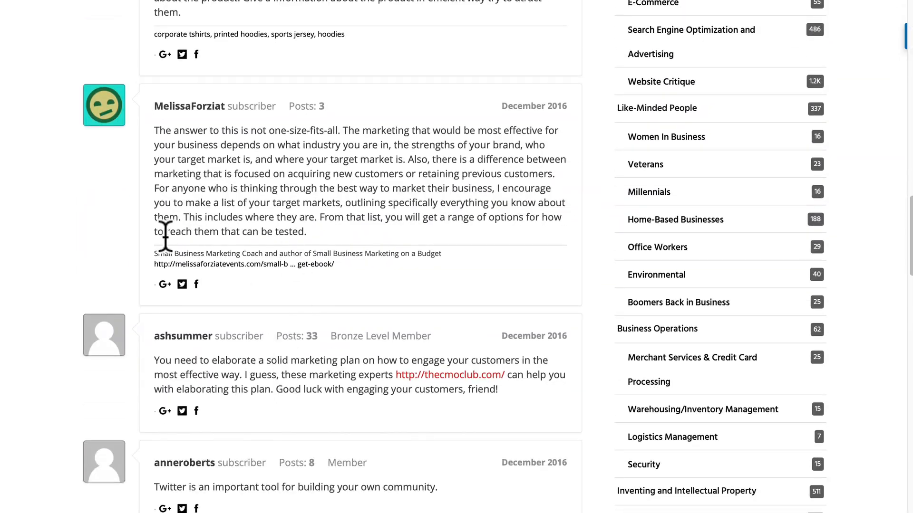
mouse_move(228, 282)
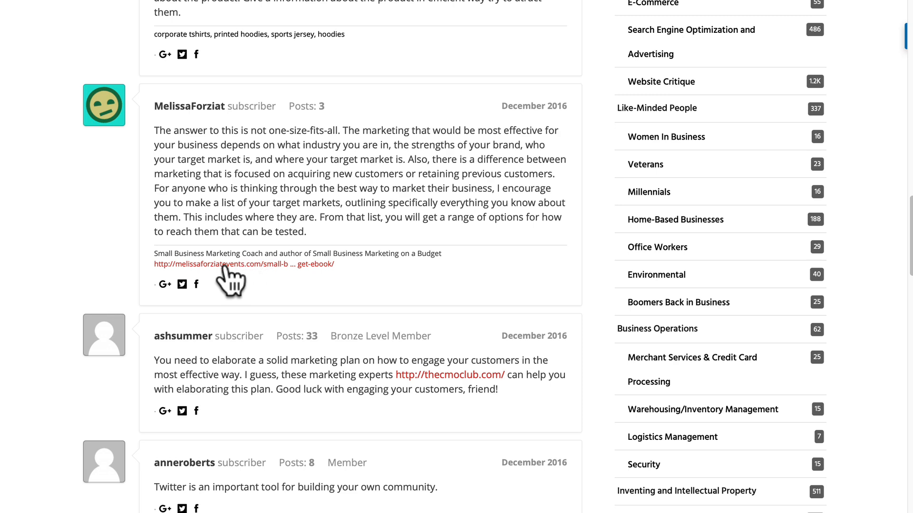
mouse_move(252, 259)
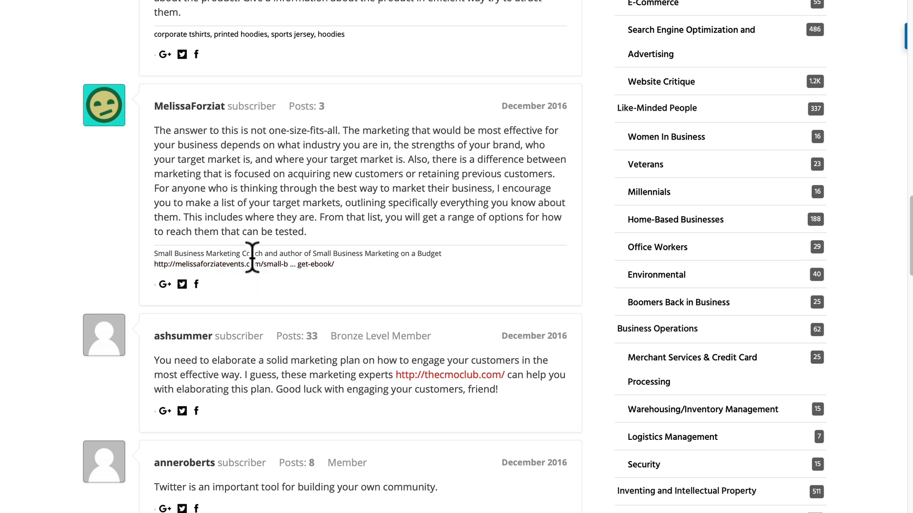
scroll(down, 3)
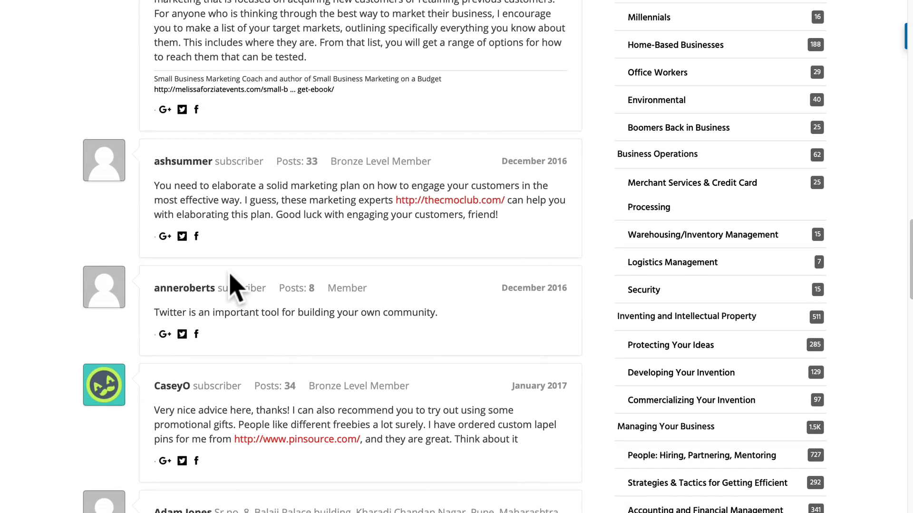
scroll(down, 3)
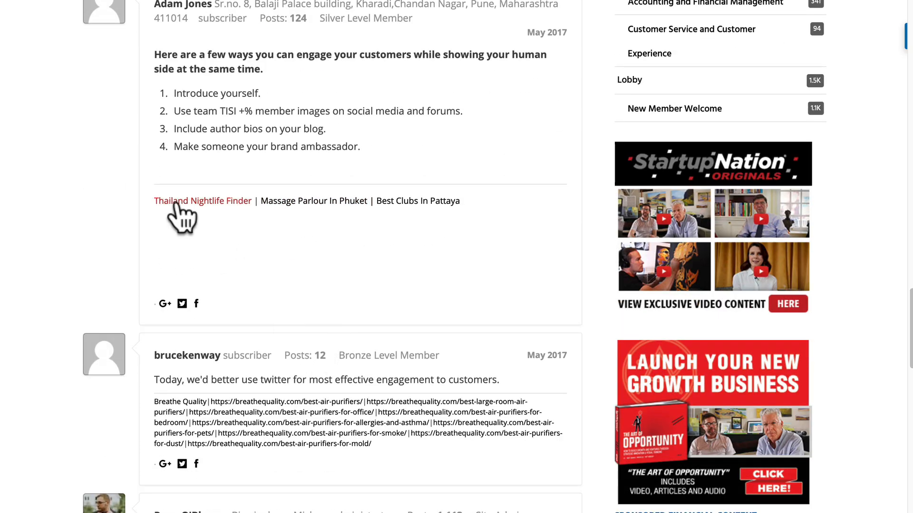
scroll(up, 3)
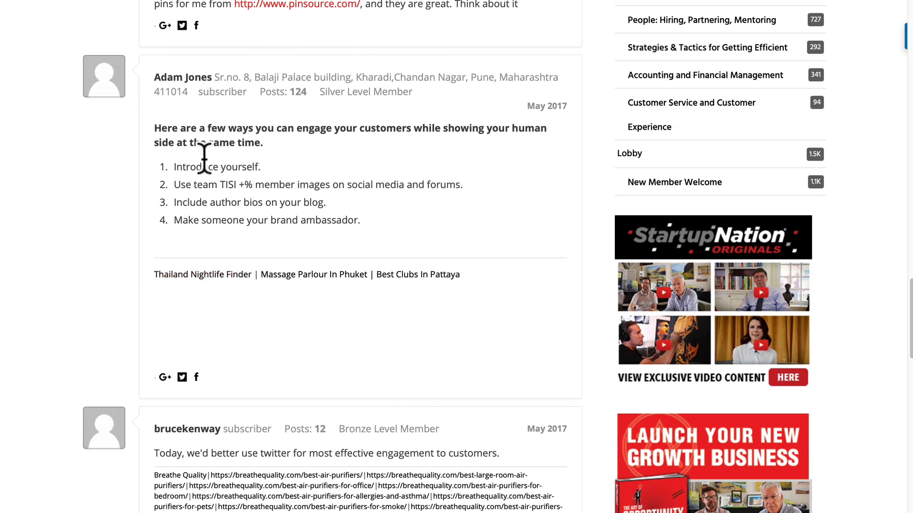
mouse_move(407, 285)
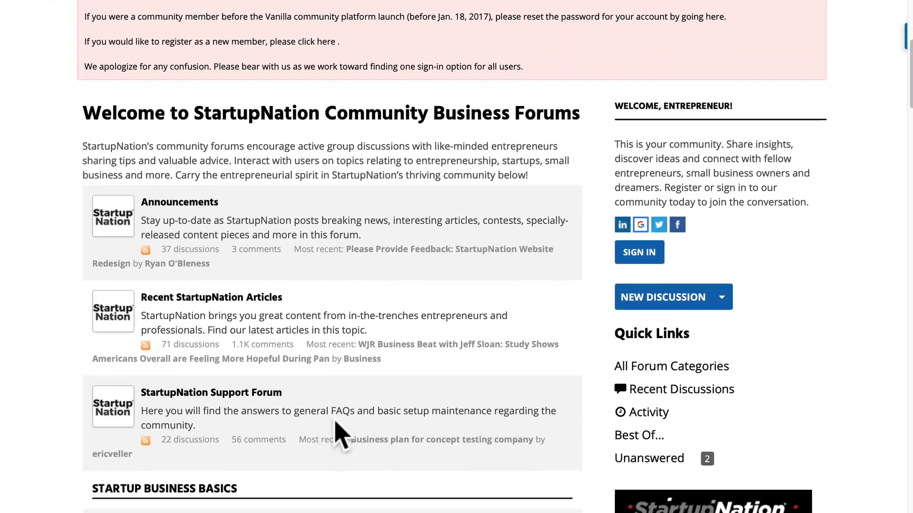
Scroll the categories to Finance & Funding and open the Elevator Pitches forum
scroll(down, 3)
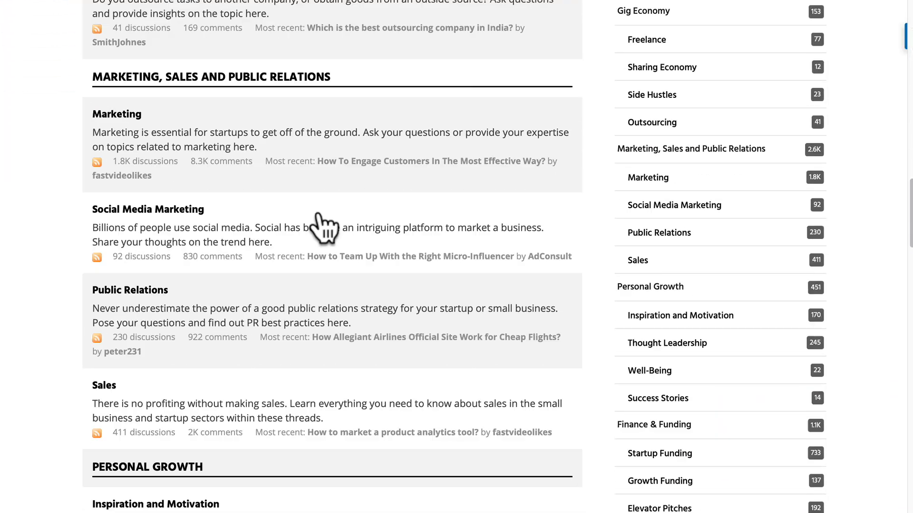
scroll(down, 3)
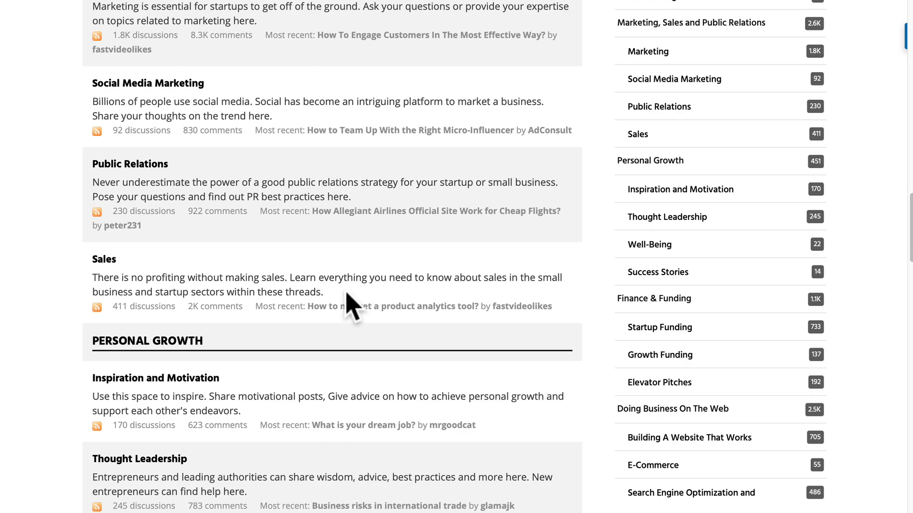
mouse_move(329, 425)
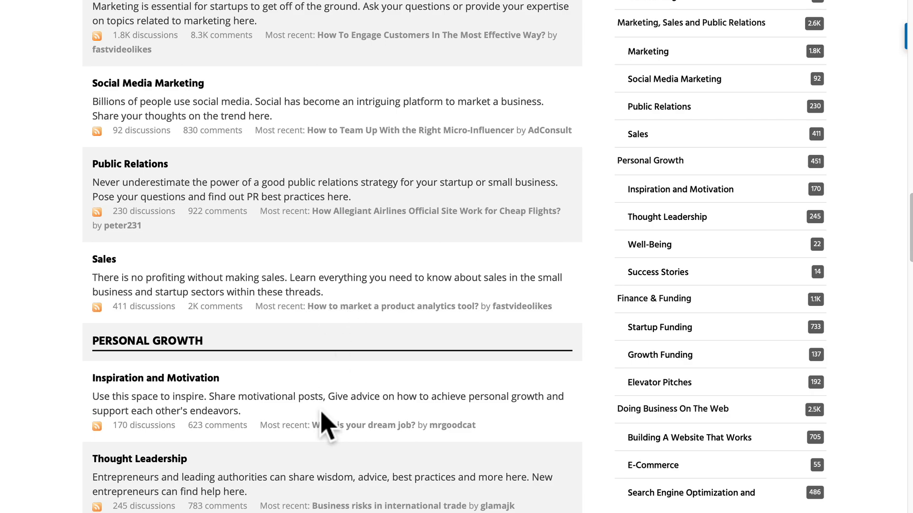
scroll(down, 3)
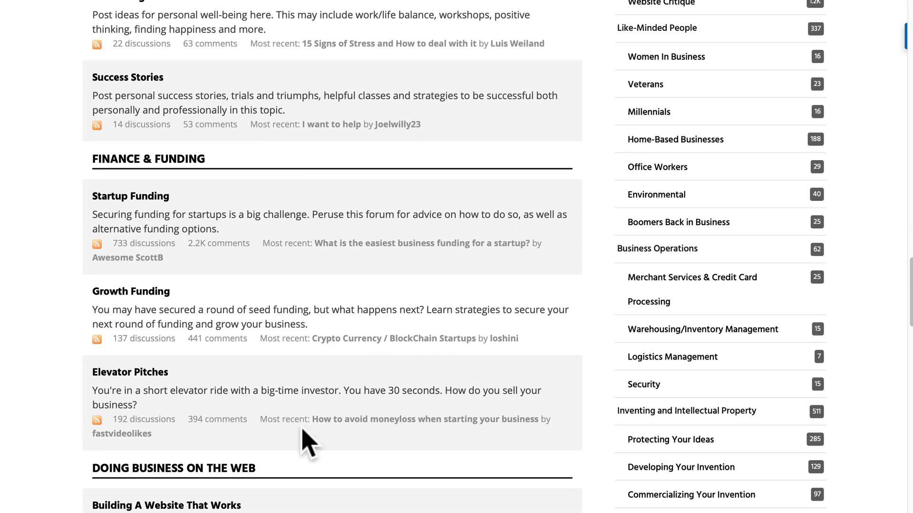
scroll(down, 3)
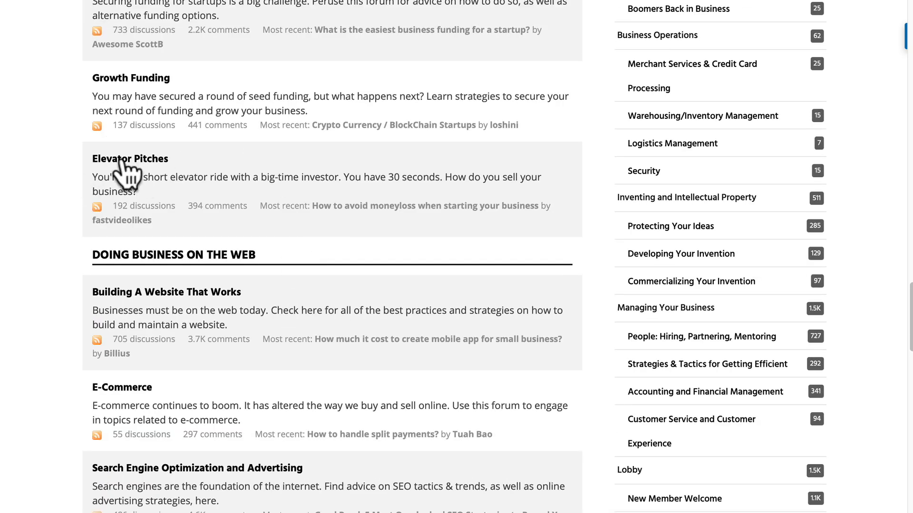
click(130, 158)
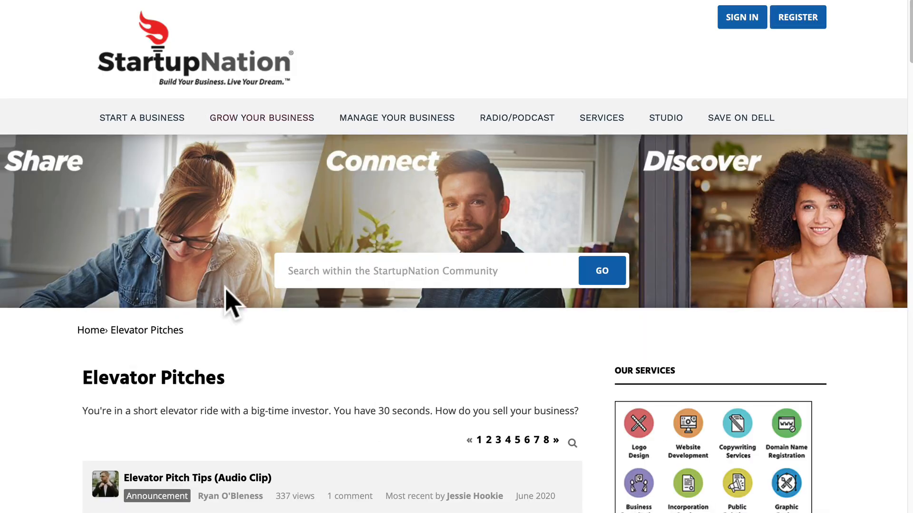
Browse Elevator Pitches threads, return to categories, and scroll to the Lobby's New Member Welcome
scroll(down, 3)
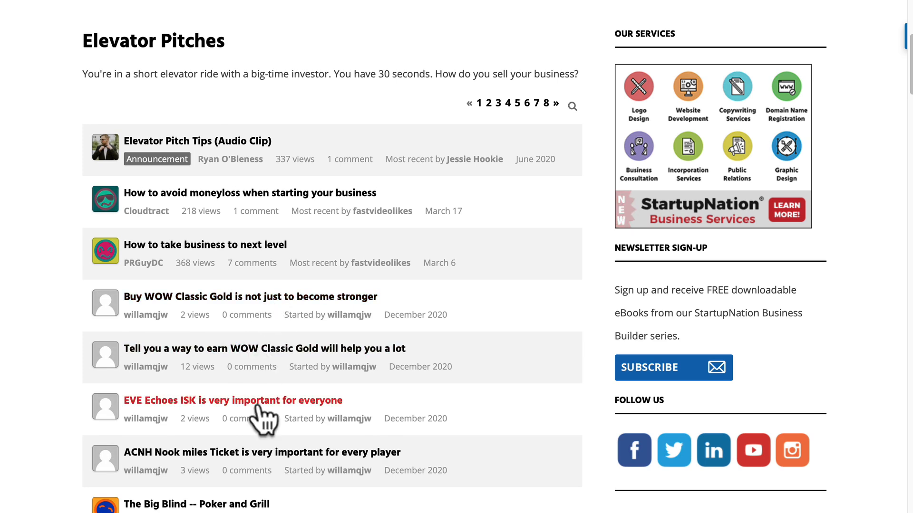
scroll(down, 3)
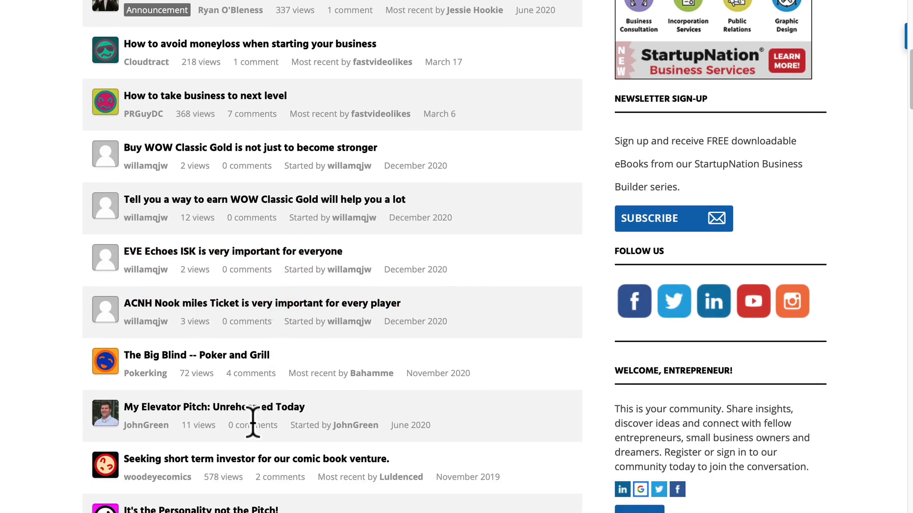
scroll(up, 3)
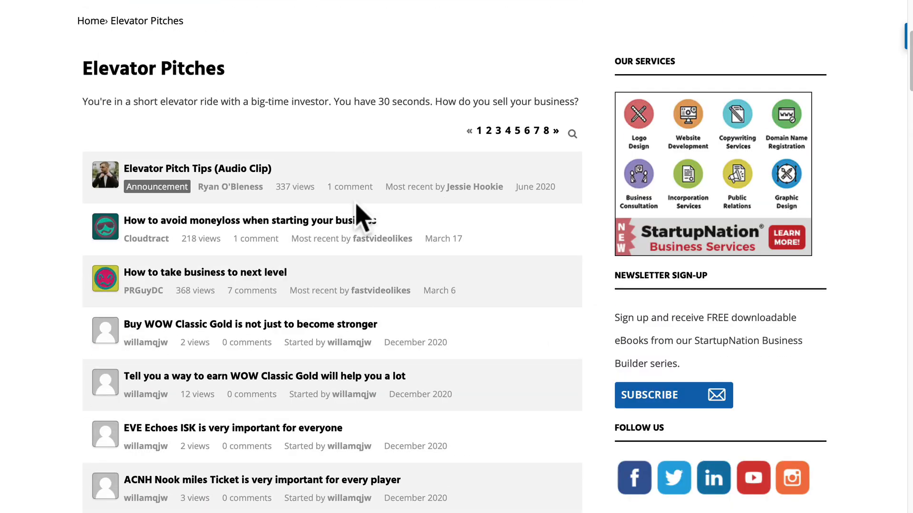
scroll(down, 3)
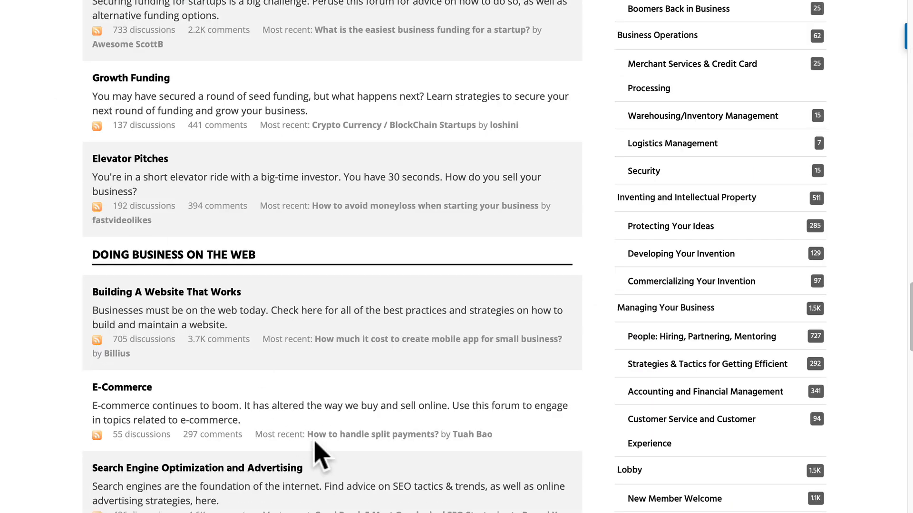
scroll(down, 3)
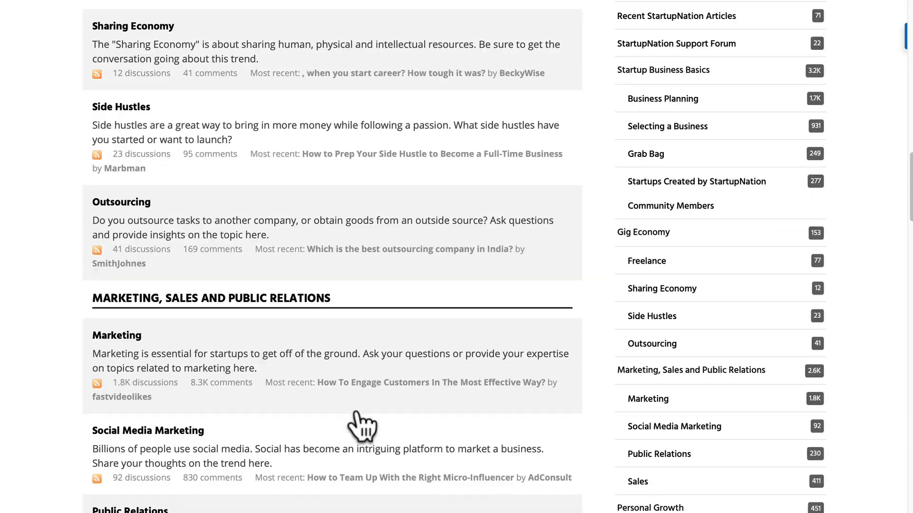
scroll(down, 3)
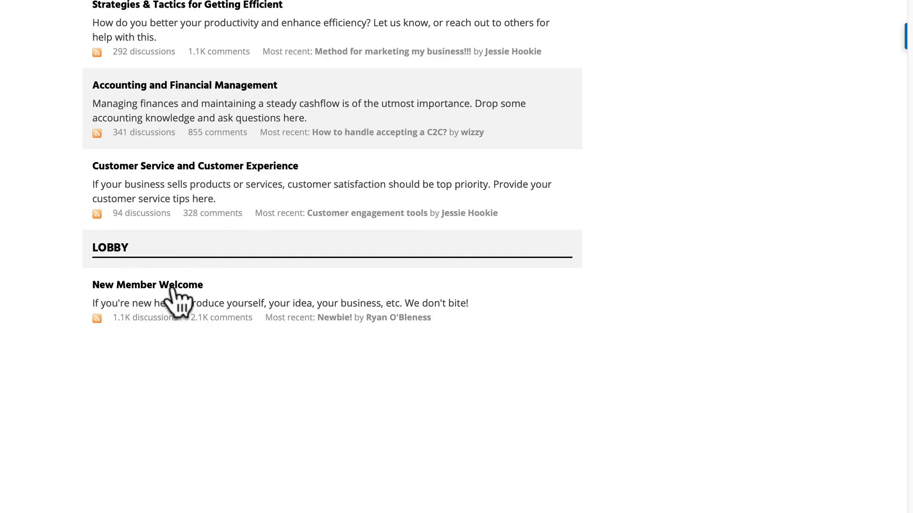
mouse_move(139, 303)
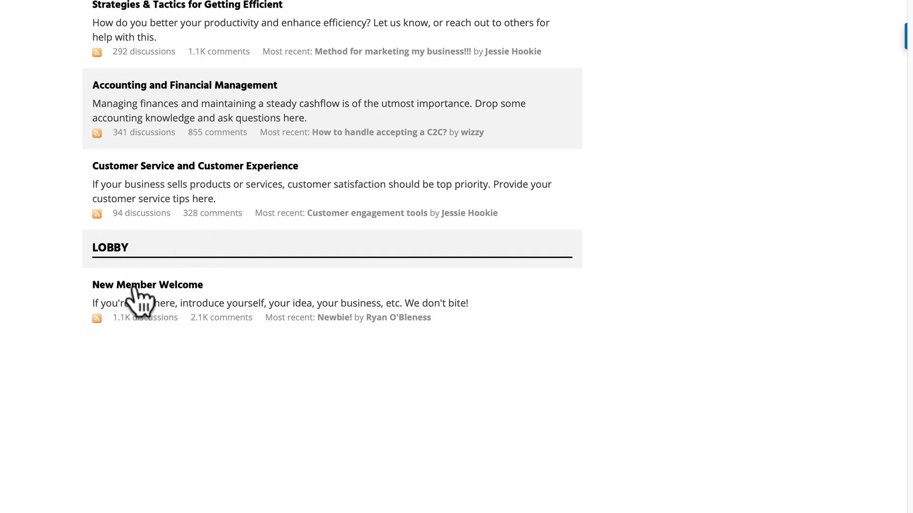
Open New Member Welcome and skim threads like Newbie!, Hi people! and New Danish startup
click(147, 284)
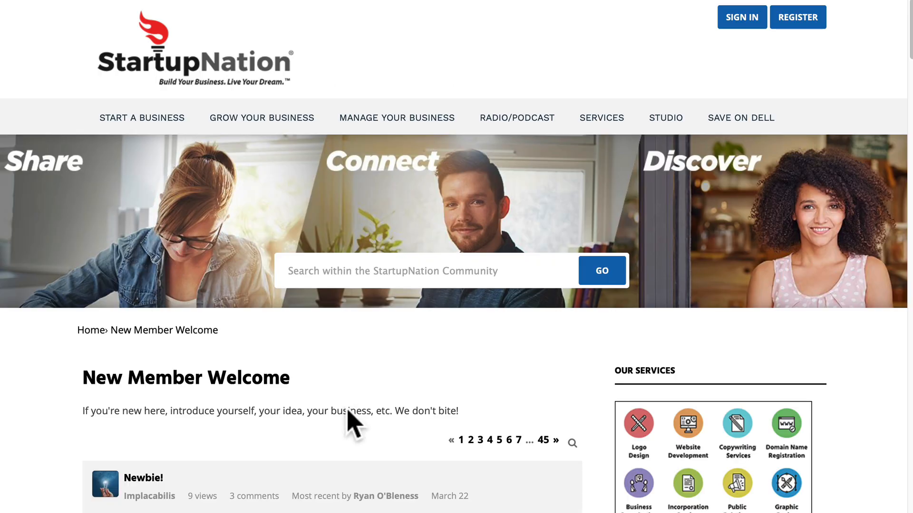
scroll(down, 3)
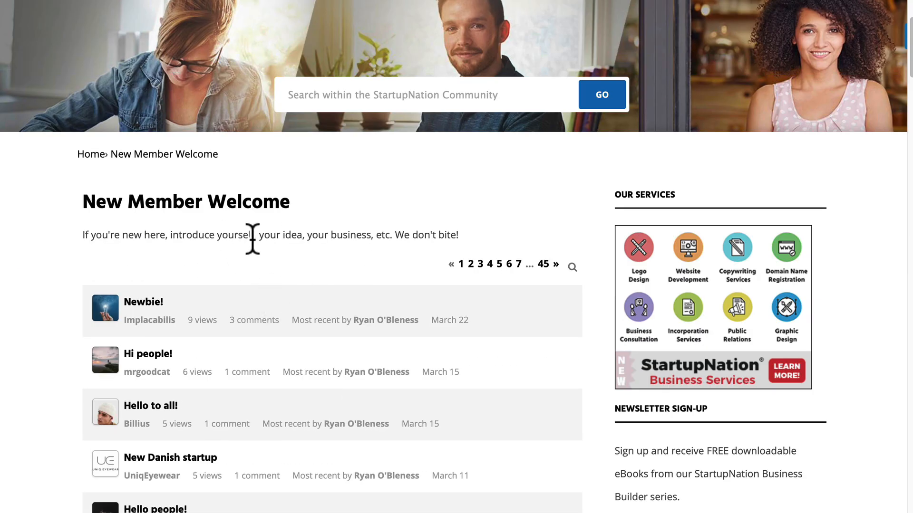
mouse_move(366, 288)
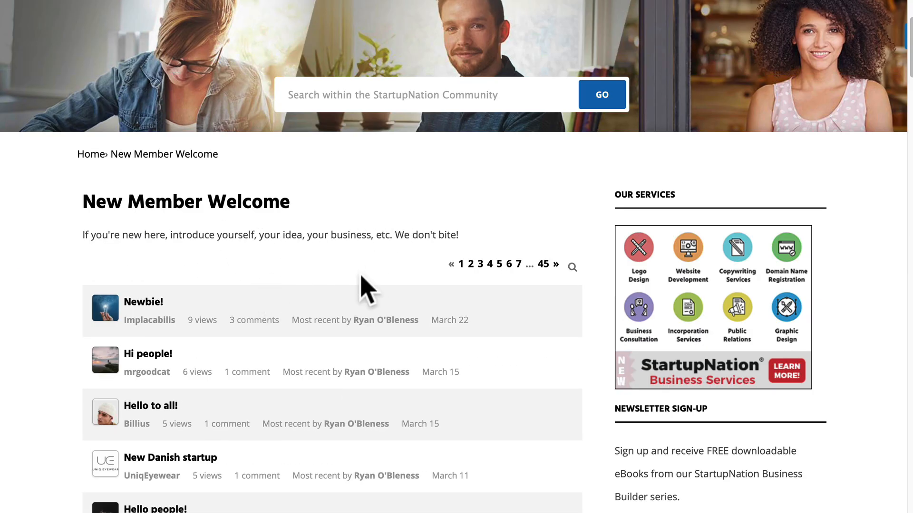
scroll(up, 3)
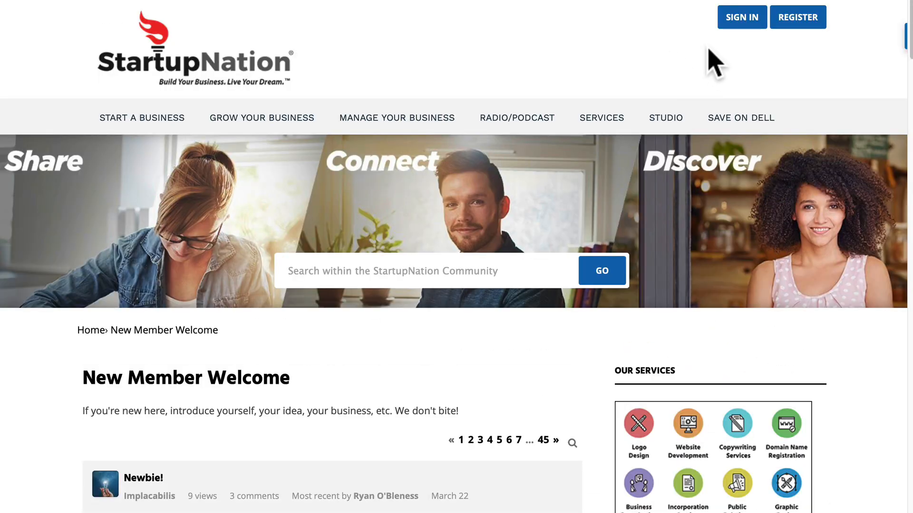
mouse_move(748, 43)
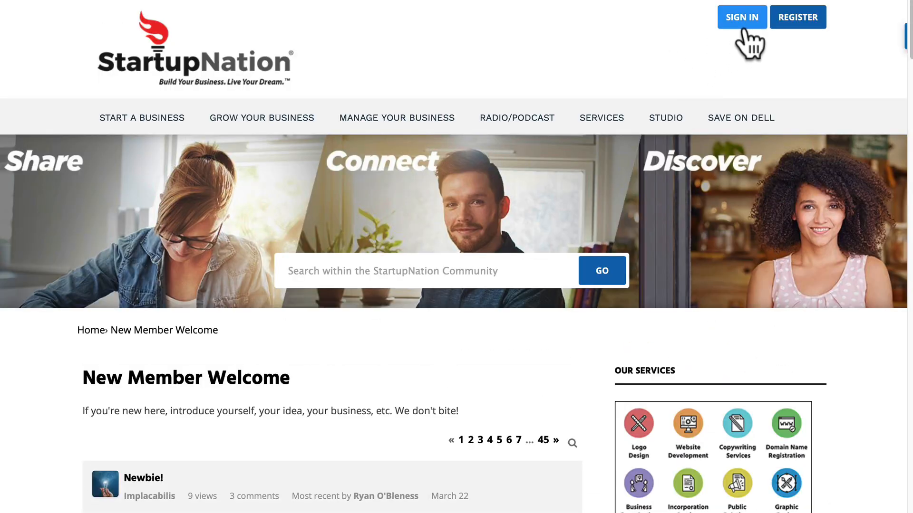
mouse_move(710, 81)
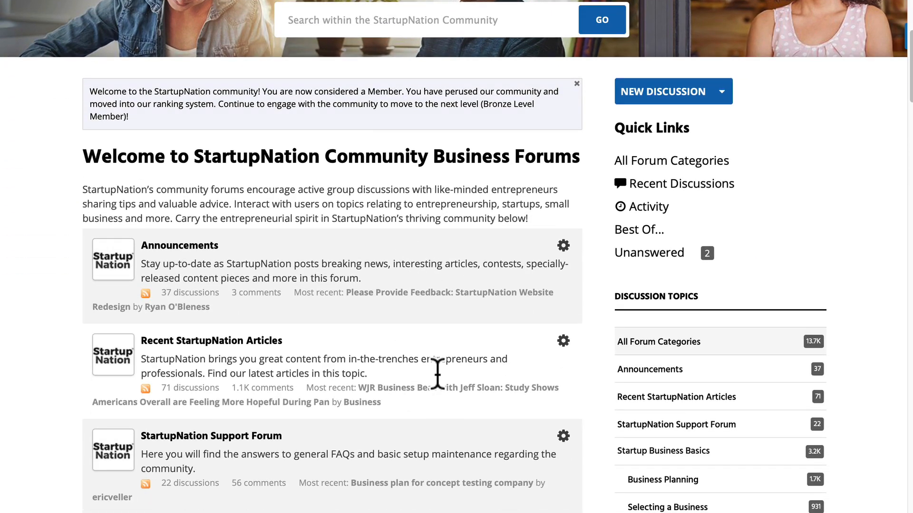
mouse_move(644, 127)
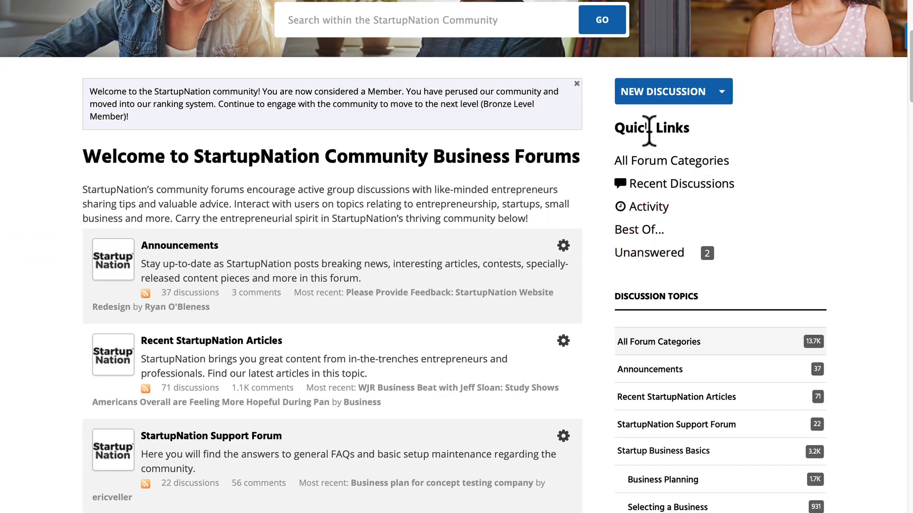
mouse_move(643, 274)
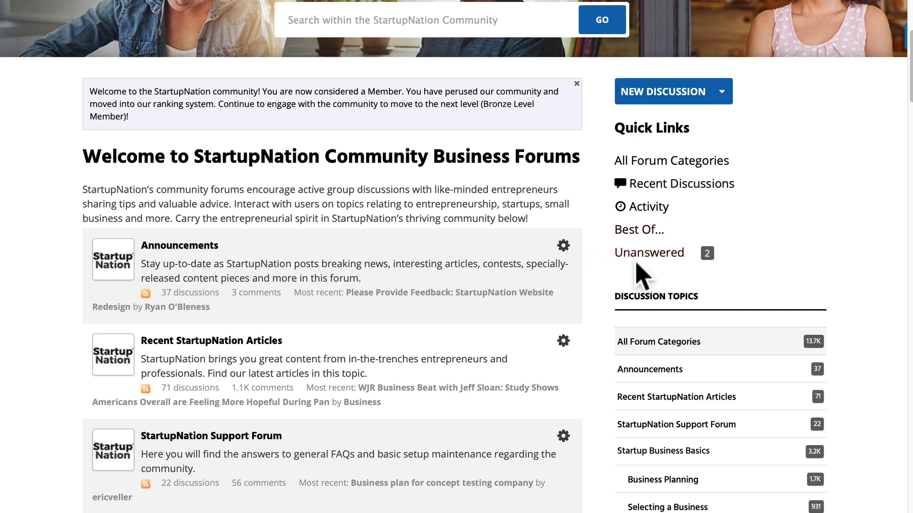
mouse_move(649, 252)
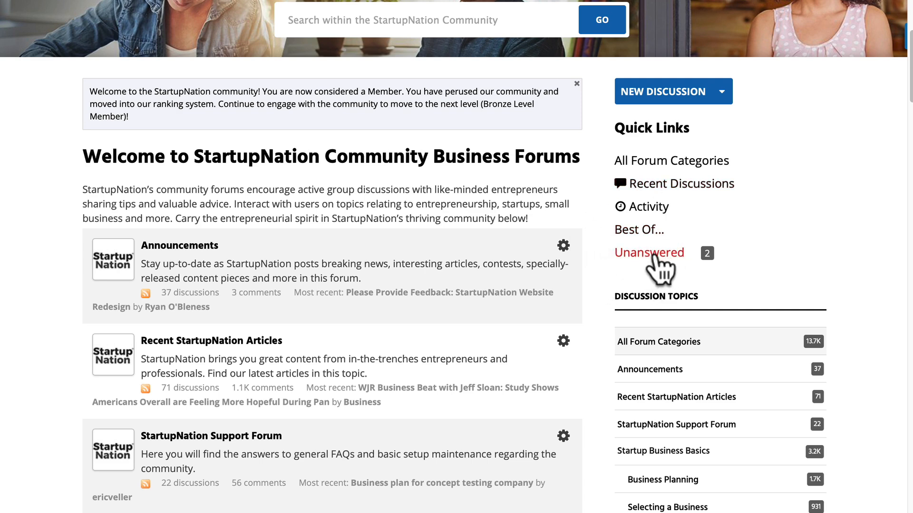
mouse_move(643, 274)
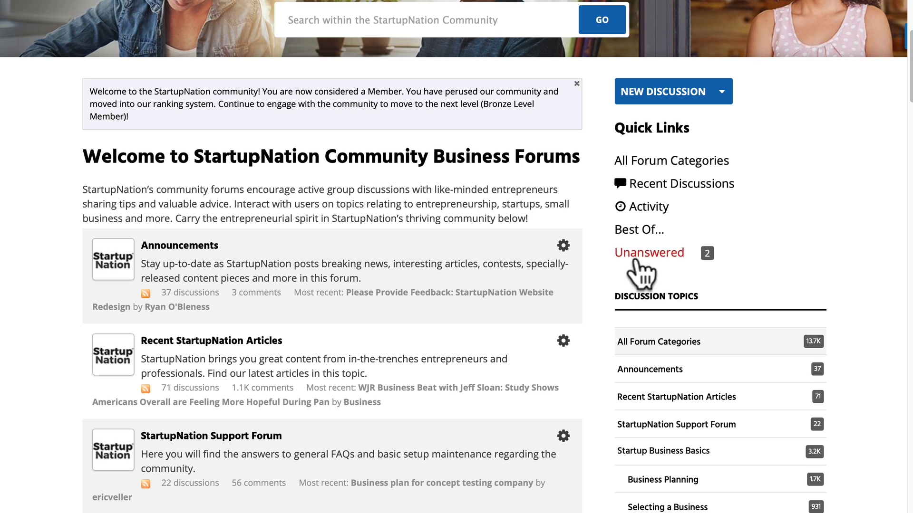
mouse_move(620, 273)
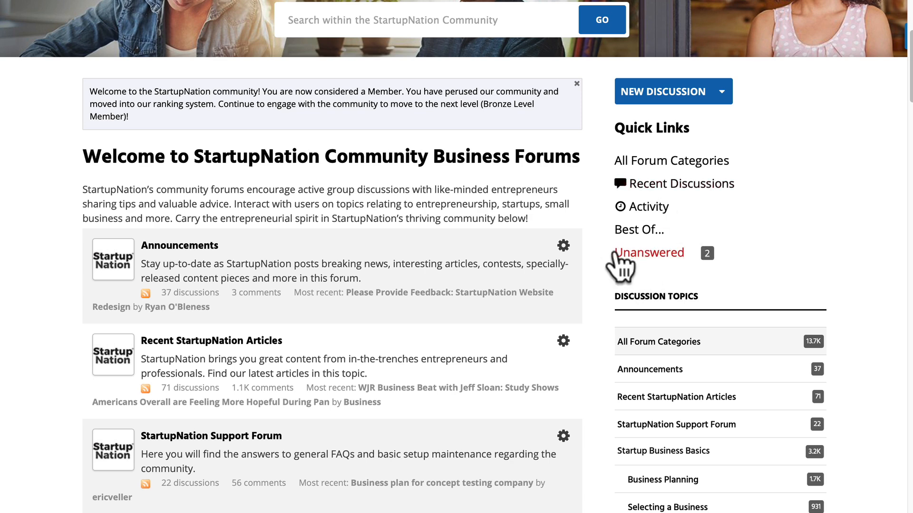
Open the Unanswered questions page from the sidebar Quick Links
click(650, 252)
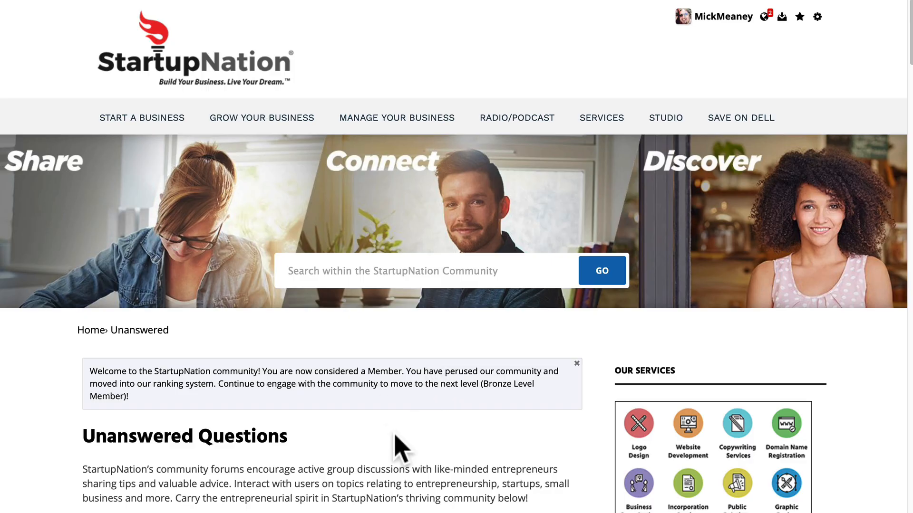
Scroll through the two unanswered threads, including 'Profit split for a sales proposal'
scroll(down, 3)
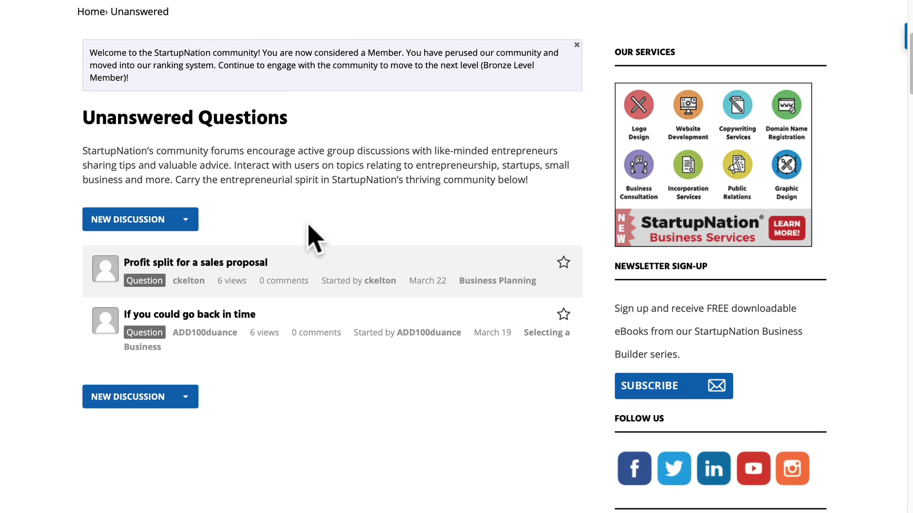
mouse_move(200, 317)
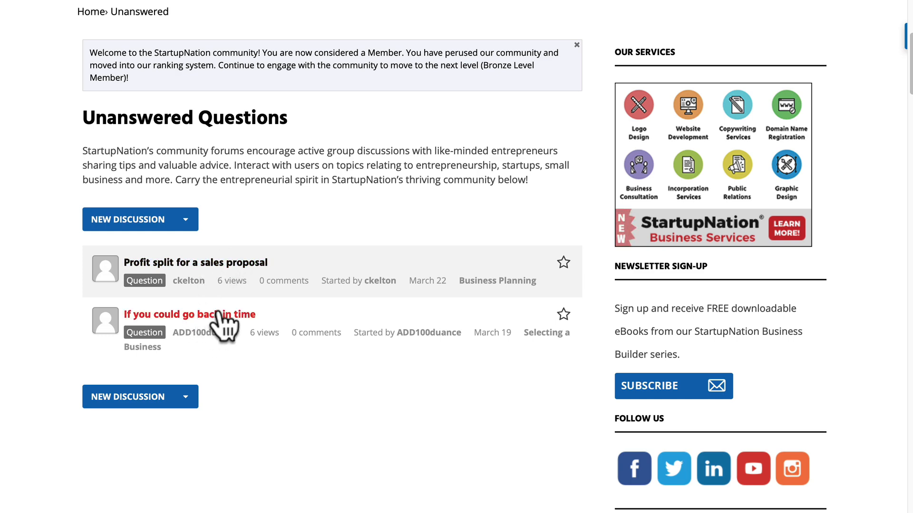
scroll(up, 3)
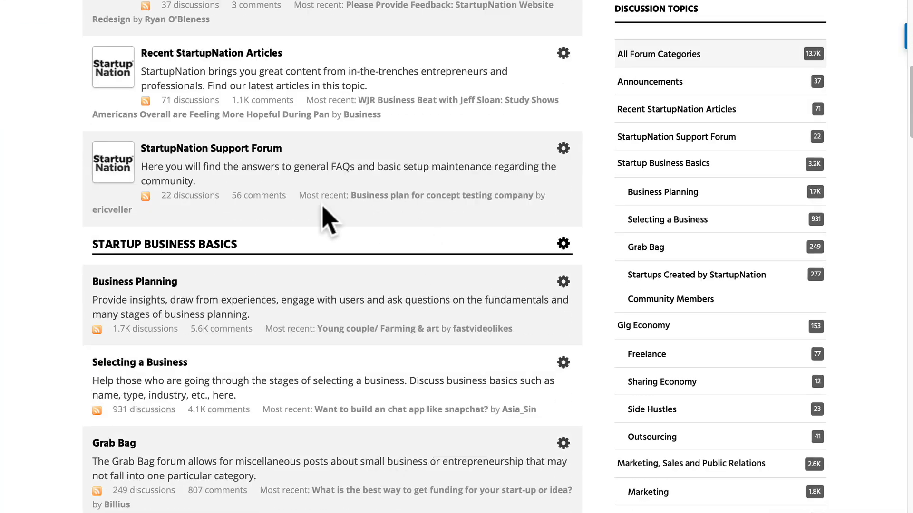
Open 'Startups Created by StartupNation Community Members' and browse its threads from Video Marketing Made Easy
scroll(down, 3)
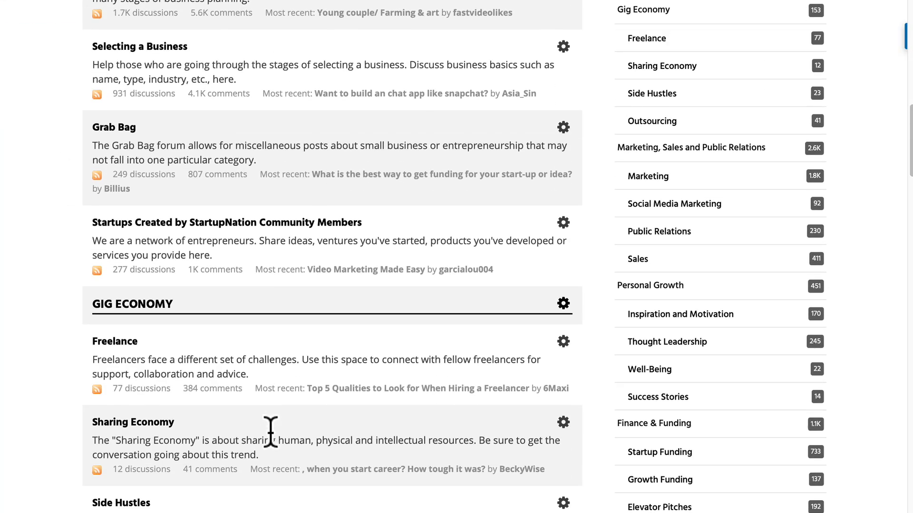
scroll(down, 3)
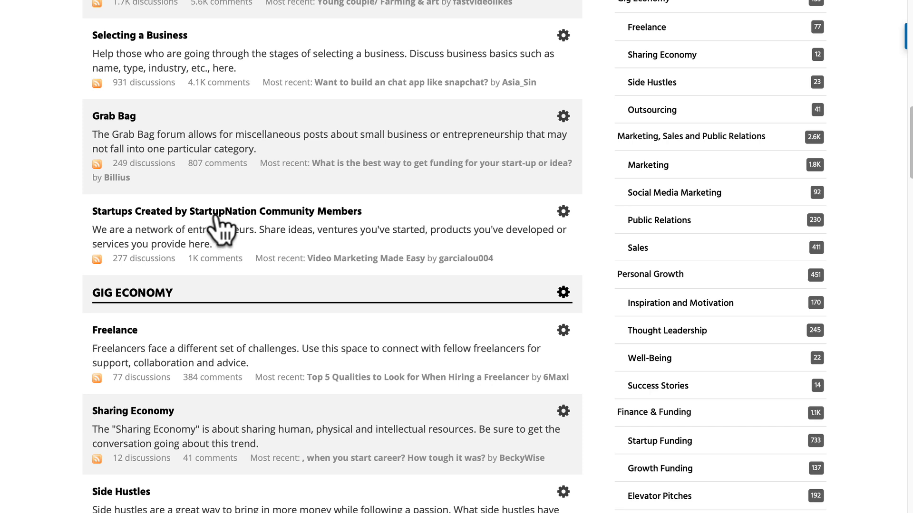
mouse_move(233, 230)
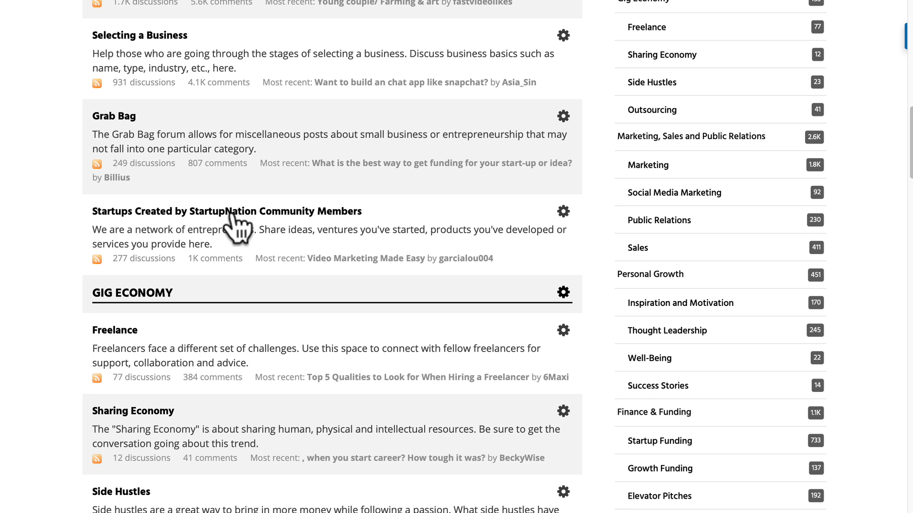
click(227, 211)
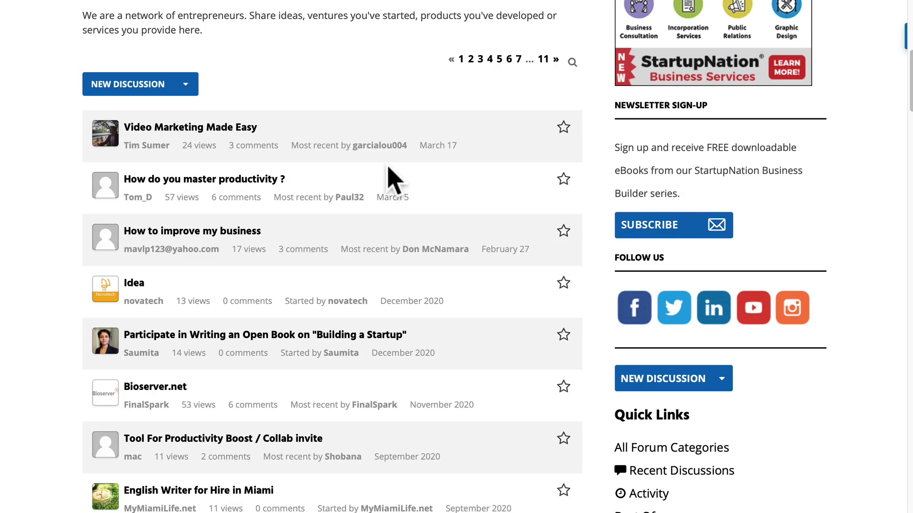
scroll(down, 3)
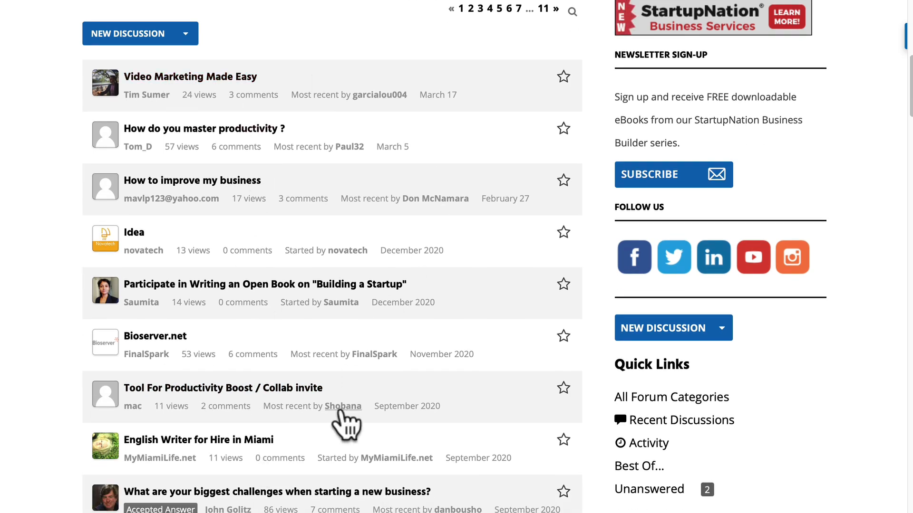
scroll(down, 3)
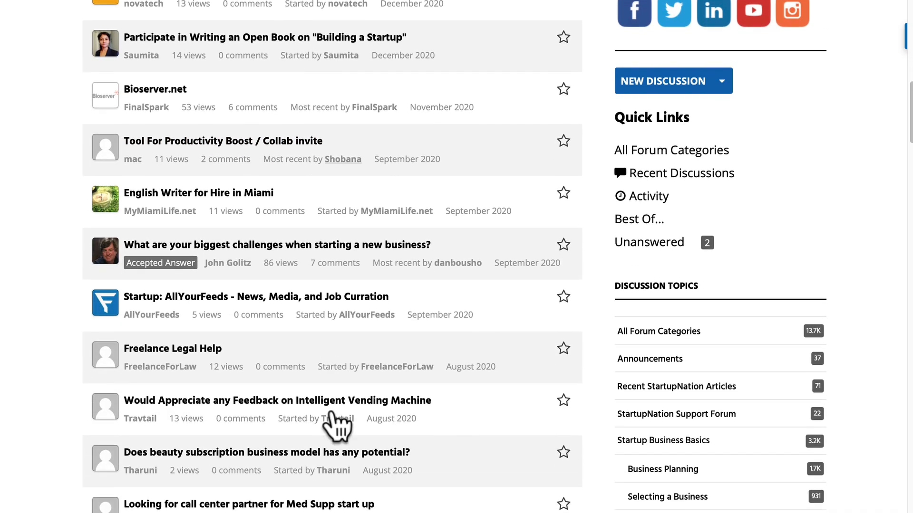
scroll(down, 3)
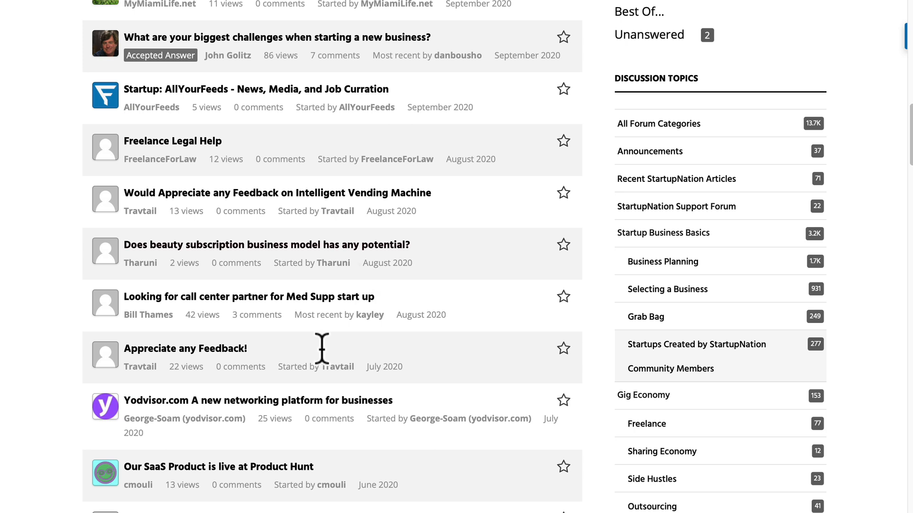
scroll(down, 3)
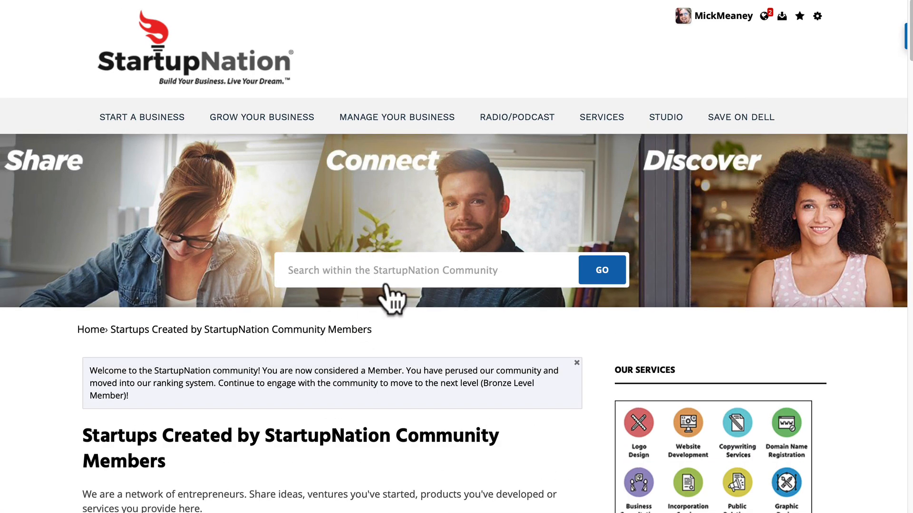
mouse_move(207, 181)
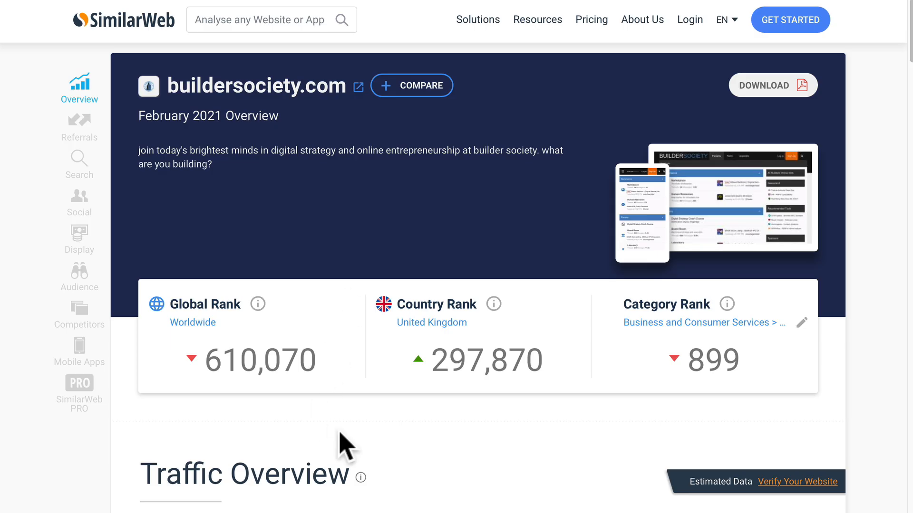
Review buildersociety.com ranks (610,070 global, 297,870 UK) and its 54.36K February visits
scroll(down, 3)
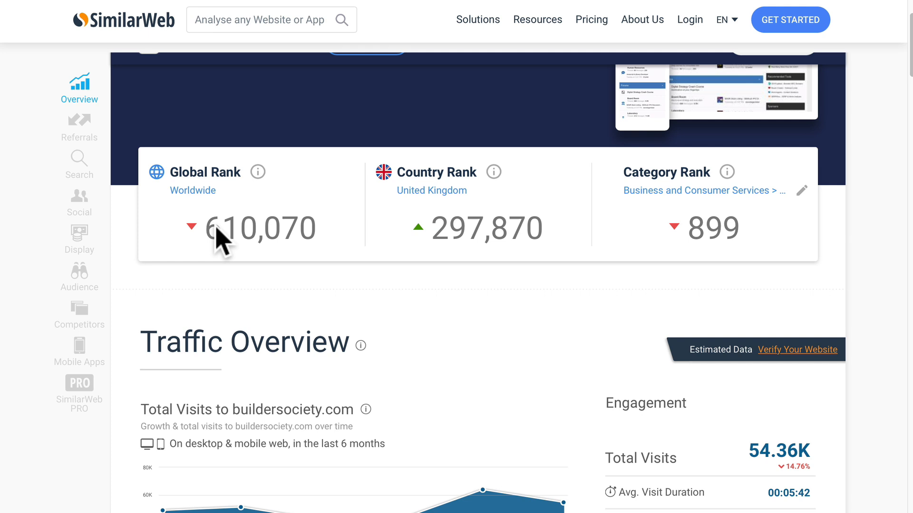
mouse_move(457, 250)
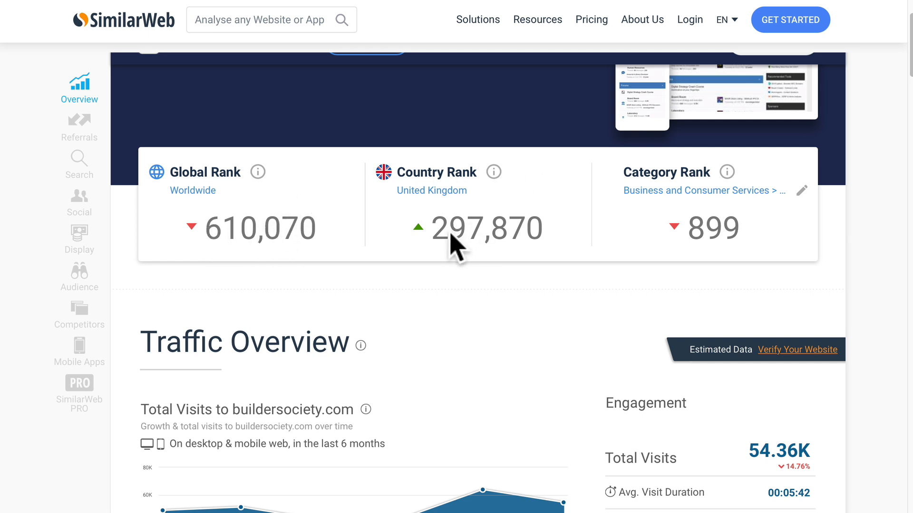
mouse_move(472, 186)
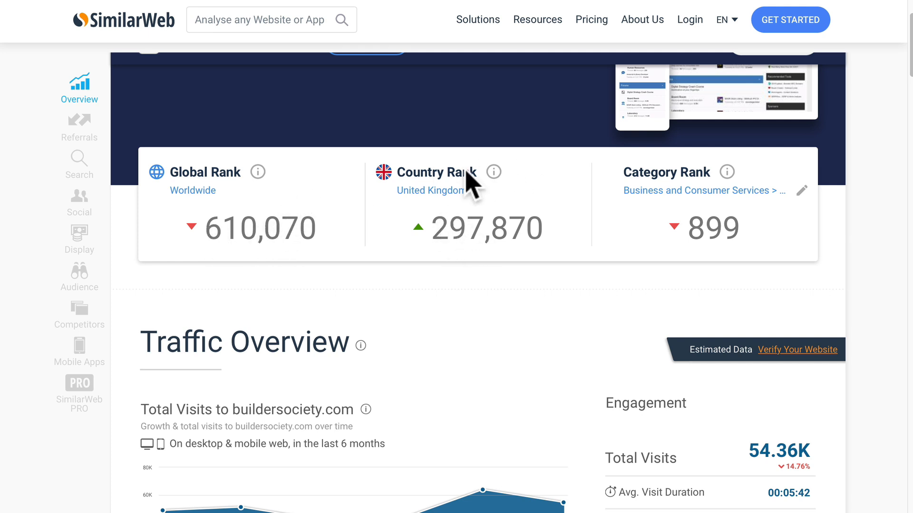
mouse_move(503, 392)
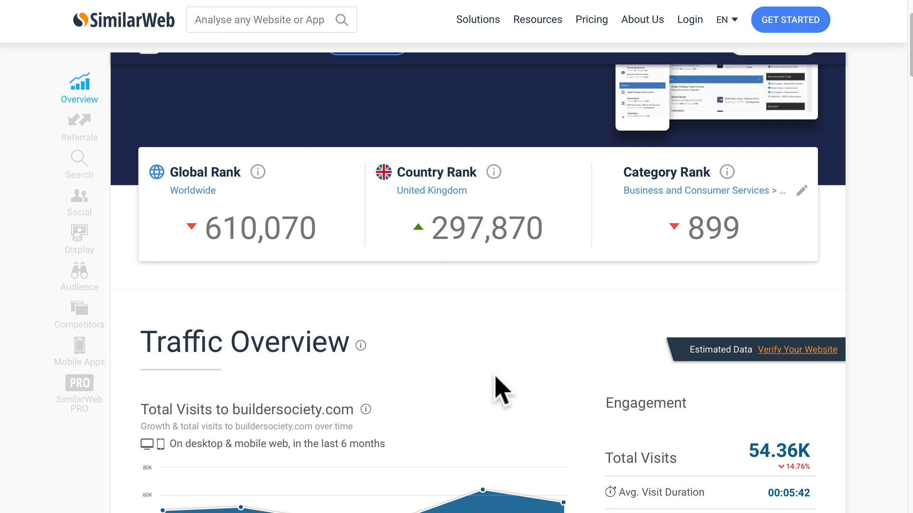
scroll(down, 3)
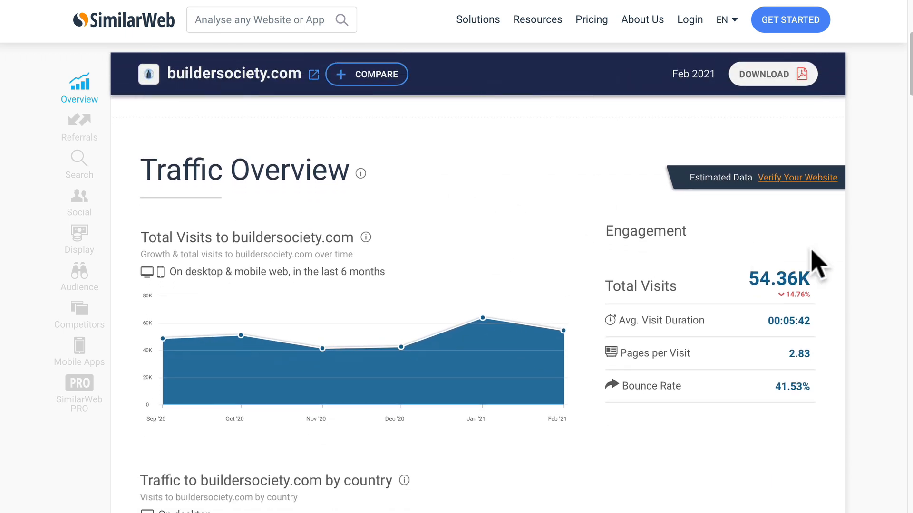
mouse_move(791, 285)
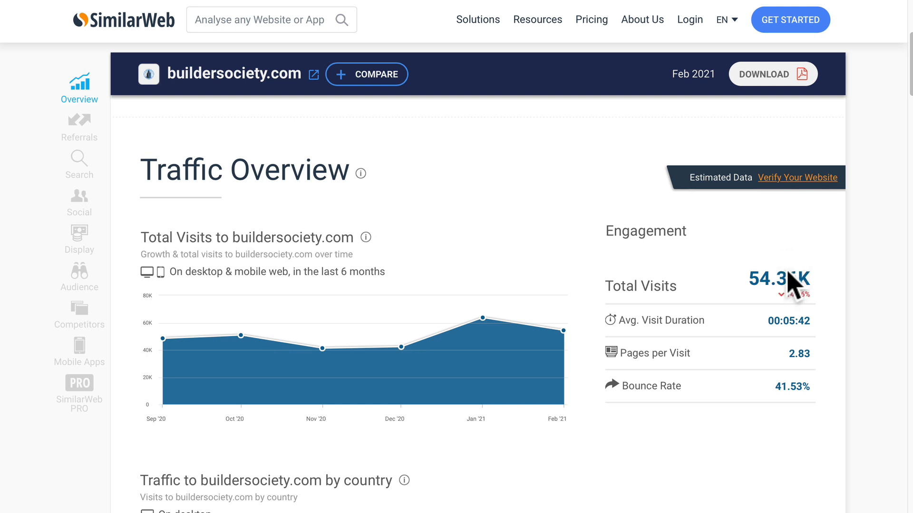
mouse_move(757, 314)
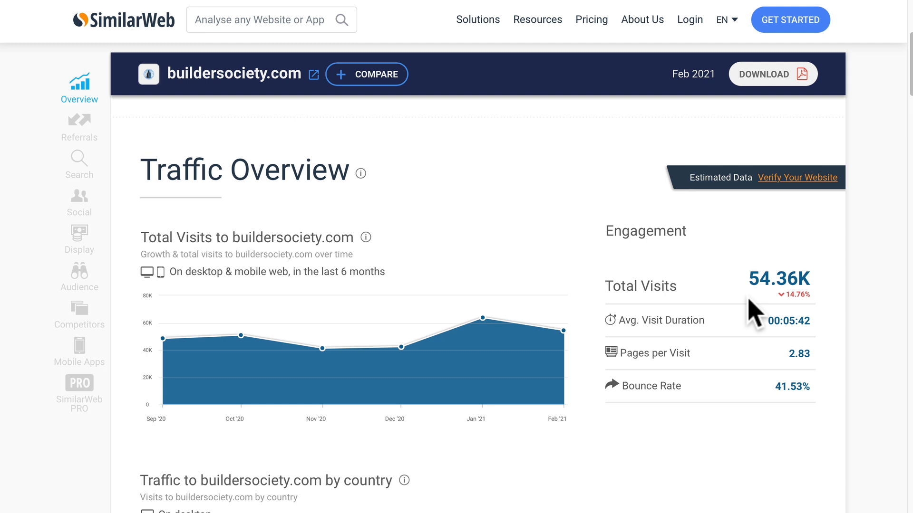
mouse_move(416, 259)
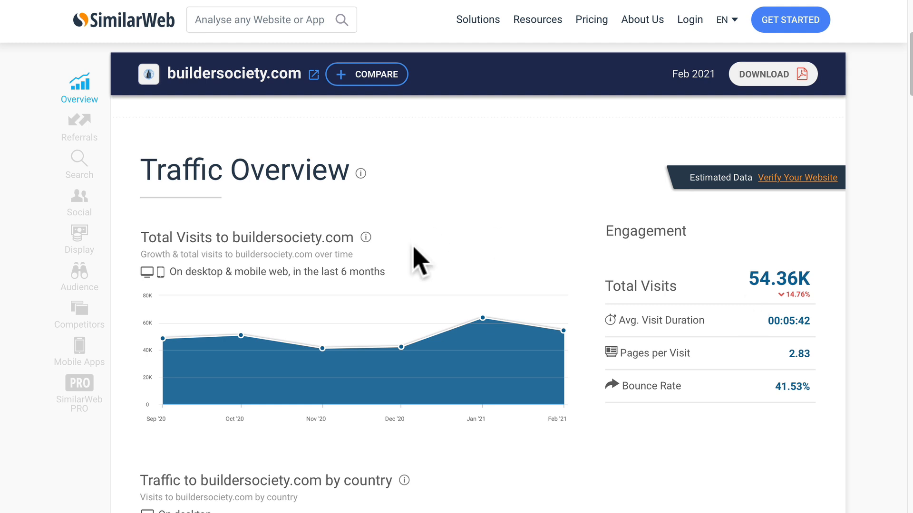
scroll(down, 3)
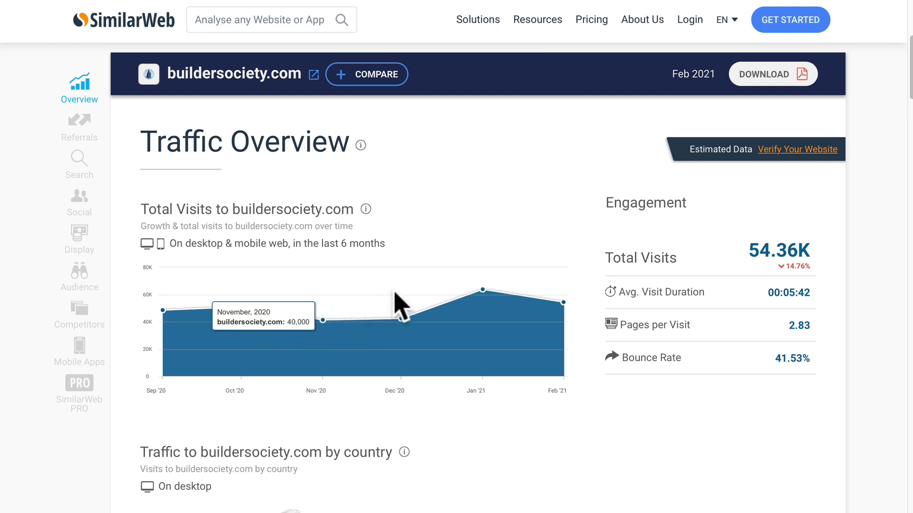
mouse_move(492, 301)
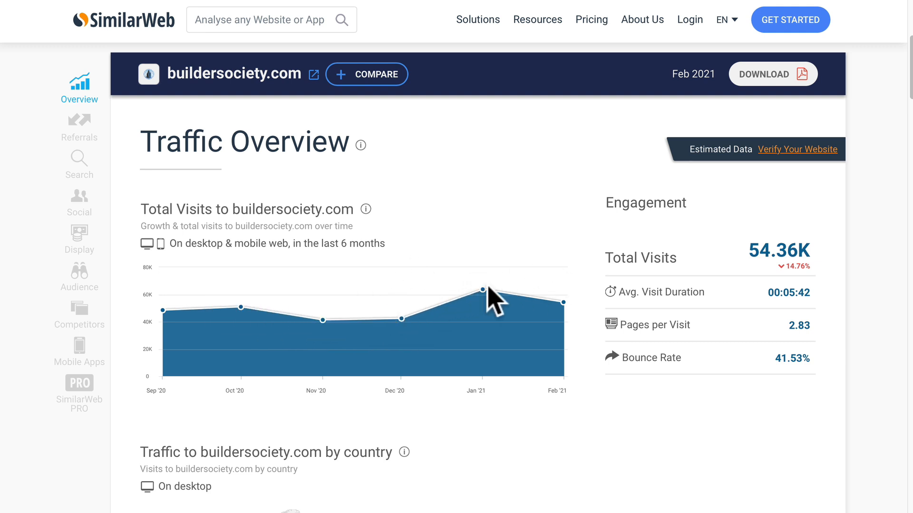
mouse_move(483, 290)
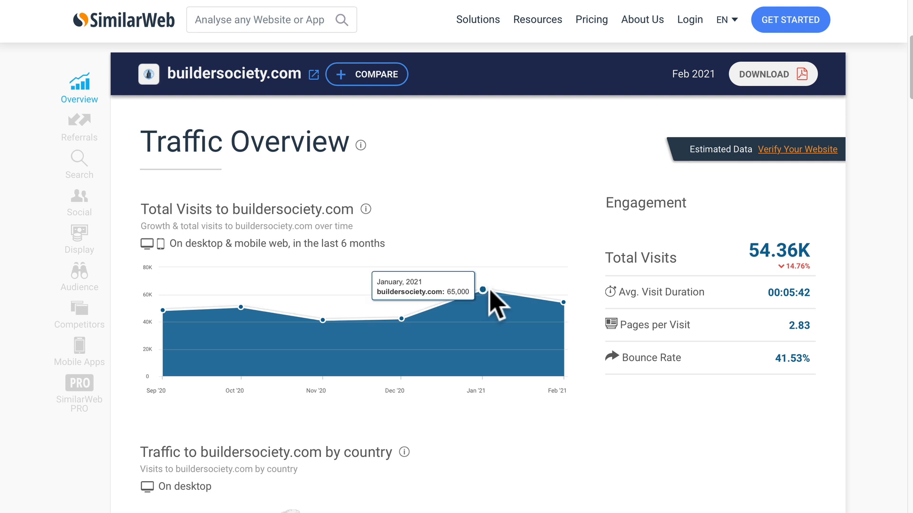
mouse_move(598, 417)
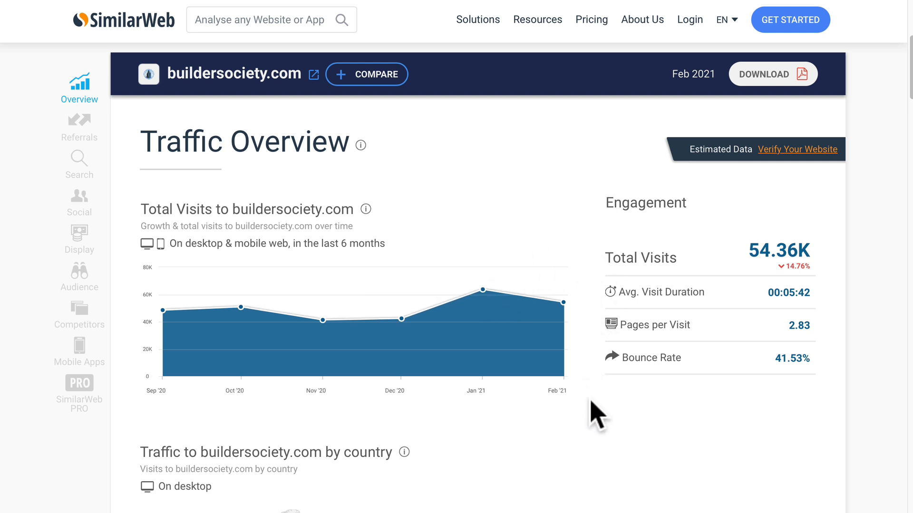
scroll(down, 3)
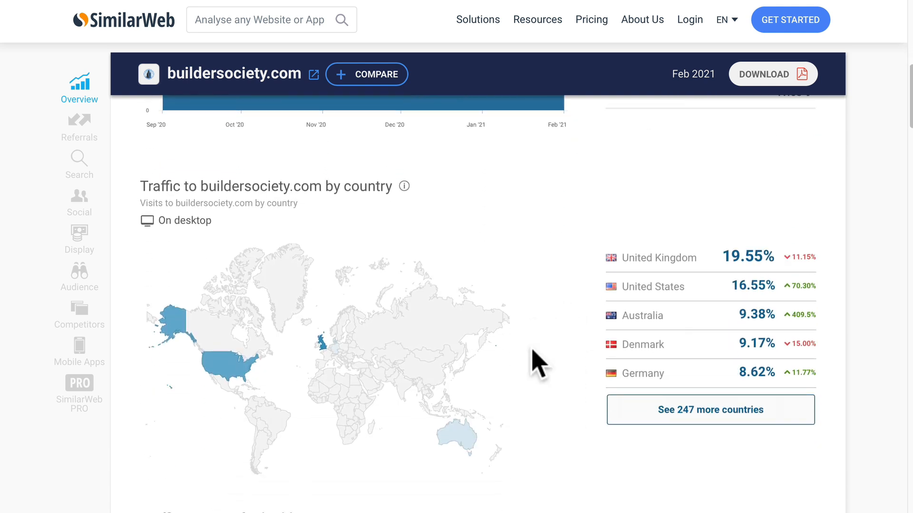
scroll(down, 3)
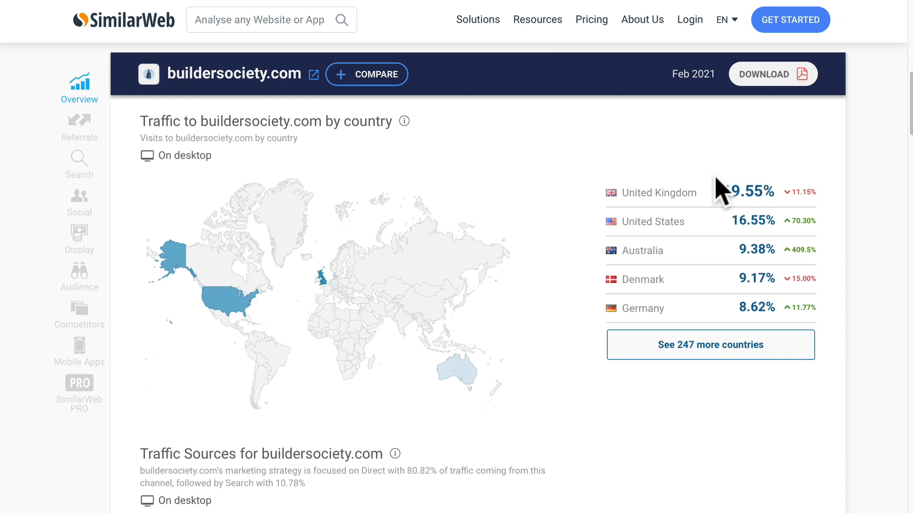
mouse_move(732, 191)
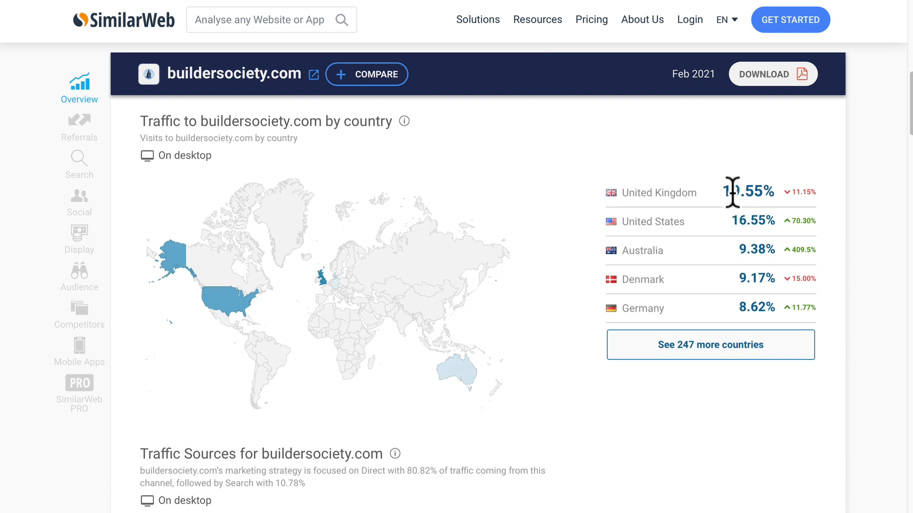
mouse_move(734, 221)
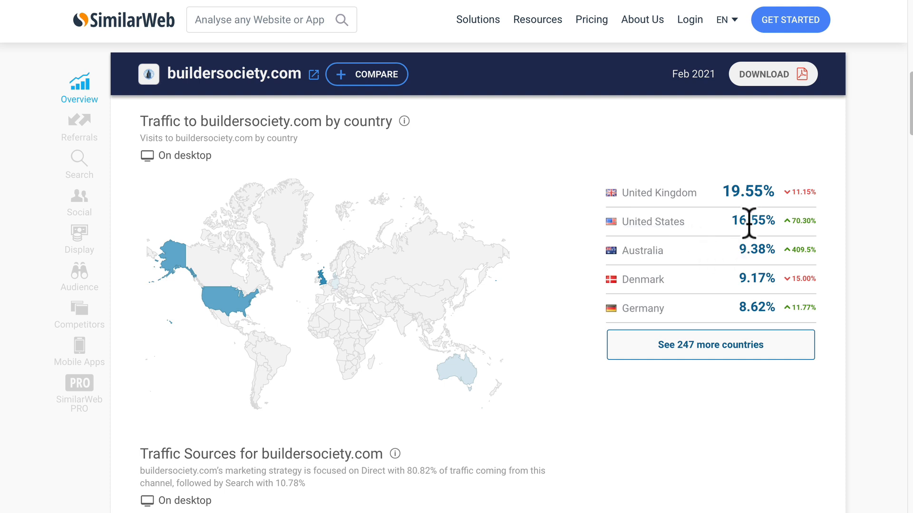
scroll(down, 3)
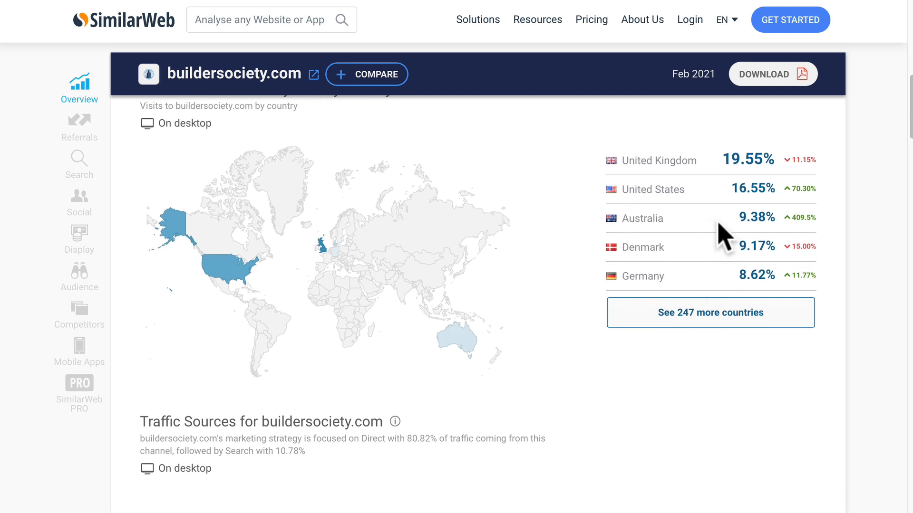
mouse_move(741, 247)
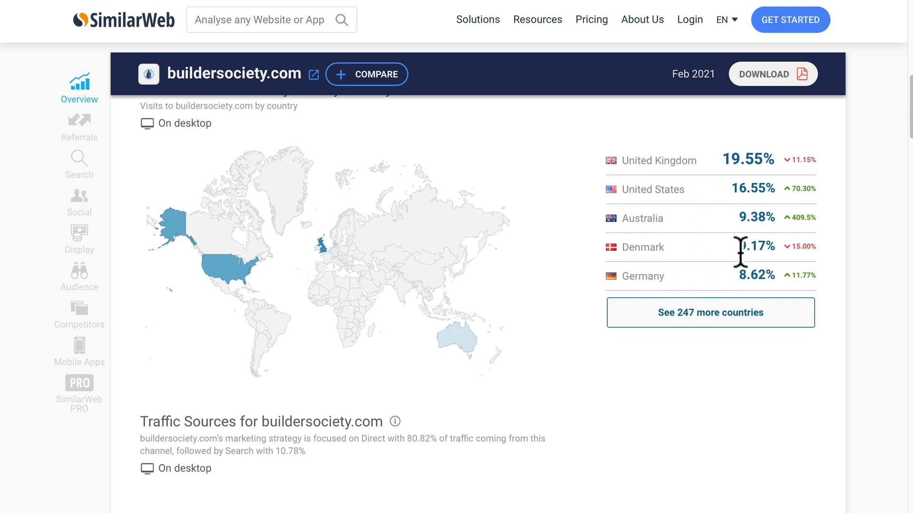
mouse_move(743, 291)
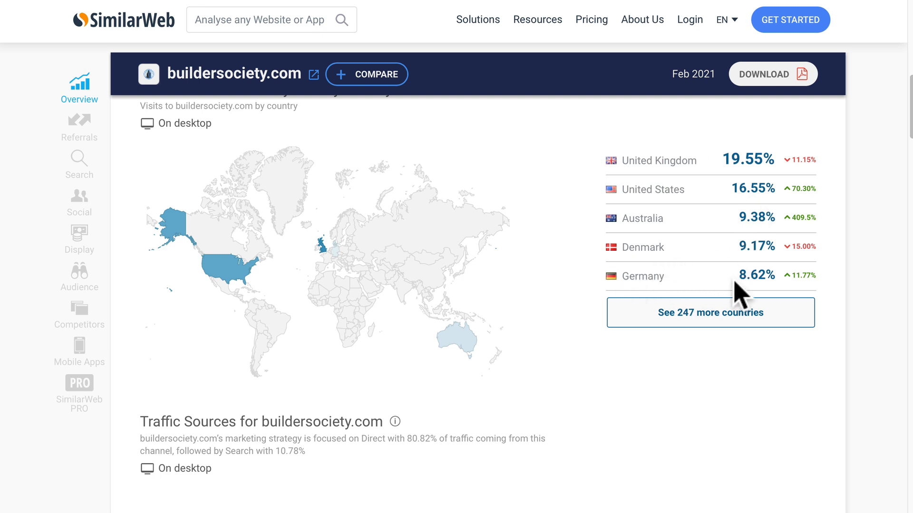
mouse_move(782, 163)
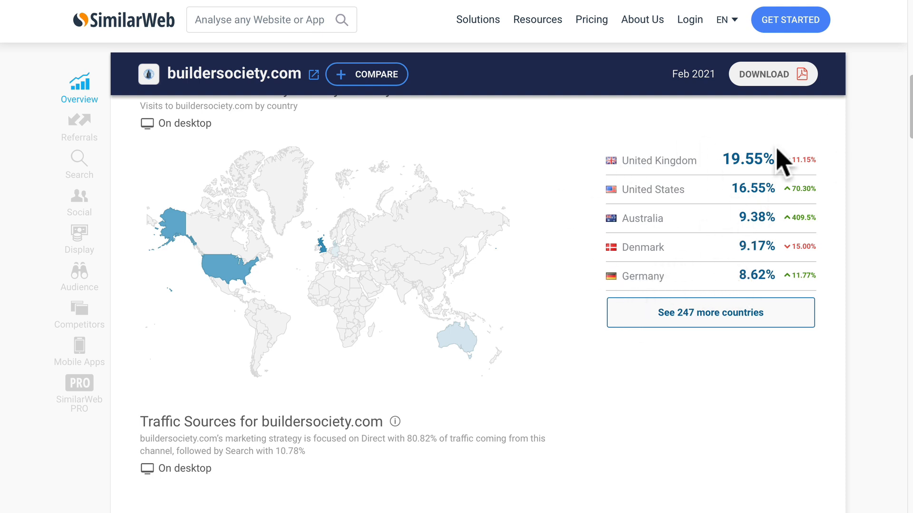
mouse_move(457, 215)
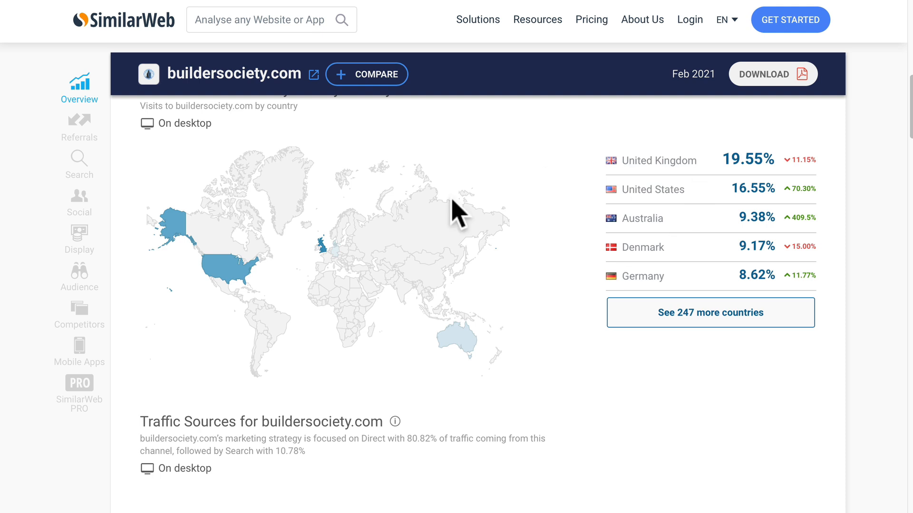
mouse_move(675, 177)
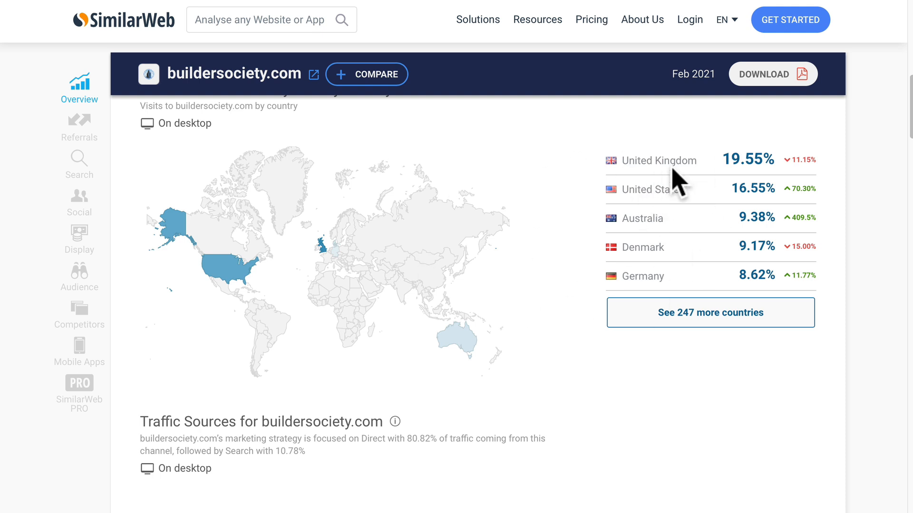
mouse_move(640, 218)
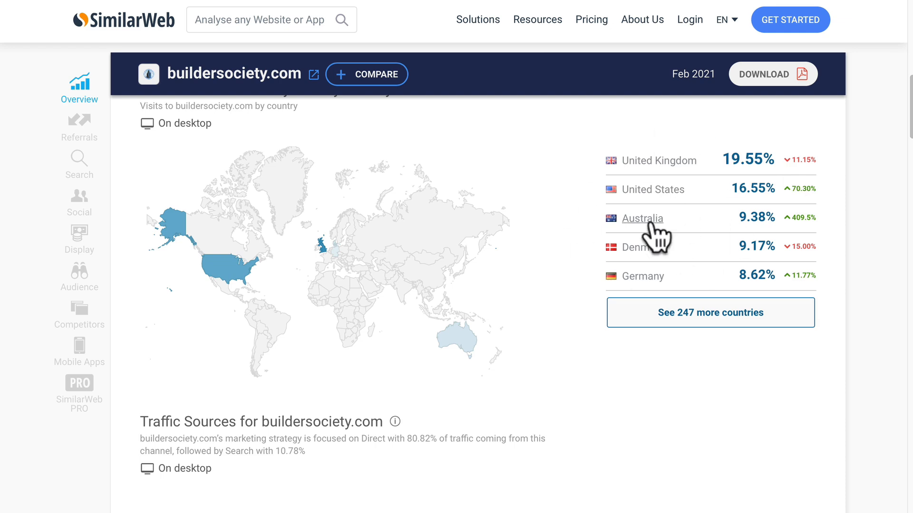
mouse_move(580, 441)
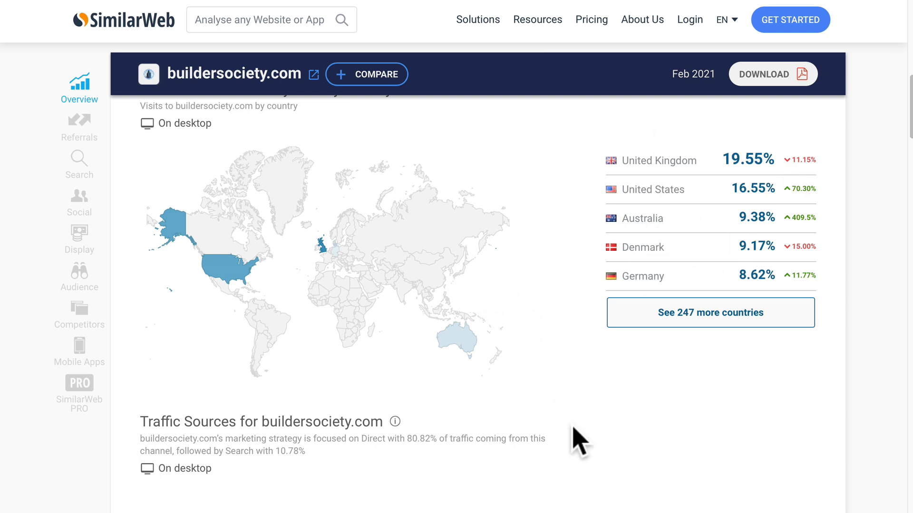
Scroll to buildersociety.com's Search section: 10.78% organic traffic, top keyword 'serp shaker'
scroll(down, 3)
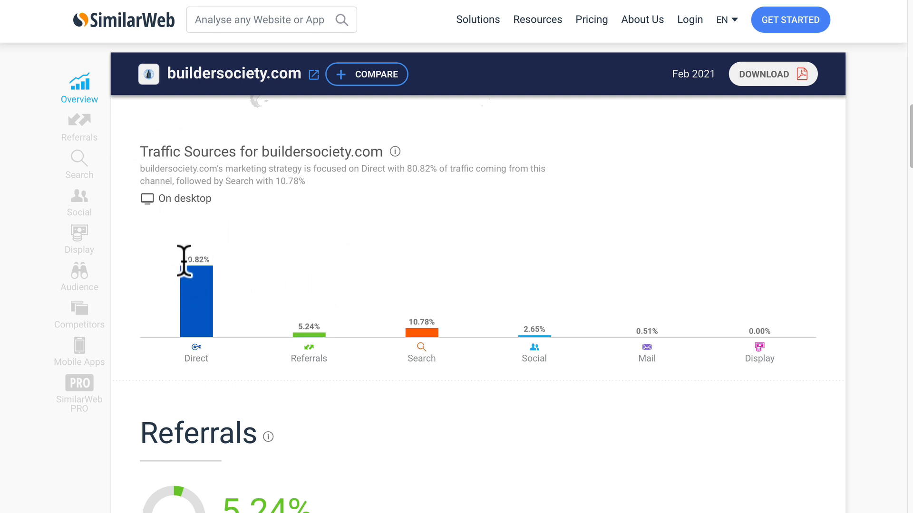
mouse_move(423, 341)
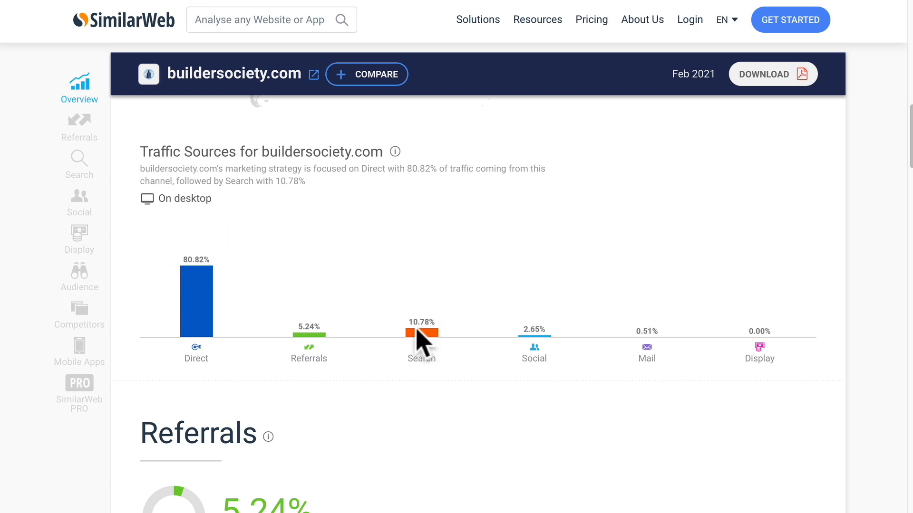
mouse_move(454, 340)
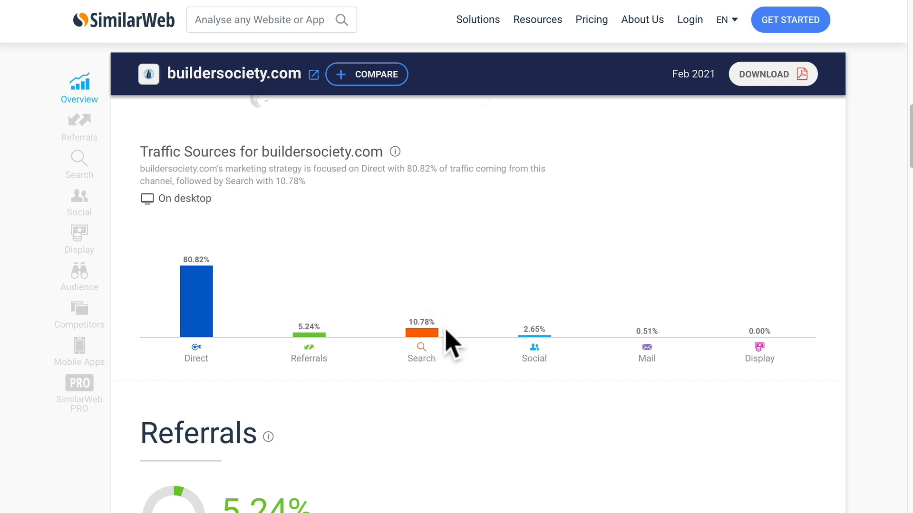
mouse_move(547, 347)
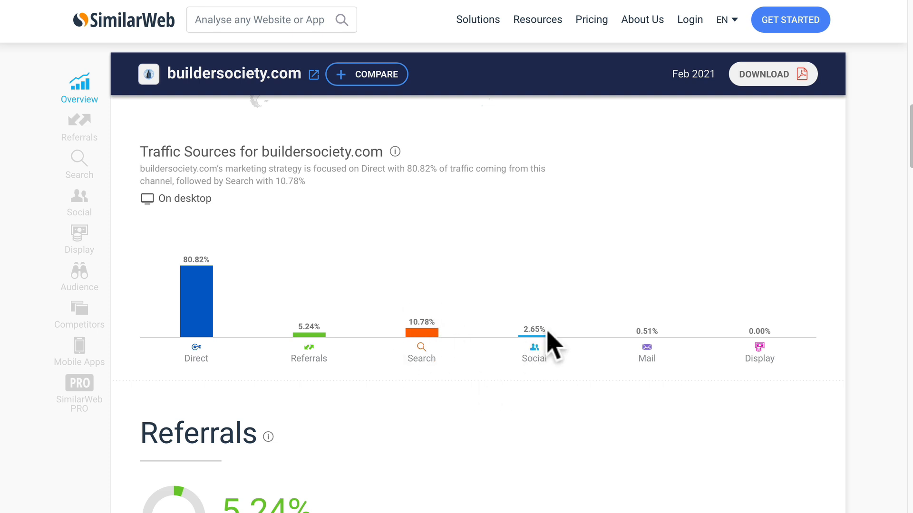
scroll(down, 3)
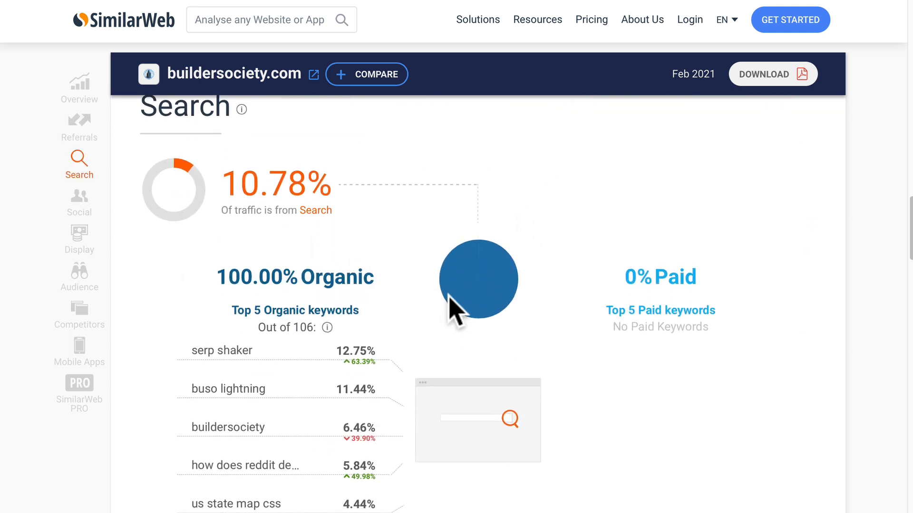
Show buildersociety.com's social traffic of 2.65%, led by Reddit at 48.15%
click(79, 202)
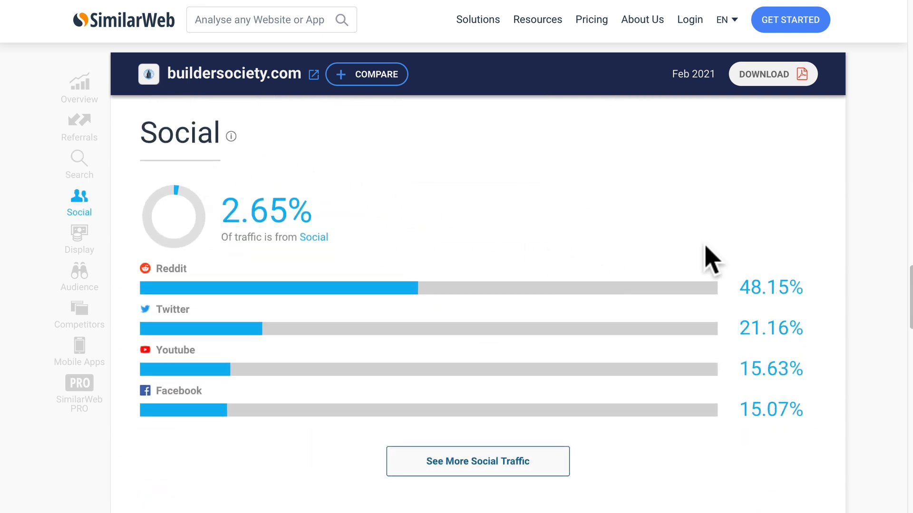
mouse_move(704, 279)
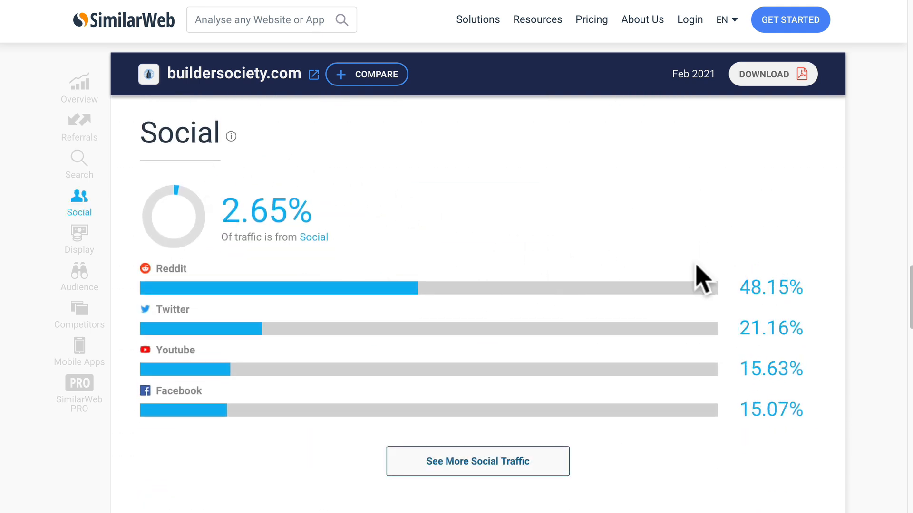
mouse_move(804, 317)
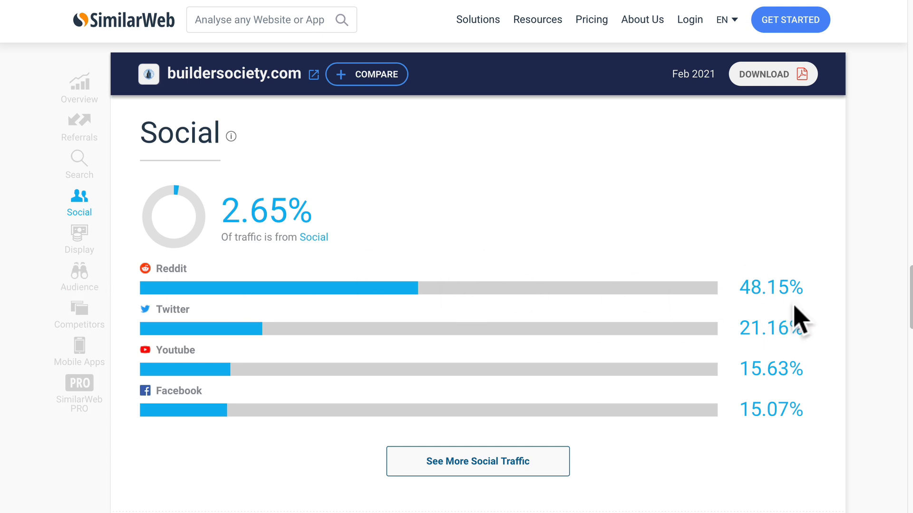
scroll(down, 3)
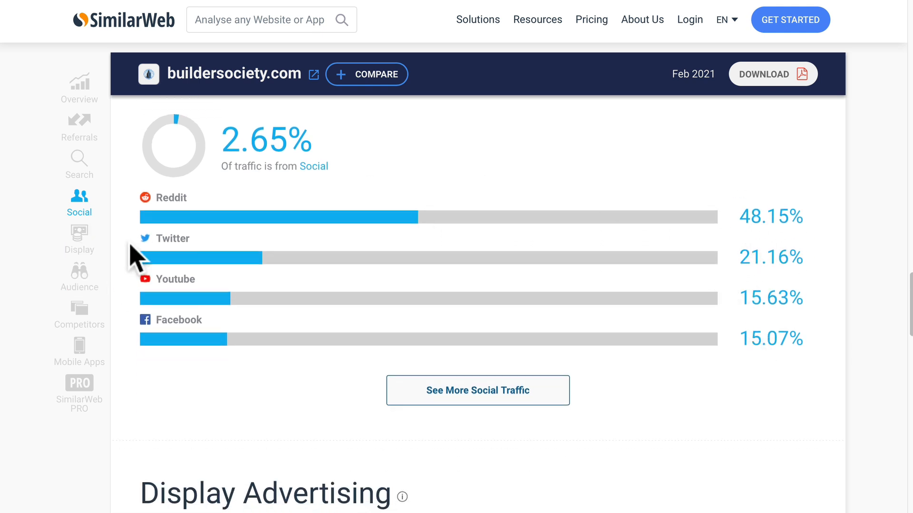
mouse_move(754, 296)
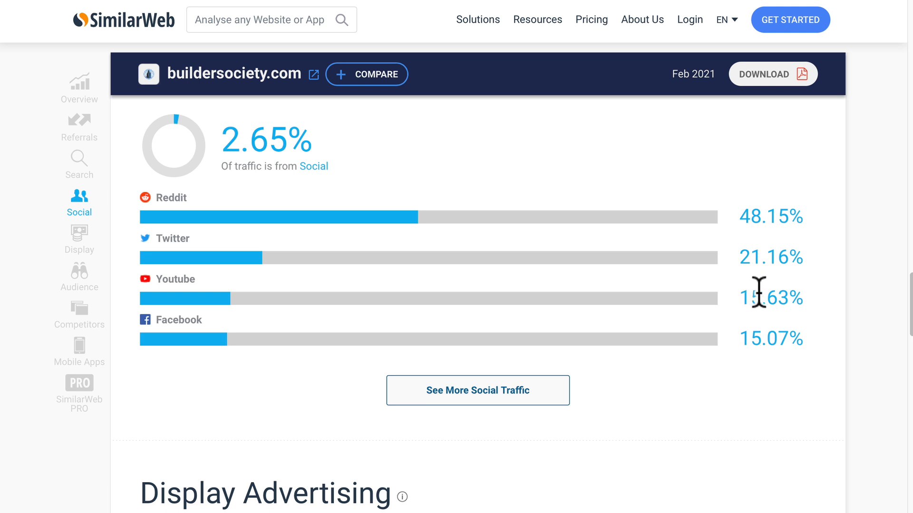
mouse_move(756, 375)
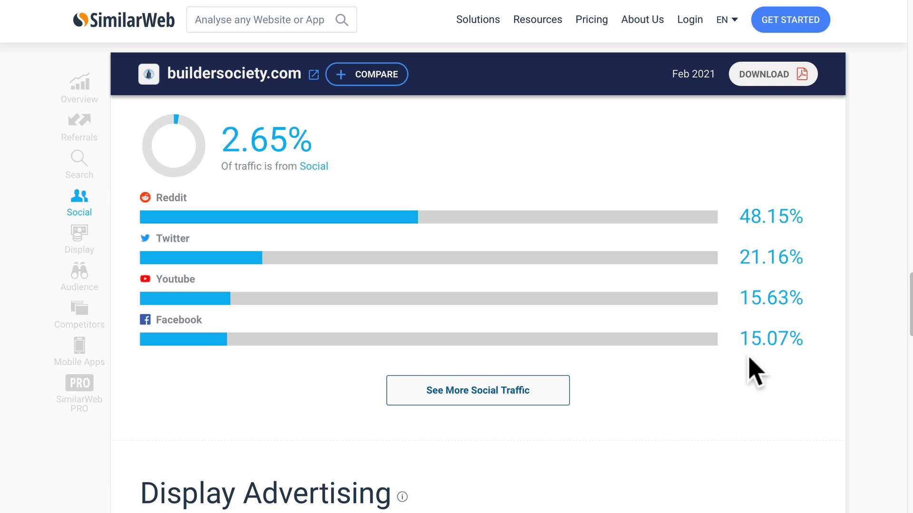
scroll(down, 3)
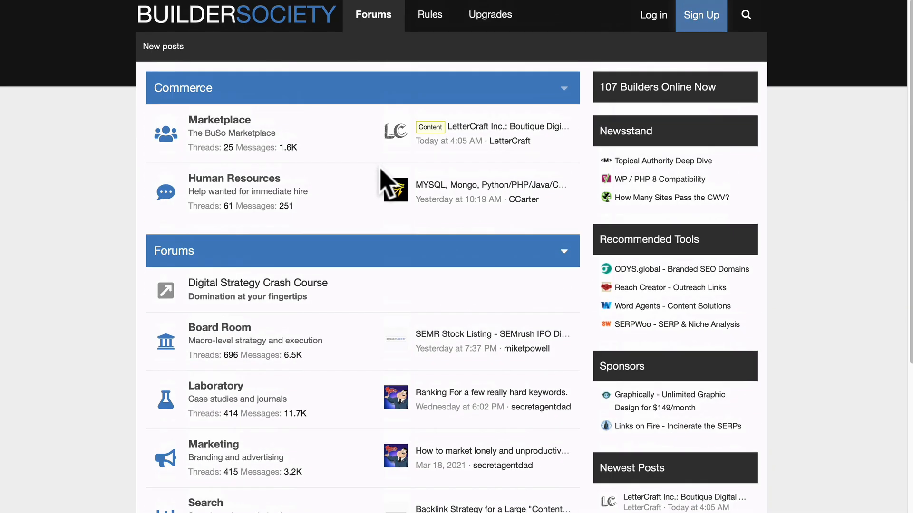
mouse_move(335, 347)
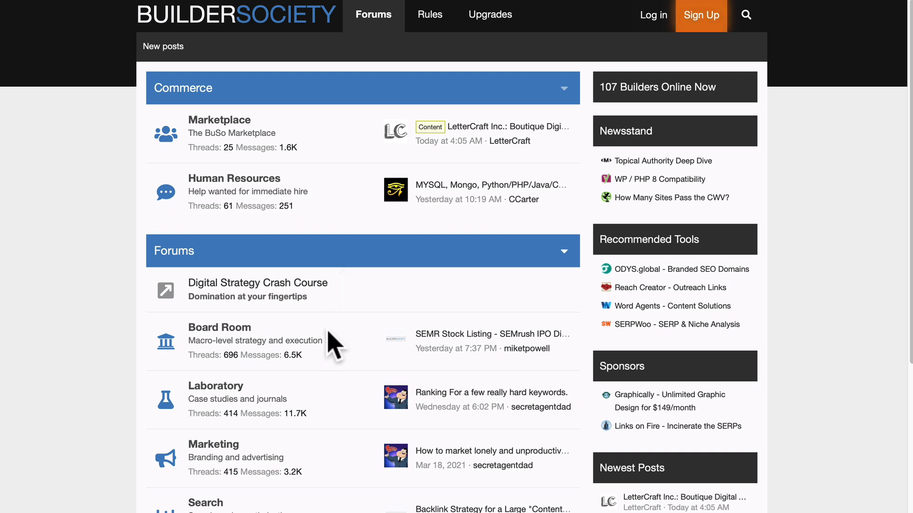
mouse_move(205, 303)
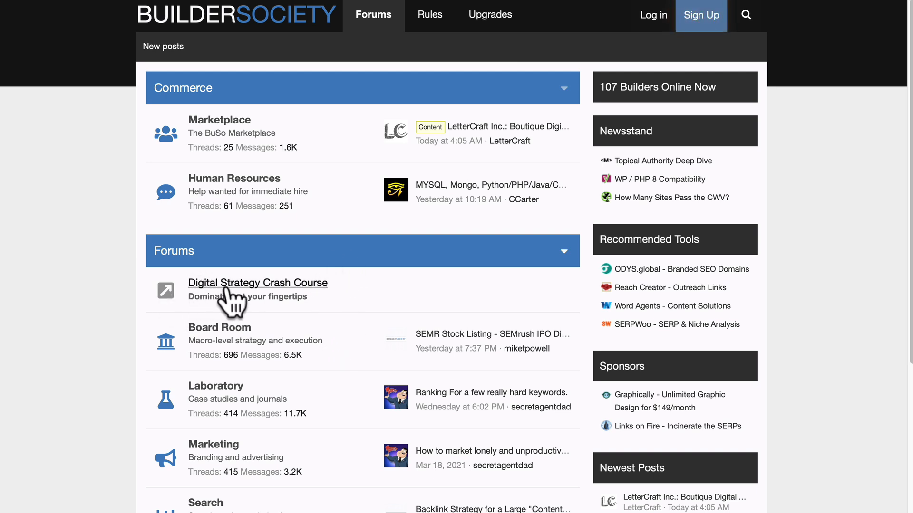
mouse_move(280, 306)
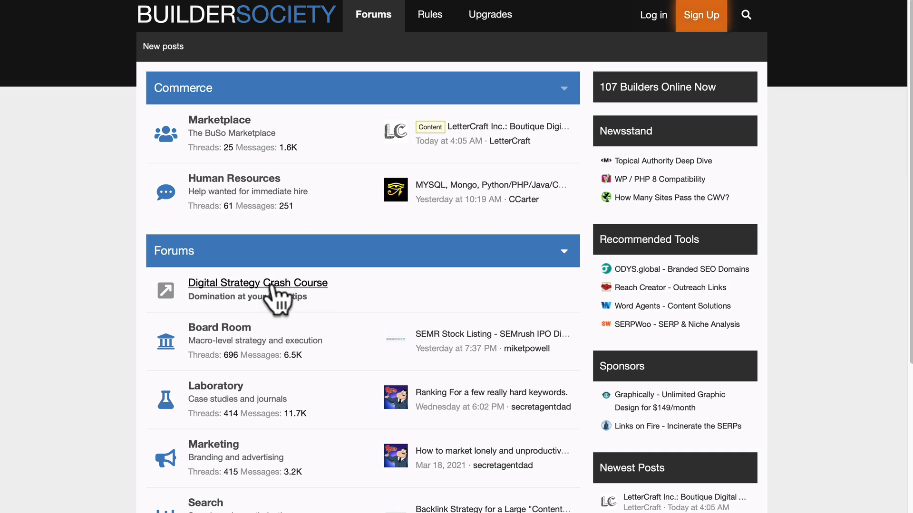
mouse_move(282, 306)
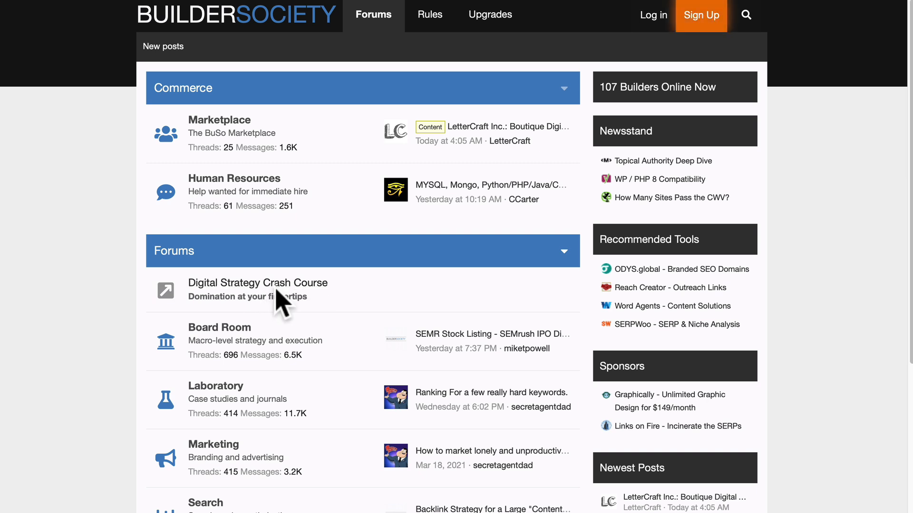
mouse_move(274, 303)
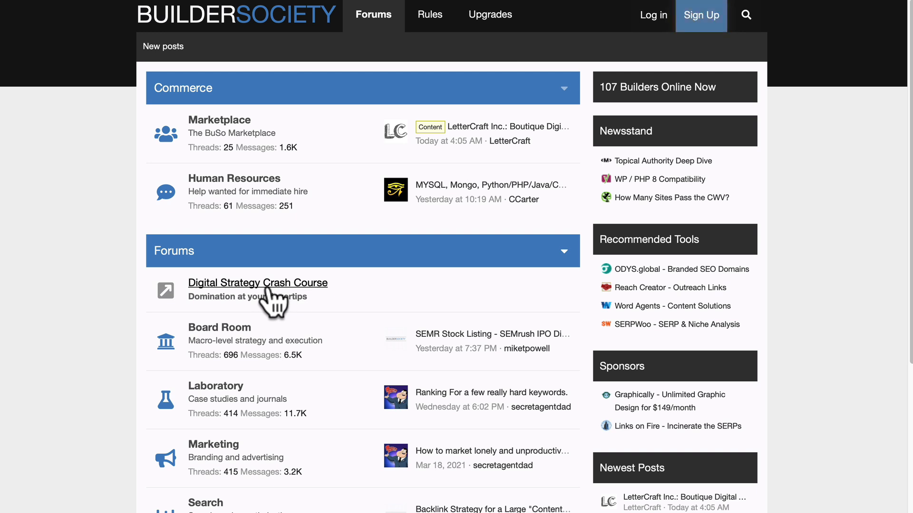
mouse_move(189, 290)
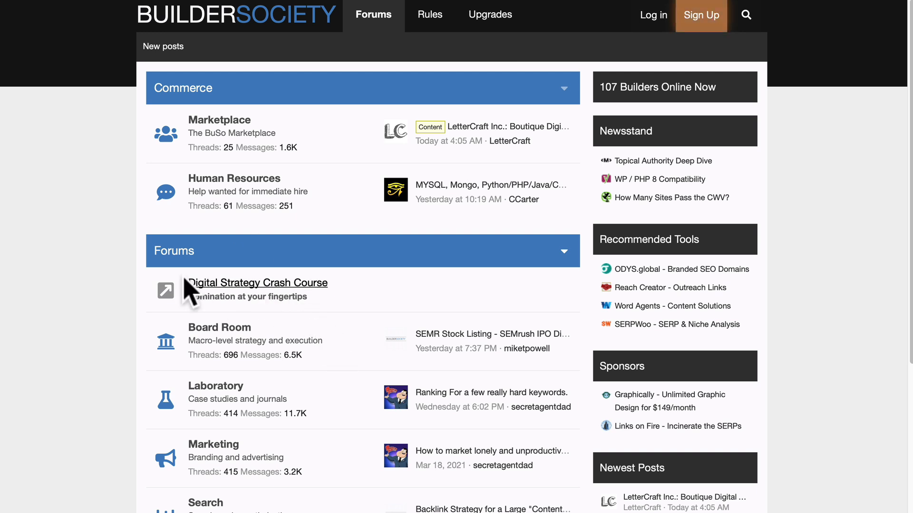
mouse_move(247, 303)
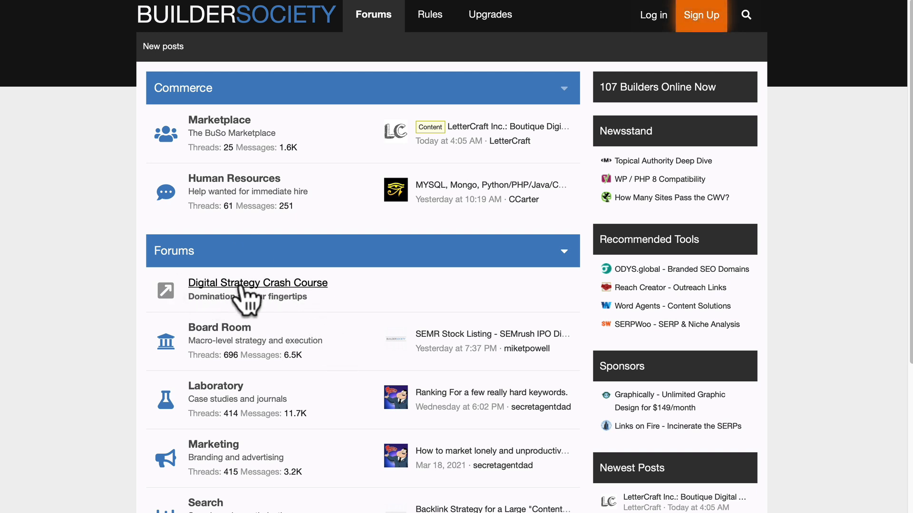
Scroll the BuilderSociety Commerce and Forums categories down to Water Cooler and back up
scroll(down, 3)
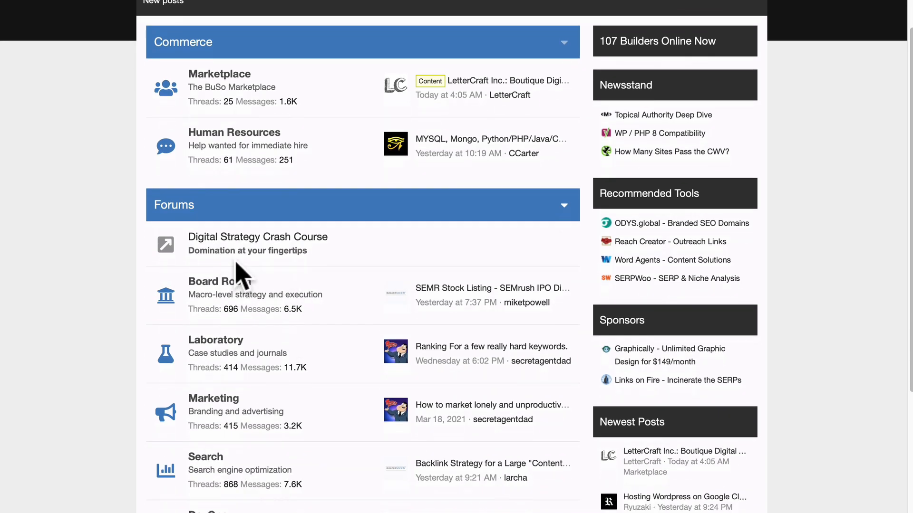
mouse_move(329, 329)
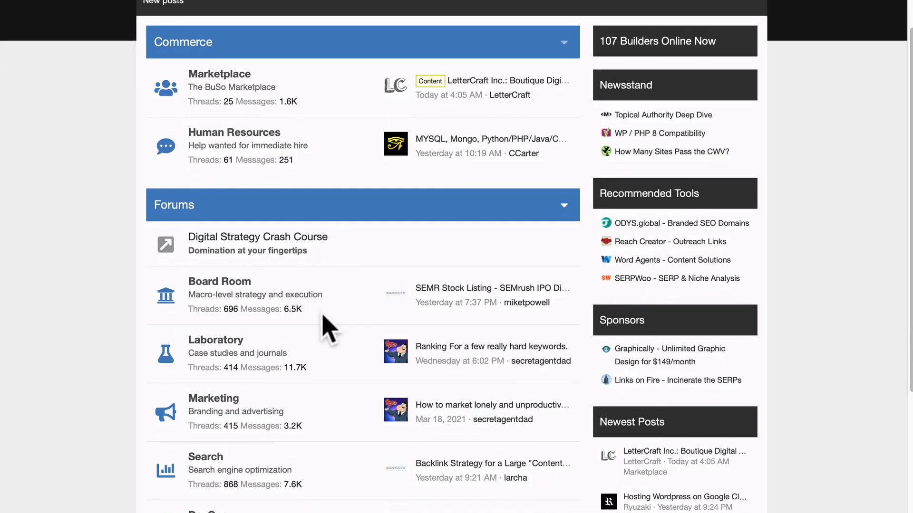
scroll(down, 3)
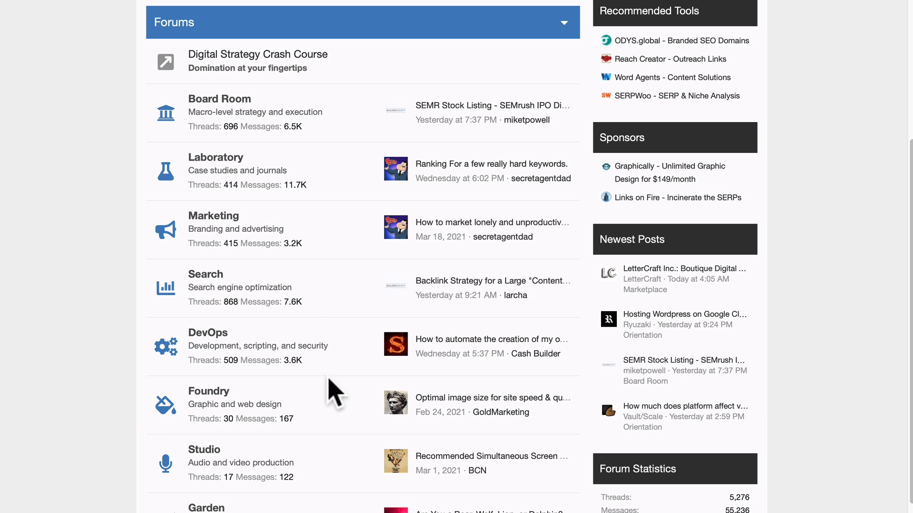
scroll(down, 3)
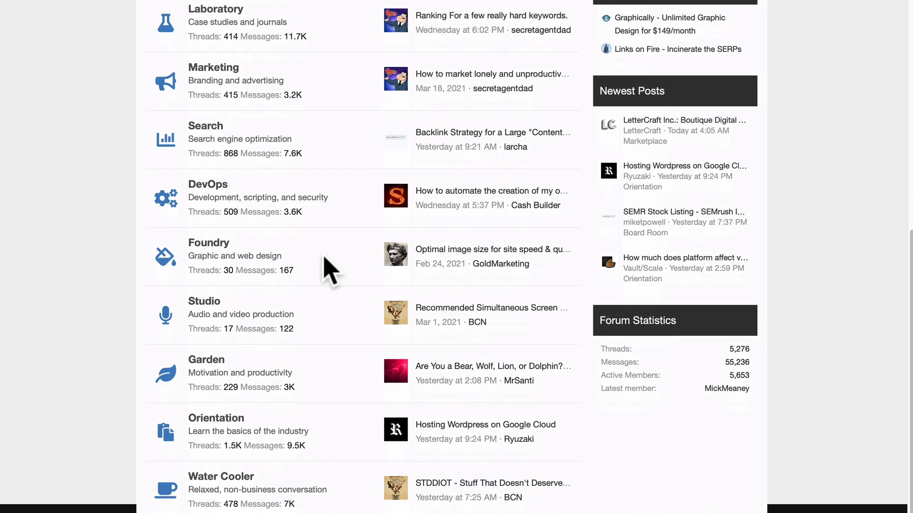
mouse_move(315, 300)
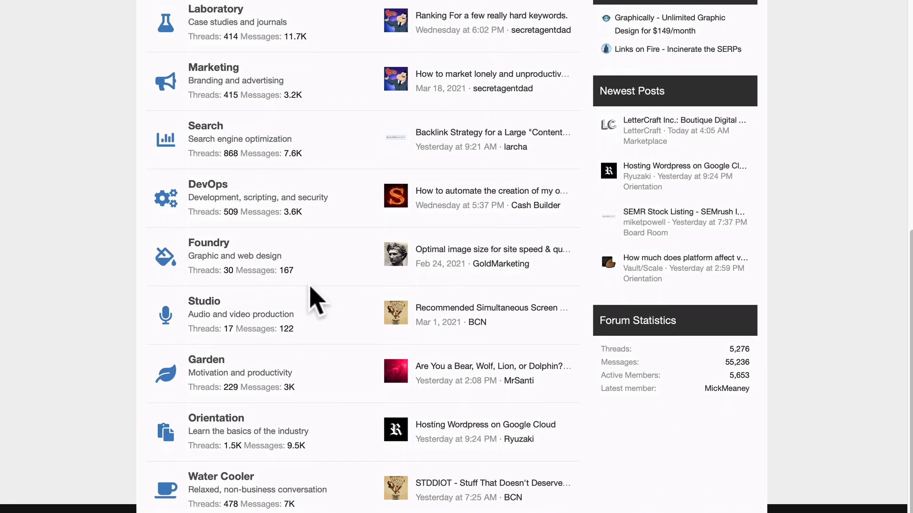
mouse_move(317, 259)
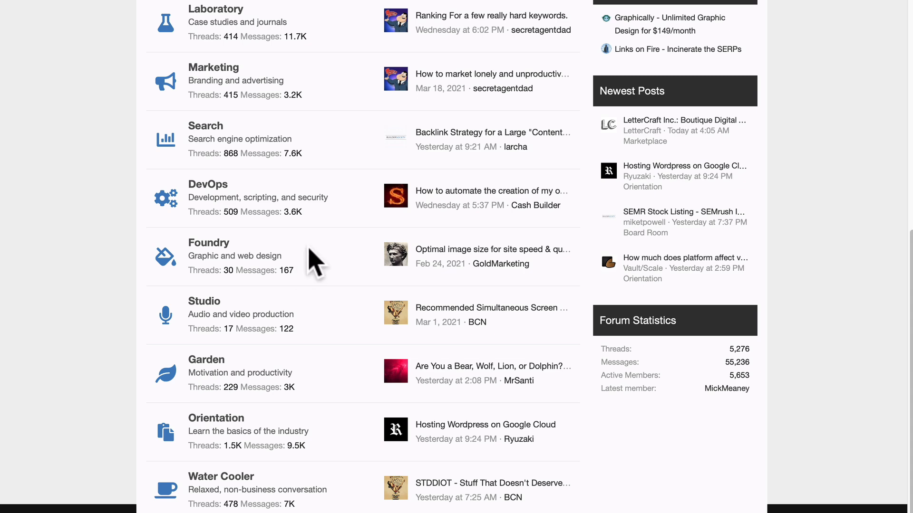
scroll(up, 3)
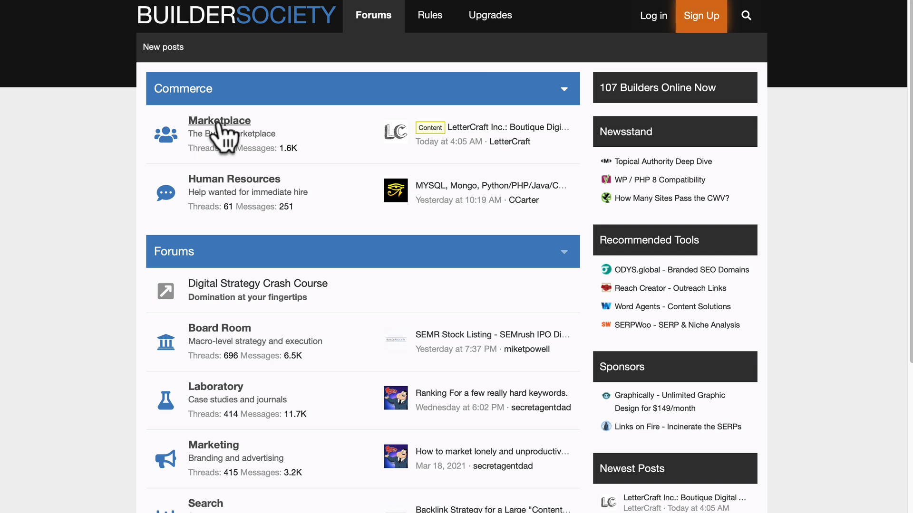
Browse Marketplace listings such as Premium American Ghostwriting Services
click(218, 120)
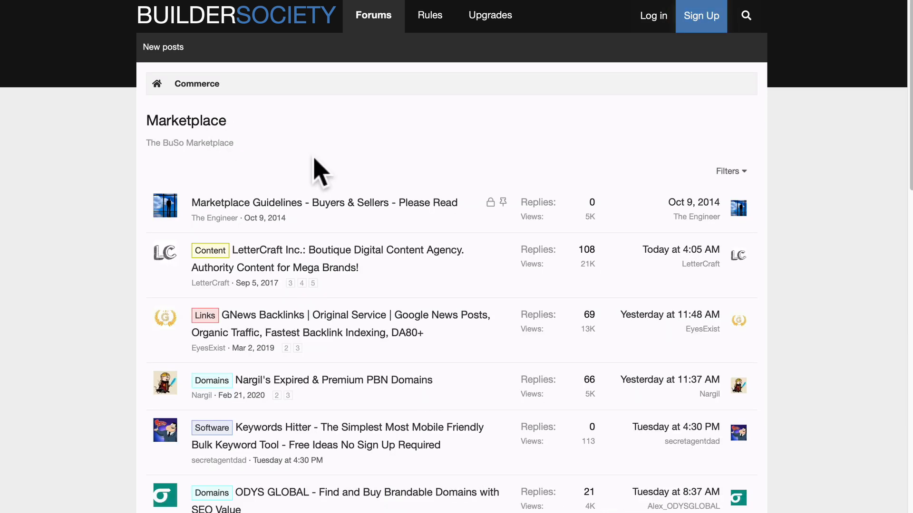
scroll(down, 3)
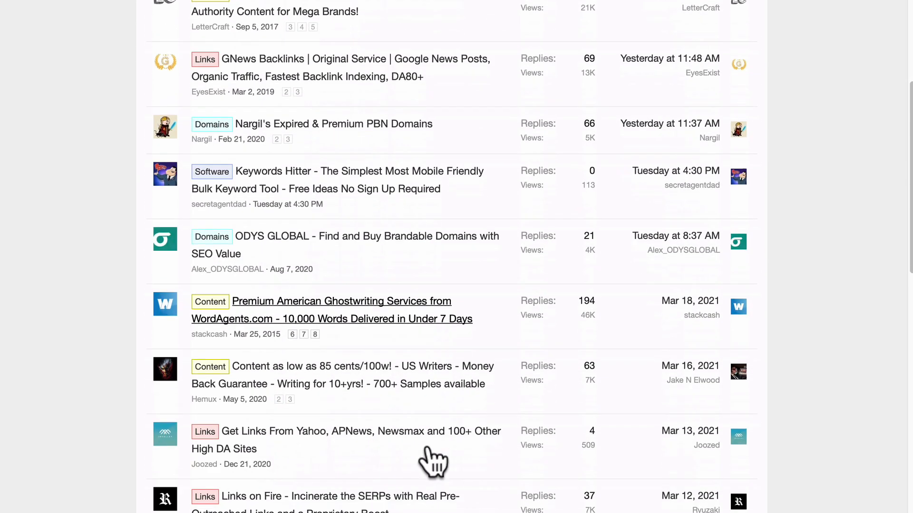
scroll(down, 3)
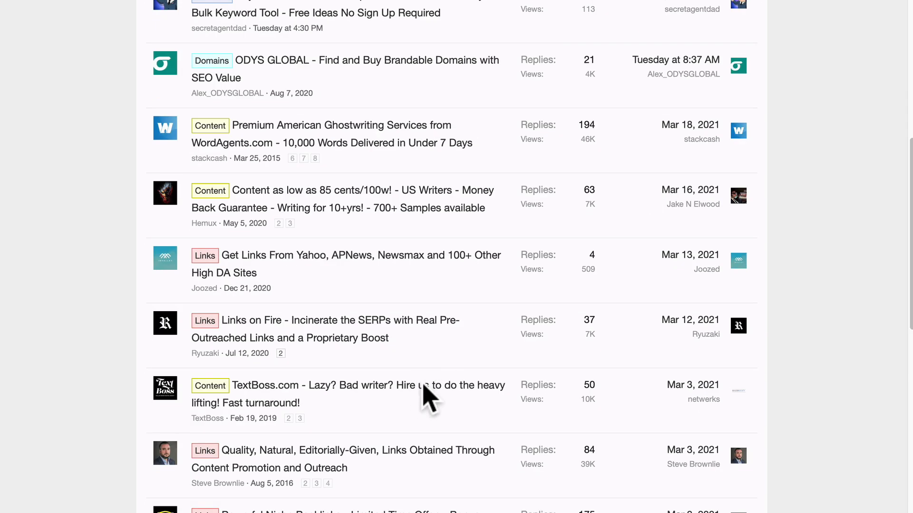
scroll(down, 3)
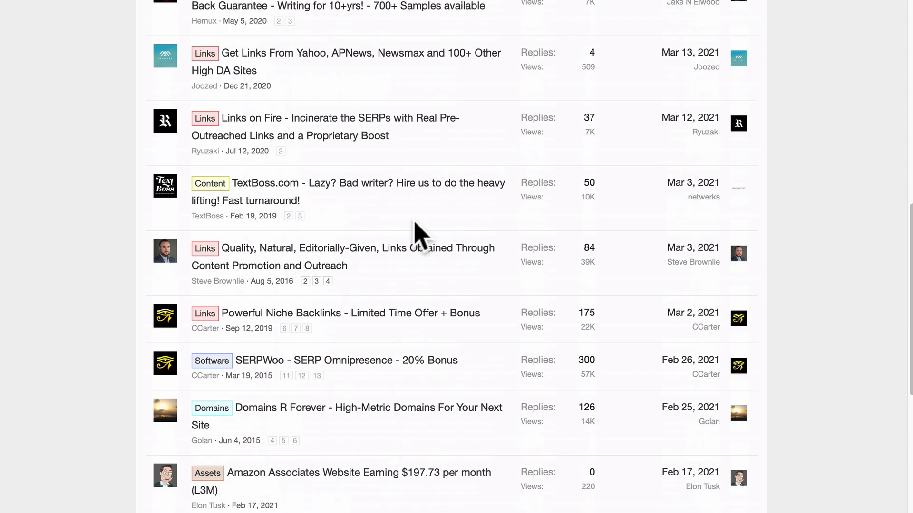
scroll(up, 3)
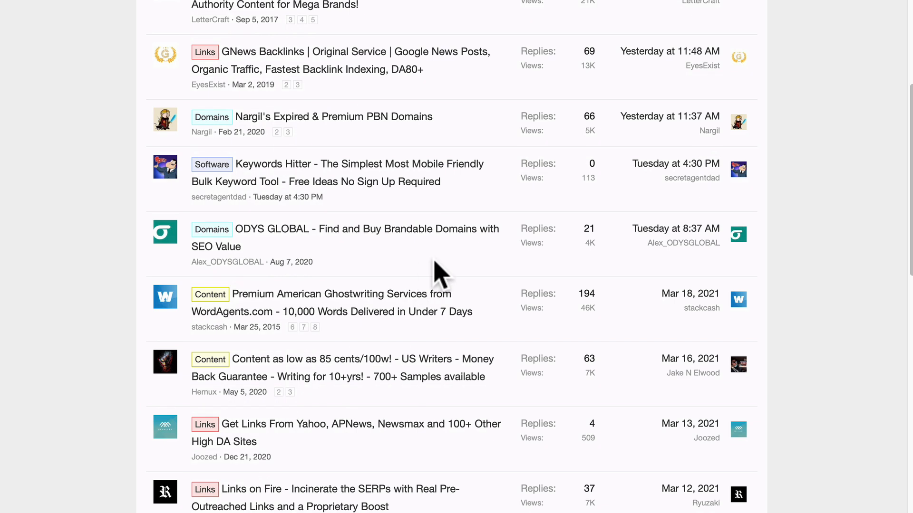
scroll(down, 3)
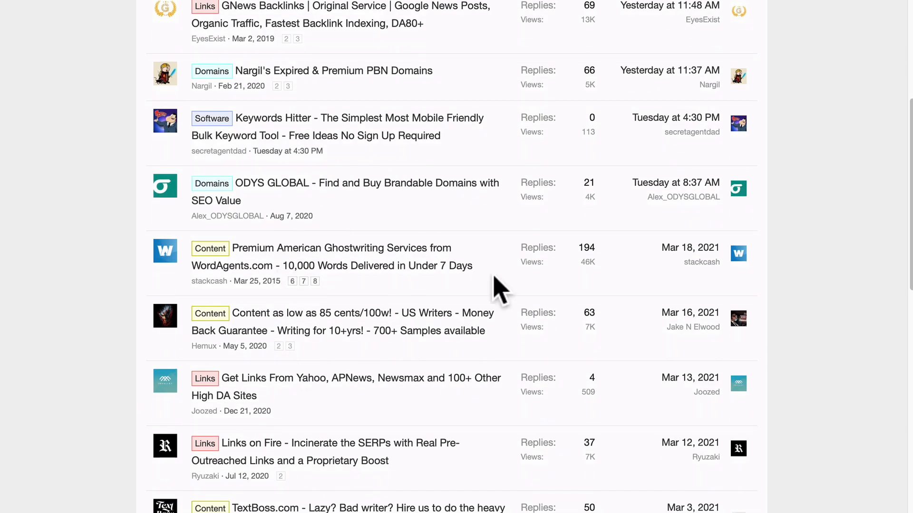
mouse_move(586, 257)
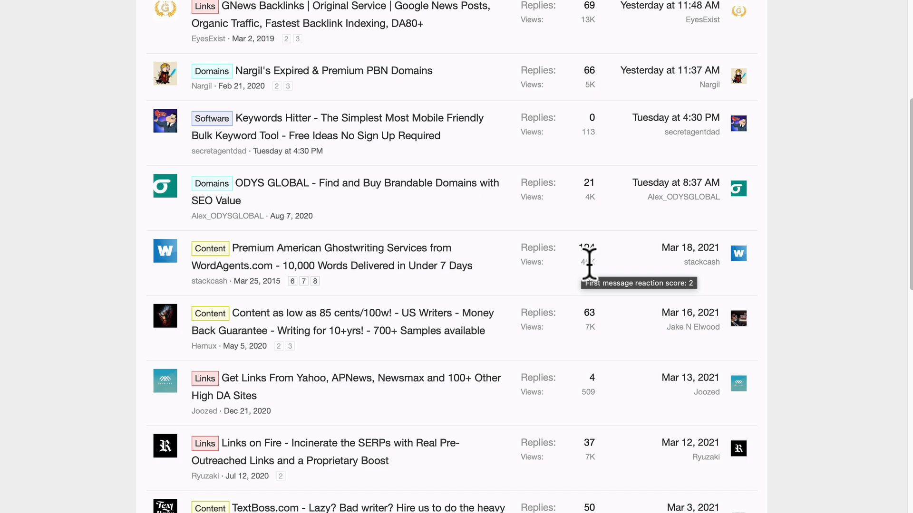
mouse_move(586, 250)
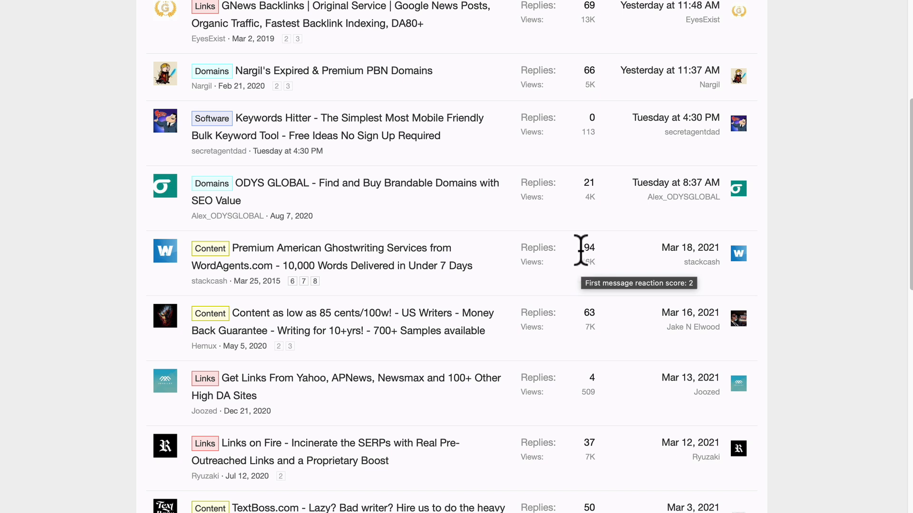
mouse_move(396, 256)
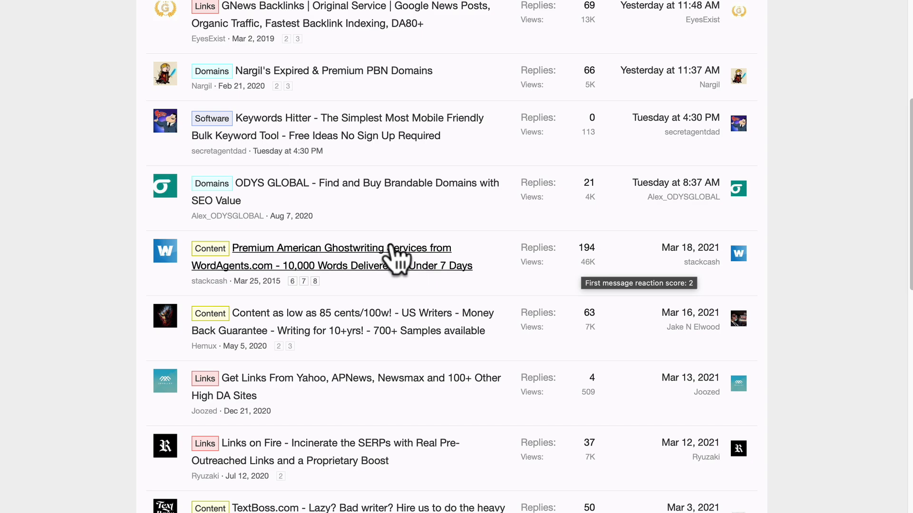
scroll(down, 3)
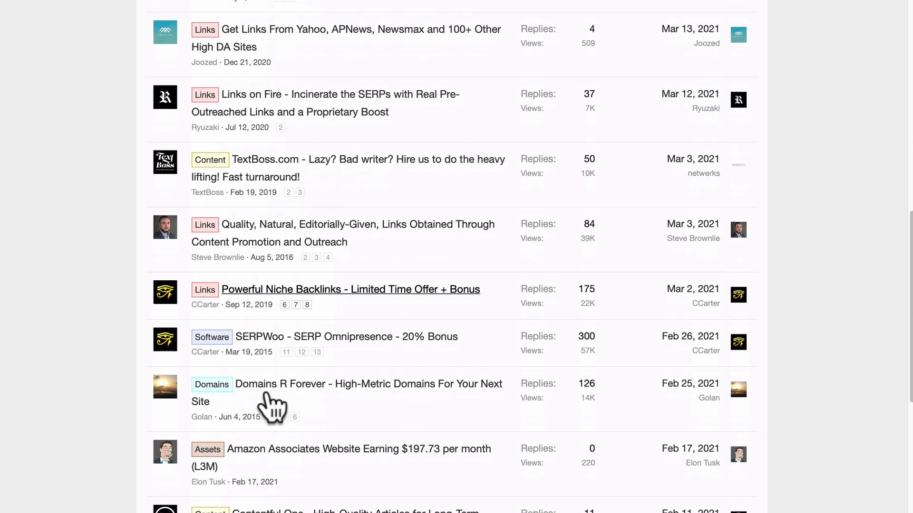
scroll(up, 3)
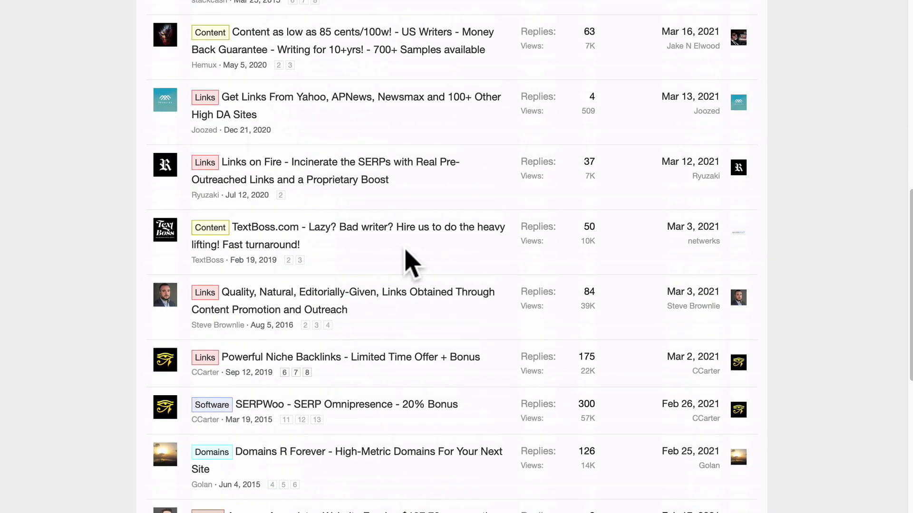
scroll(up, 3)
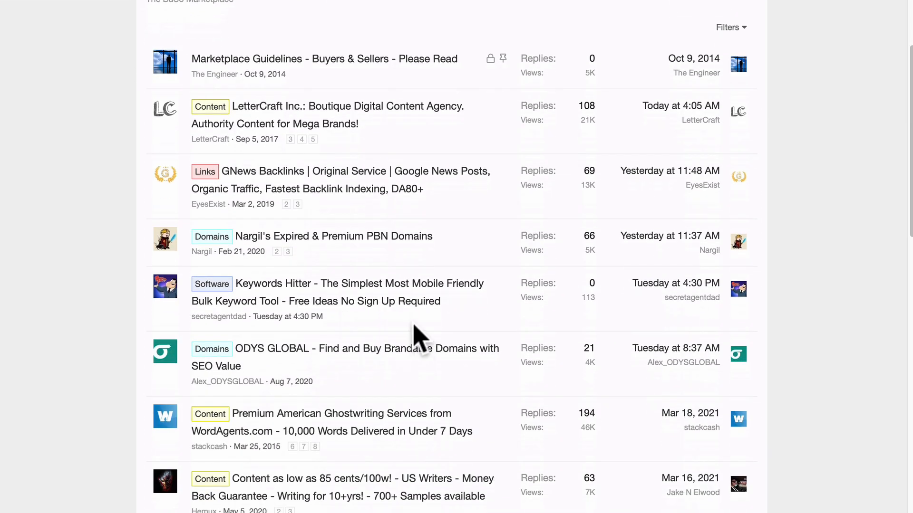
scroll(up, 3)
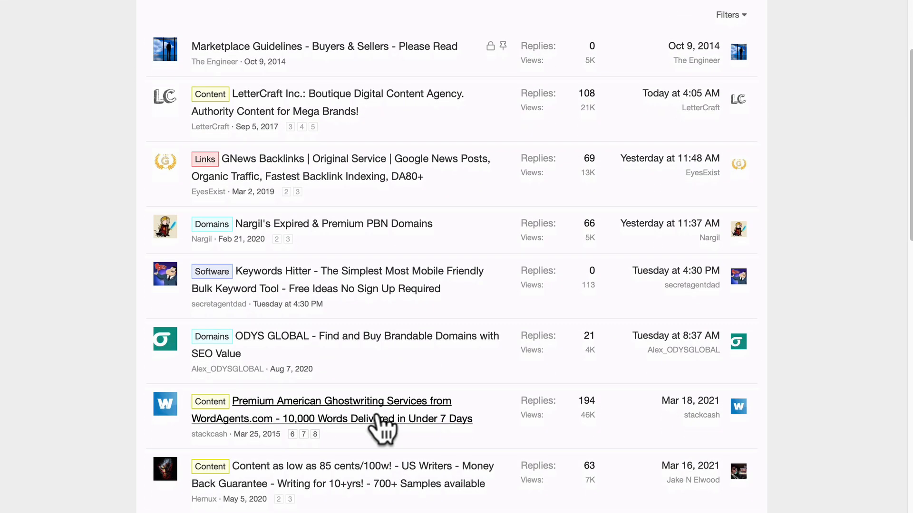
scroll(down, 3)
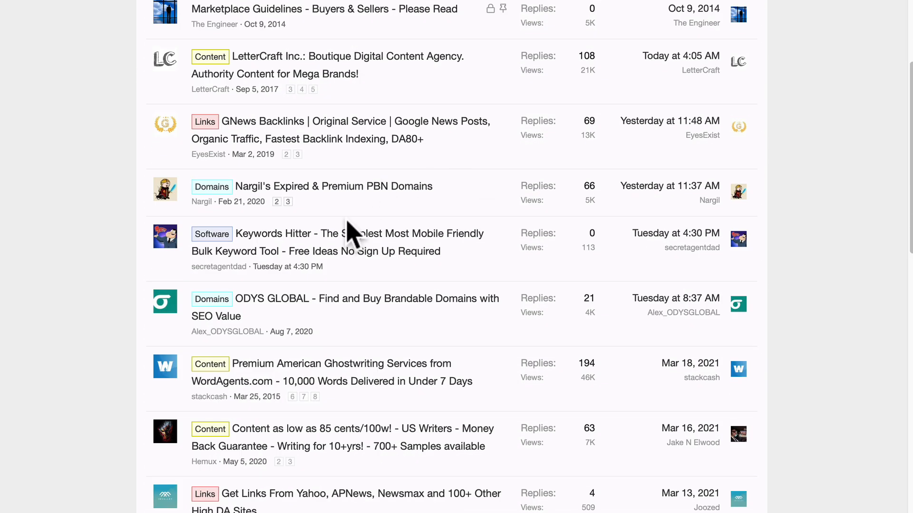
scroll(up, 3)
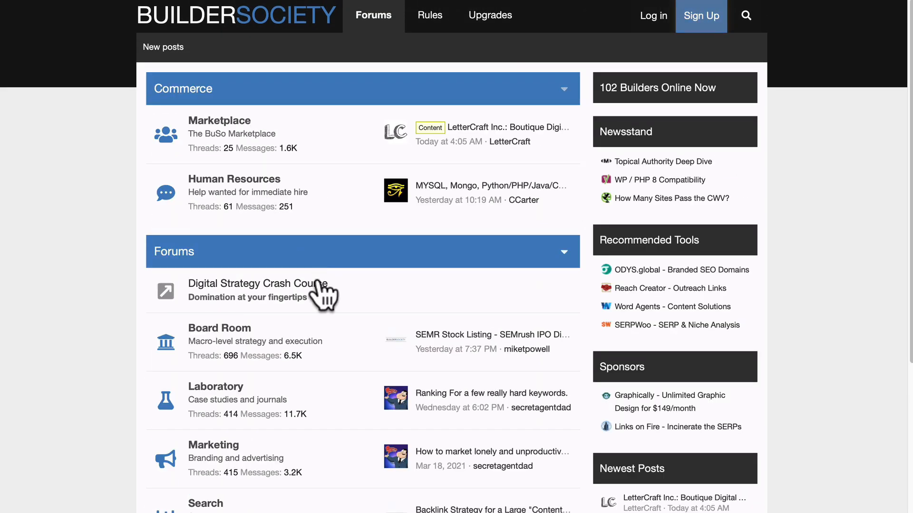
Scroll the forum index down to Water Cooler and back to the top
scroll(down, 3)
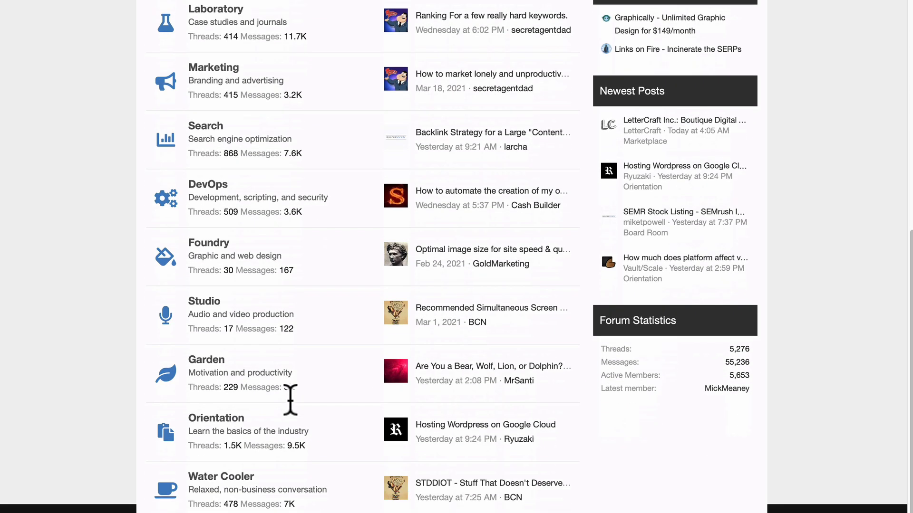
scroll(up, 3)
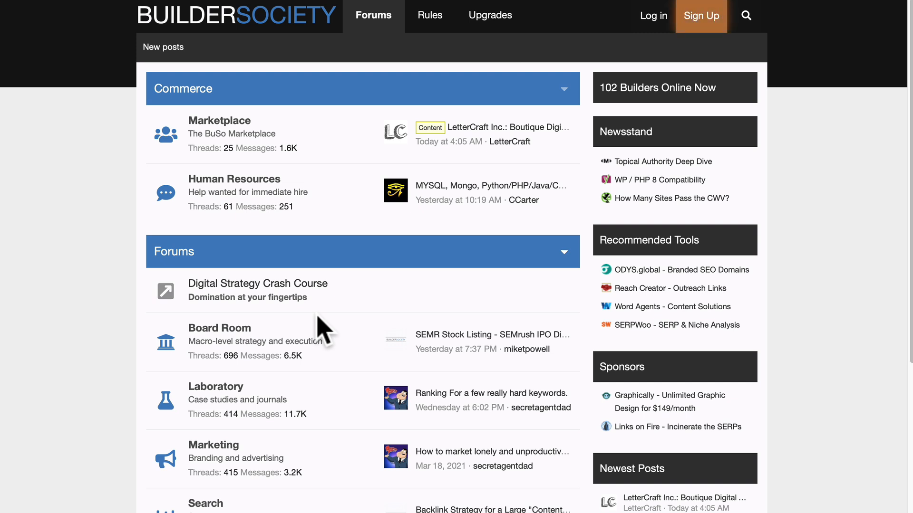
mouse_move(561, 218)
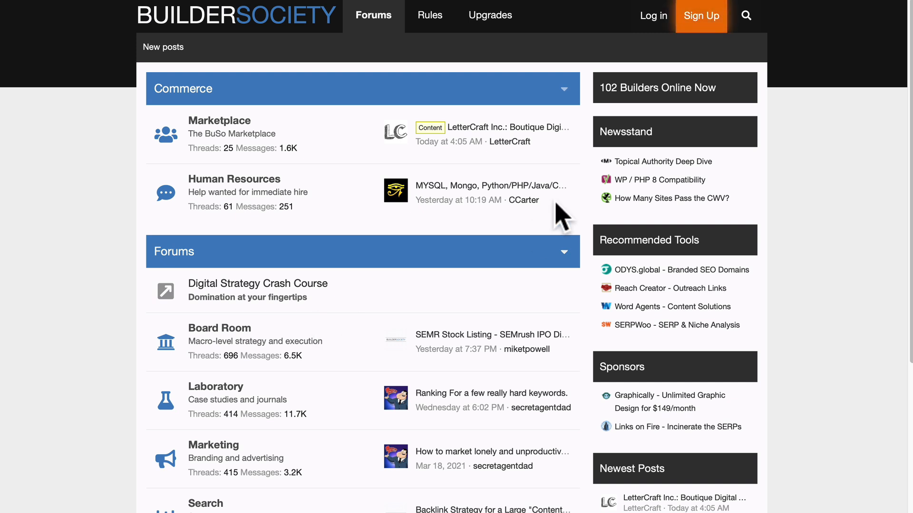
mouse_move(471, 343)
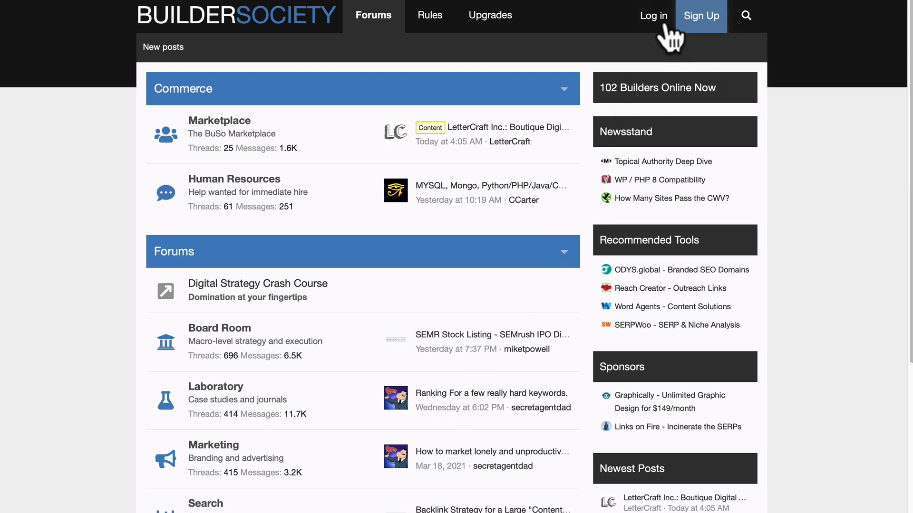
click(653, 16)
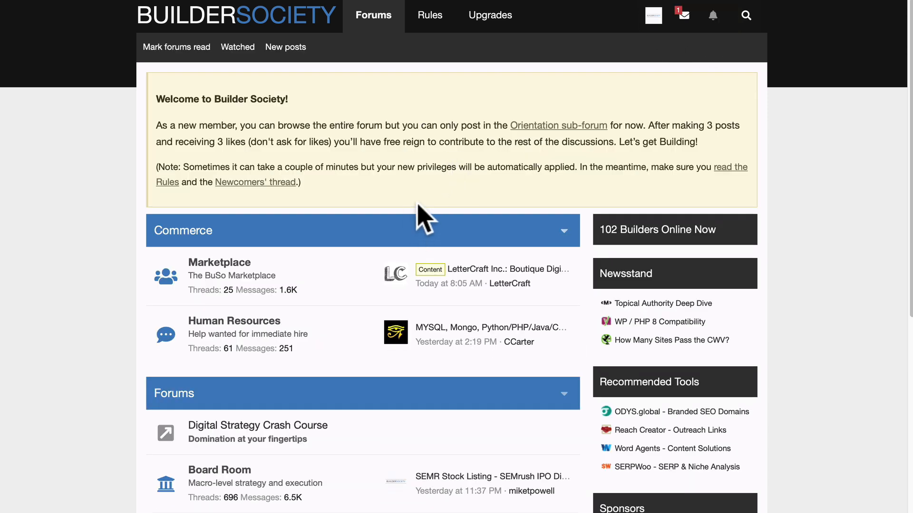
mouse_move(170, 120)
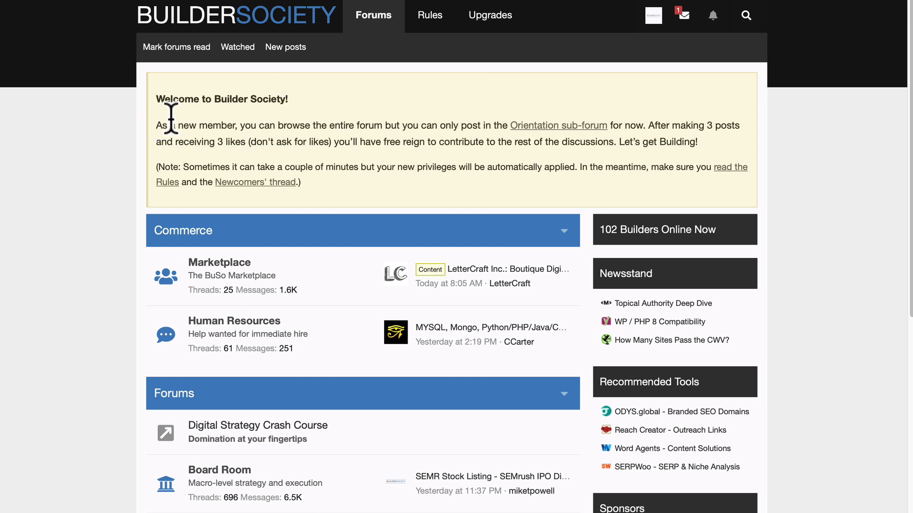
mouse_move(250, 129)
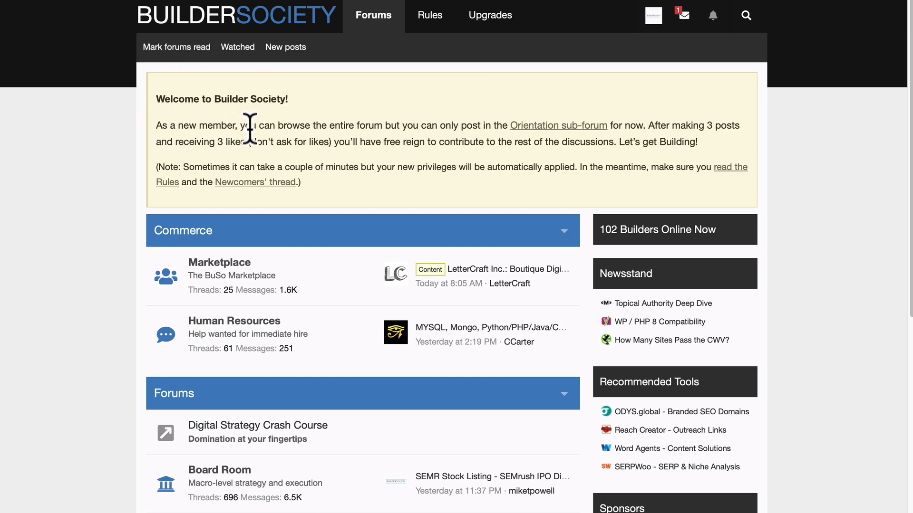
mouse_move(460, 128)
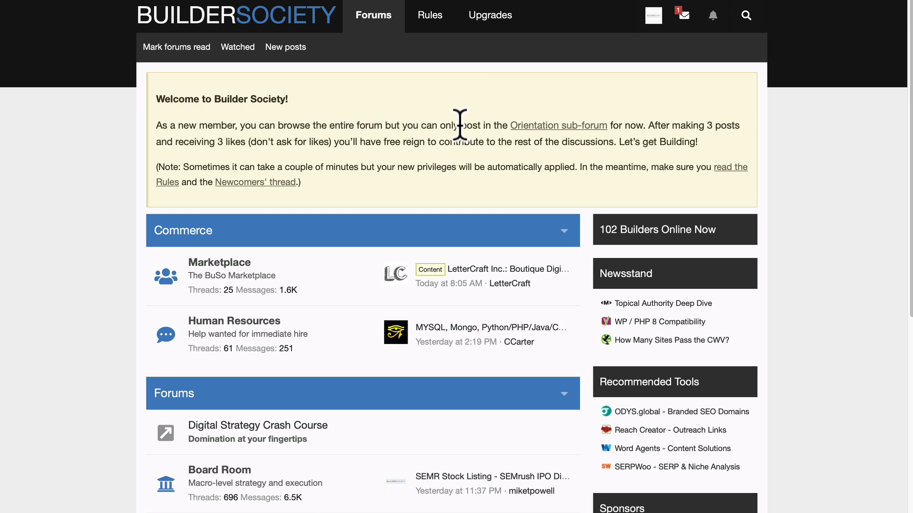
mouse_move(532, 148)
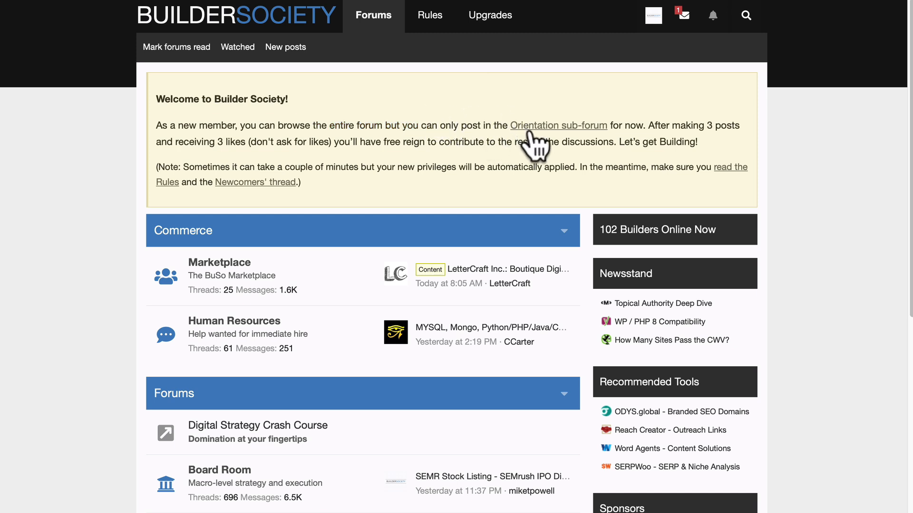
mouse_move(596, 142)
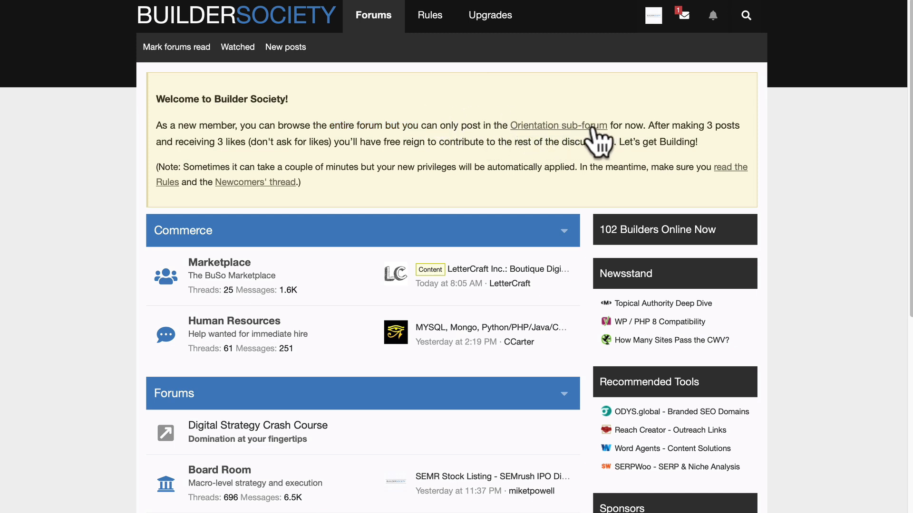
mouse_move(697, 126)
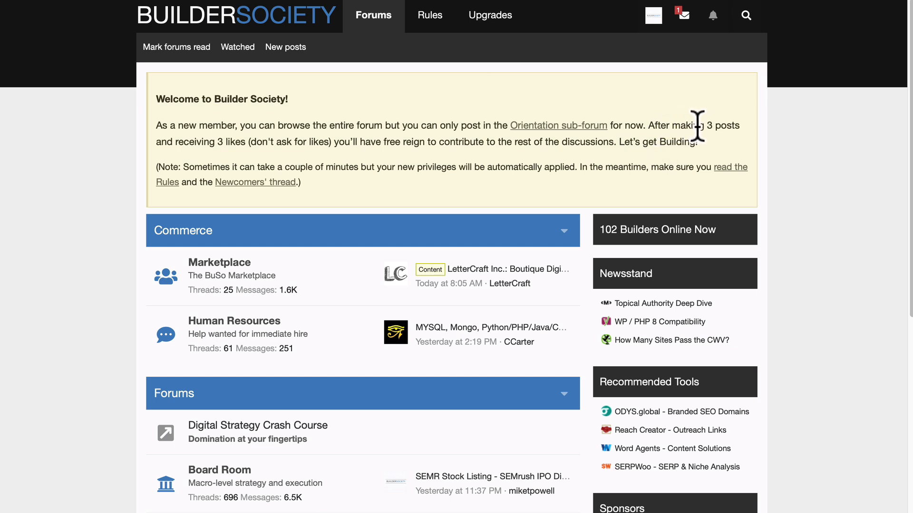
mouse_move(313, 147)
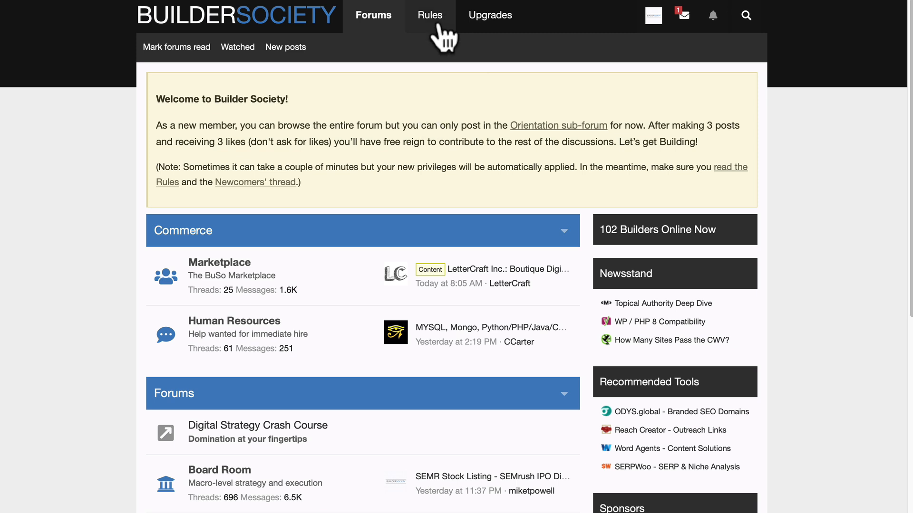
mouse_move(528, 148)
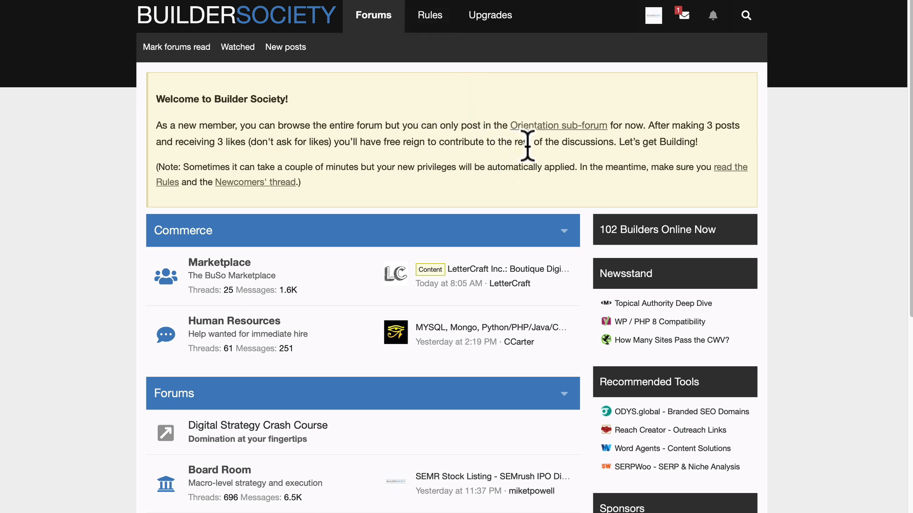
mouse_move(547, 145)
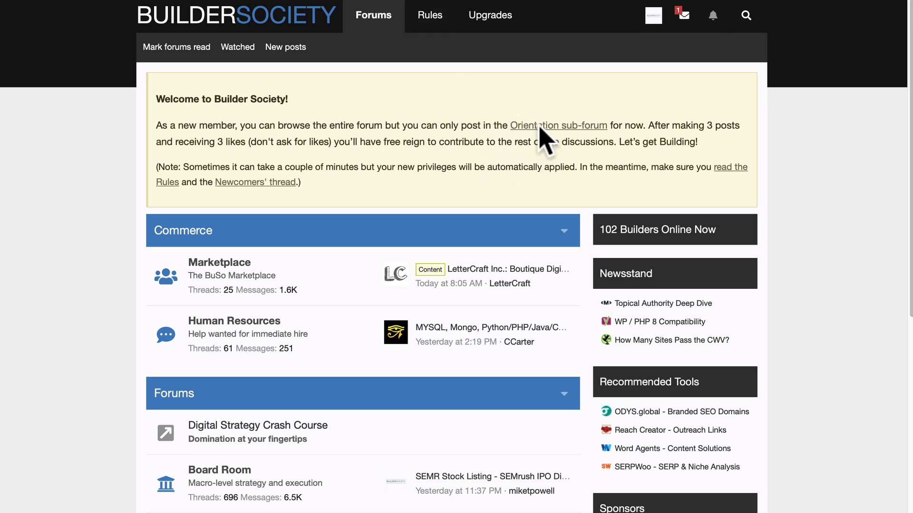
Open the Orientation sub-forum from the welcome banner and browse its Intro Threads list
click(558, 125)
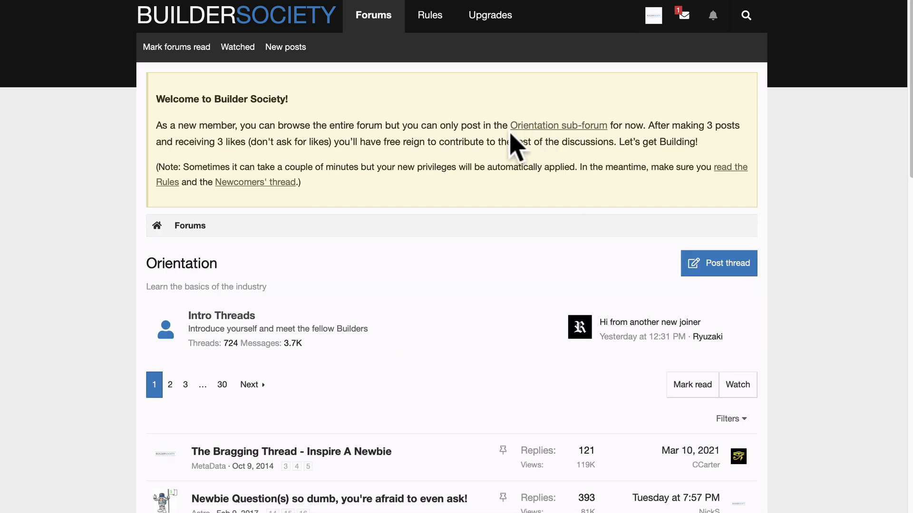
scroll(down, 3)
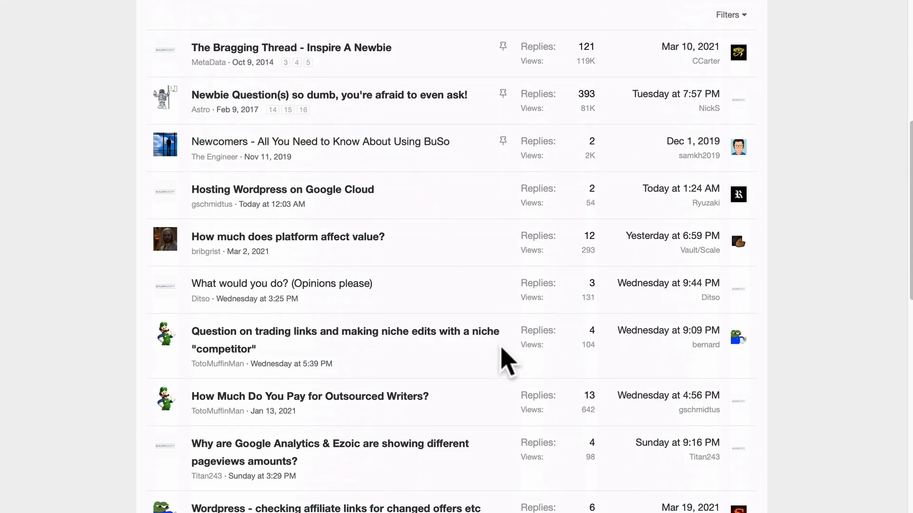
scroll(down, 3)
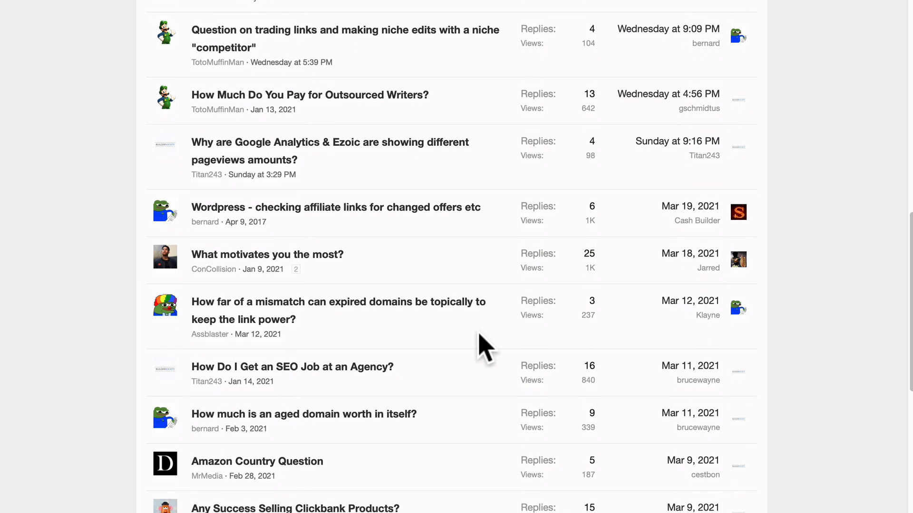
scroll(down, 3)
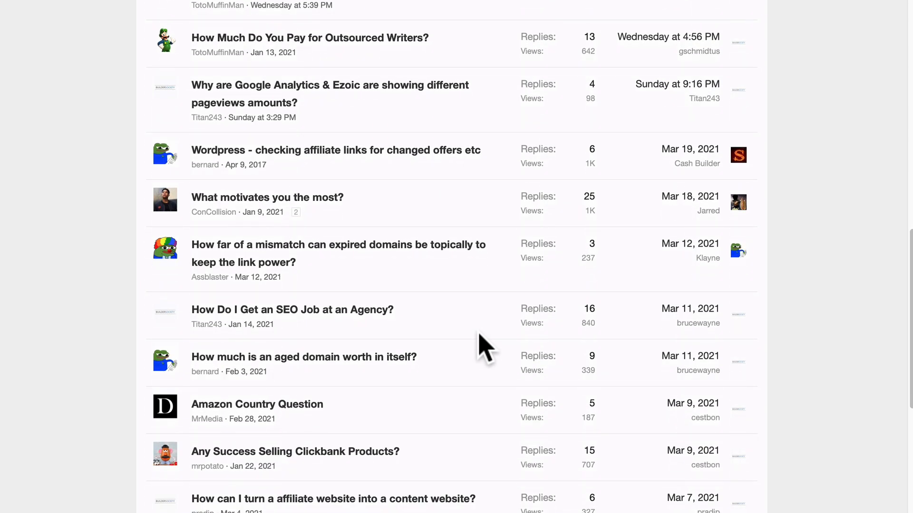
scroll(down, 3)
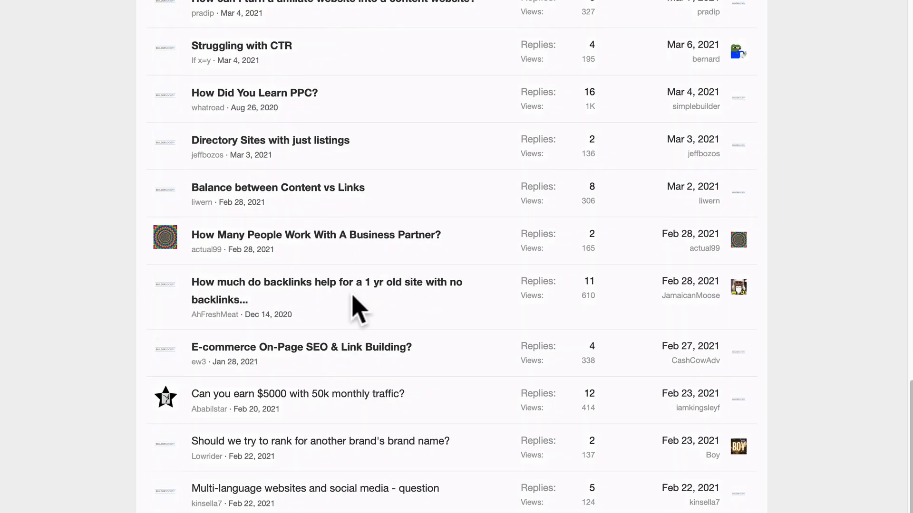
scroll(down, 3)
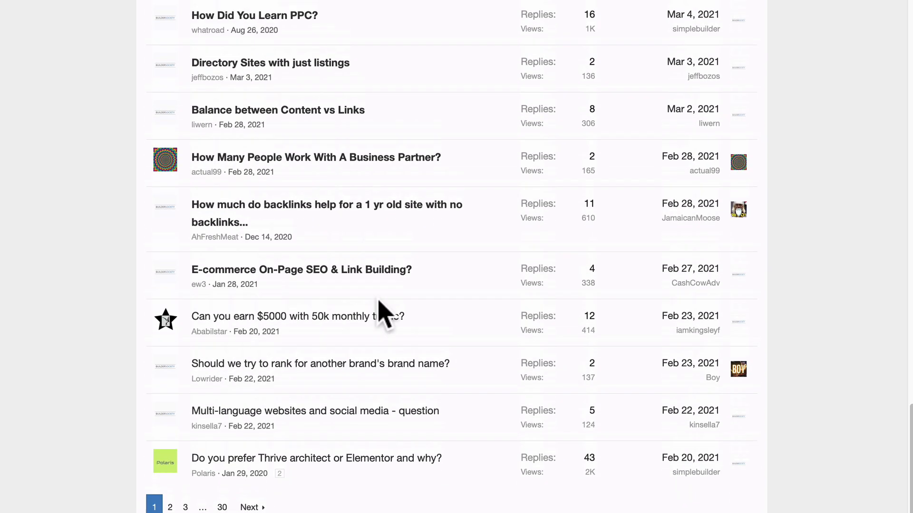
scroll(up, 3)
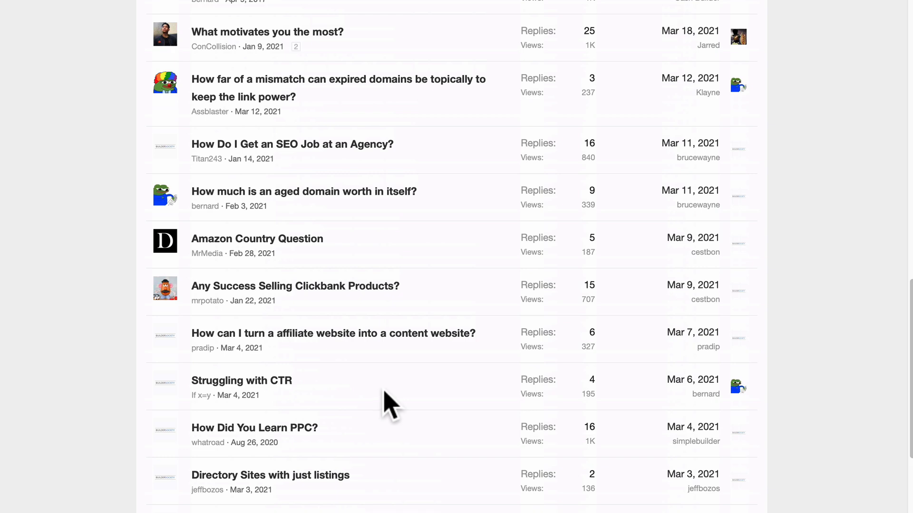
scroll(up, 3)
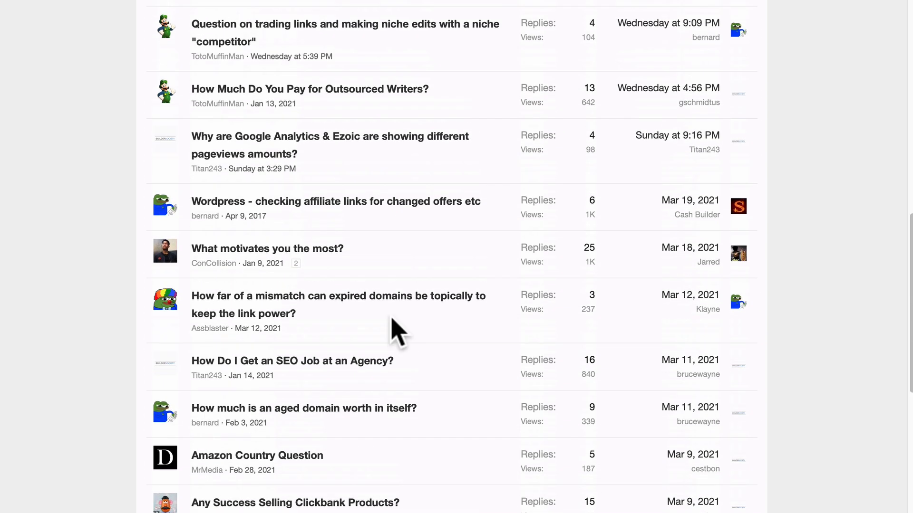
mouse_move(363, 171)
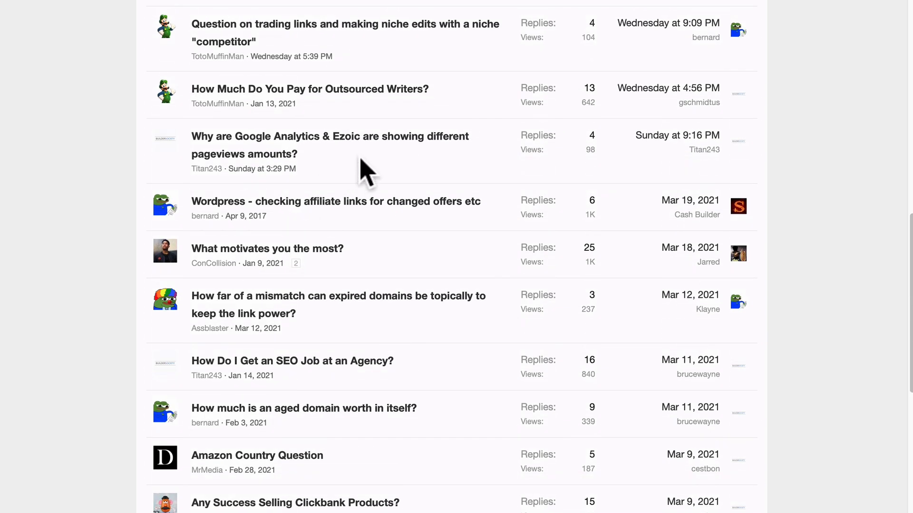
Read the 'How Much Do You Pay for Outsourced Writers?' thread and its replies
click(309, 89)
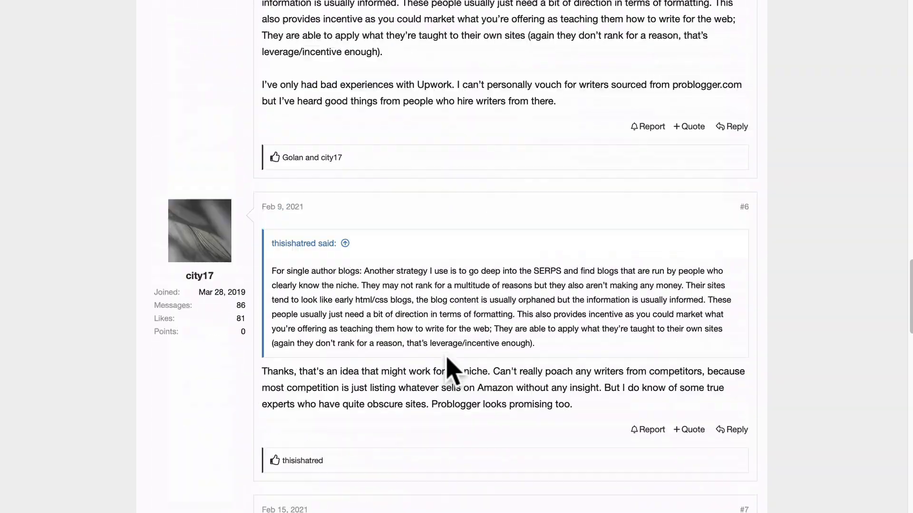
scroll(up, 3)
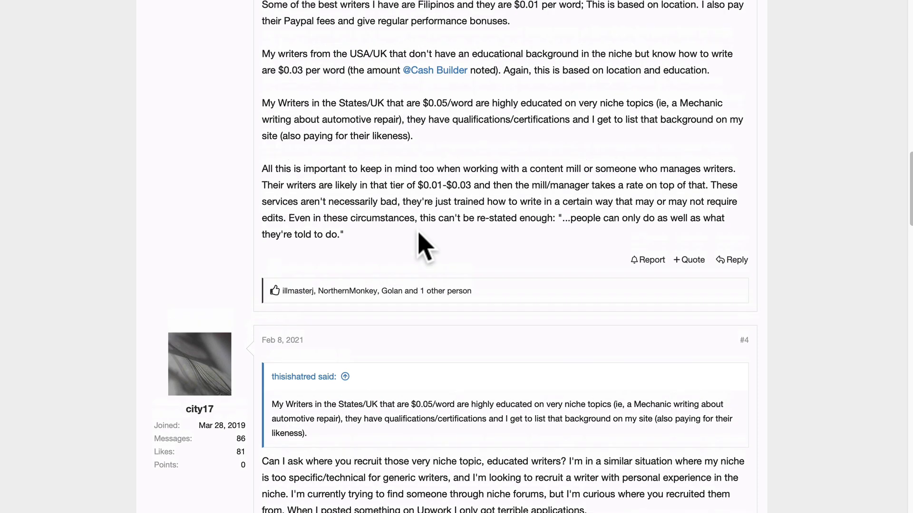
scroll(up, 3)
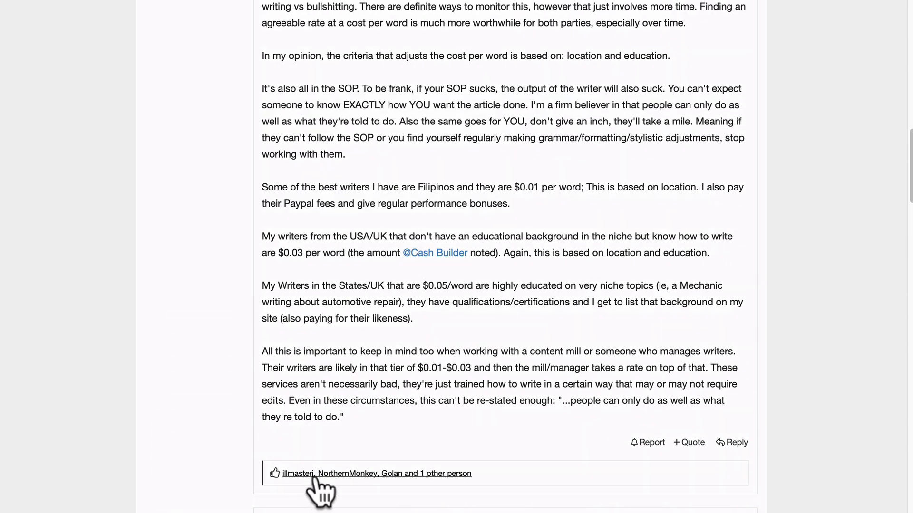
mouse_move(382, 492)
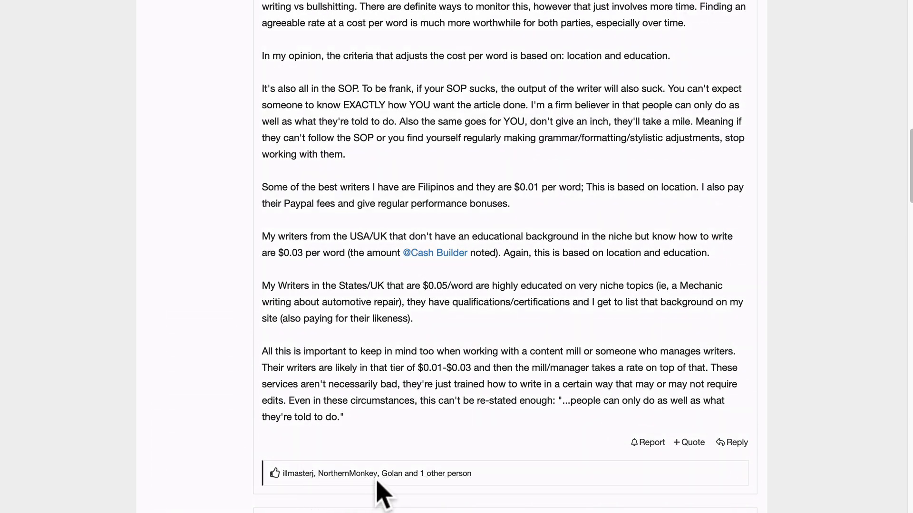
scroll(up, 3)
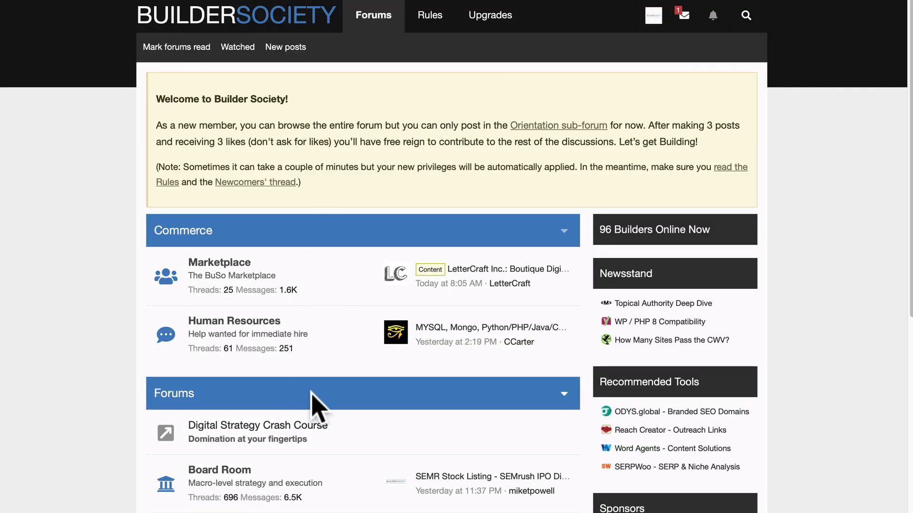
Scroll the forum index through the Commerce and Forums categories down to Orientation
scroll(down, 3)
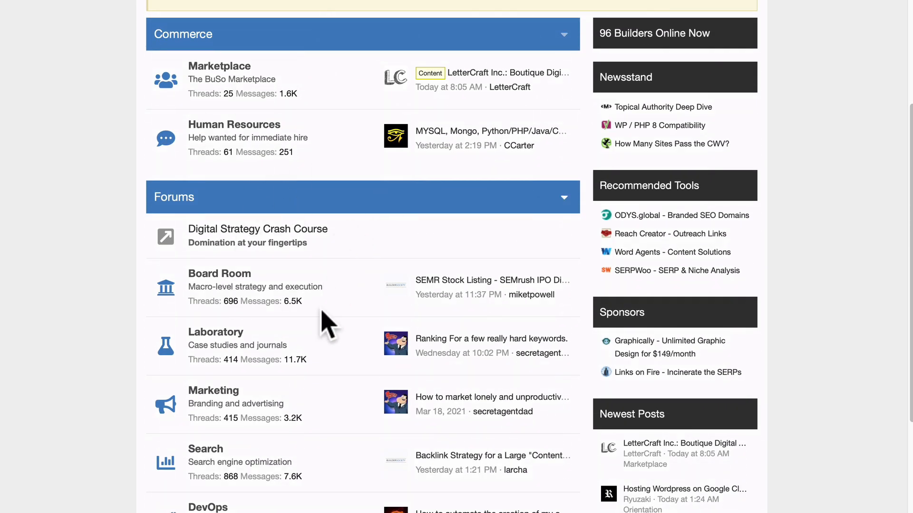
scroll(down, 3)
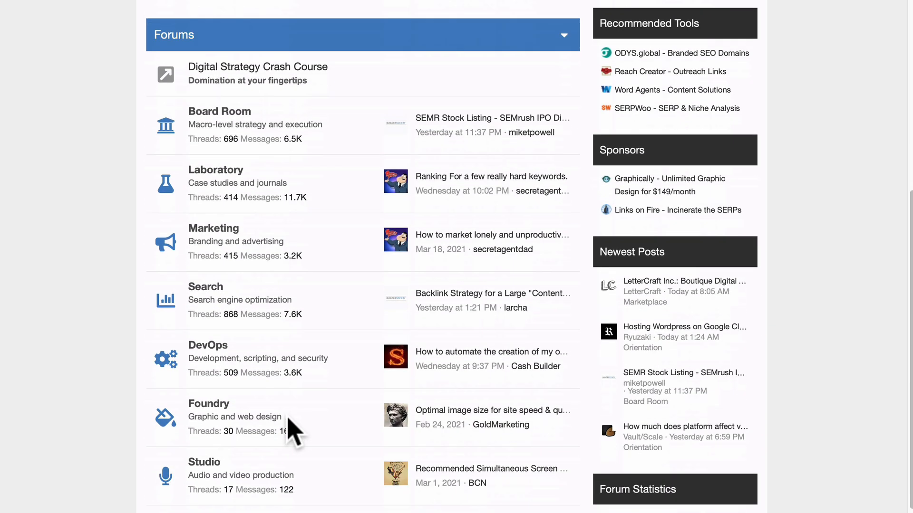
scroll(down, 3)
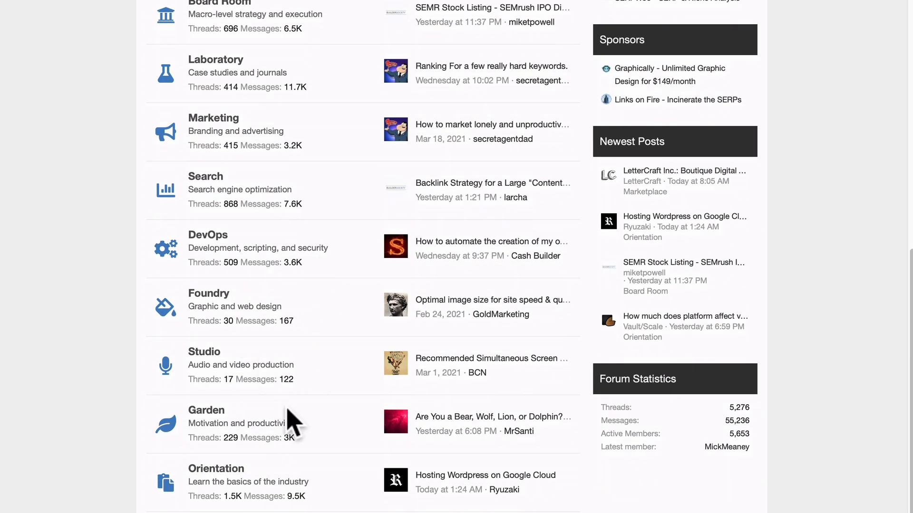
scroll(up, 3)
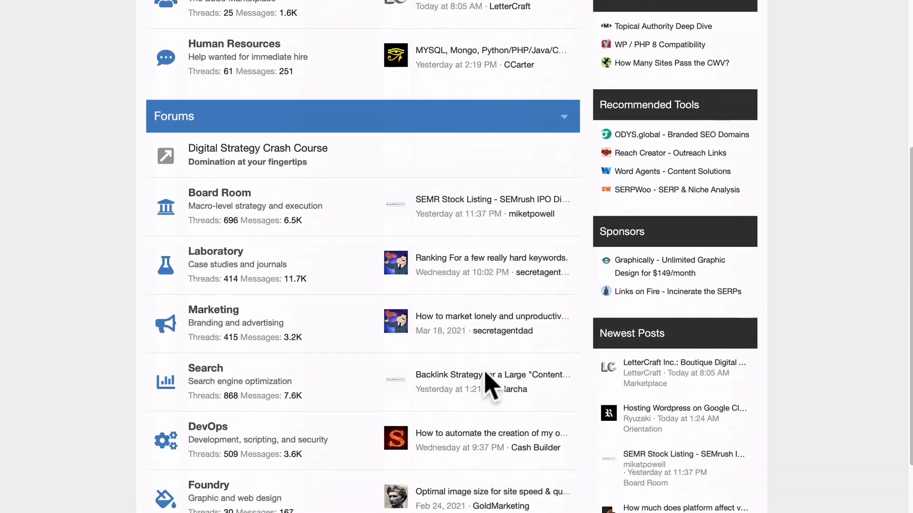
scroll(down, 3)
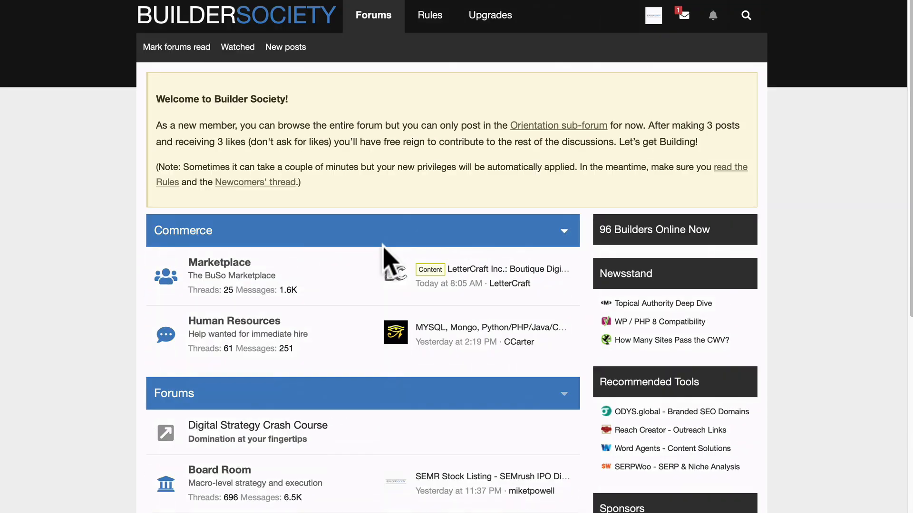
scroll(down, 3)
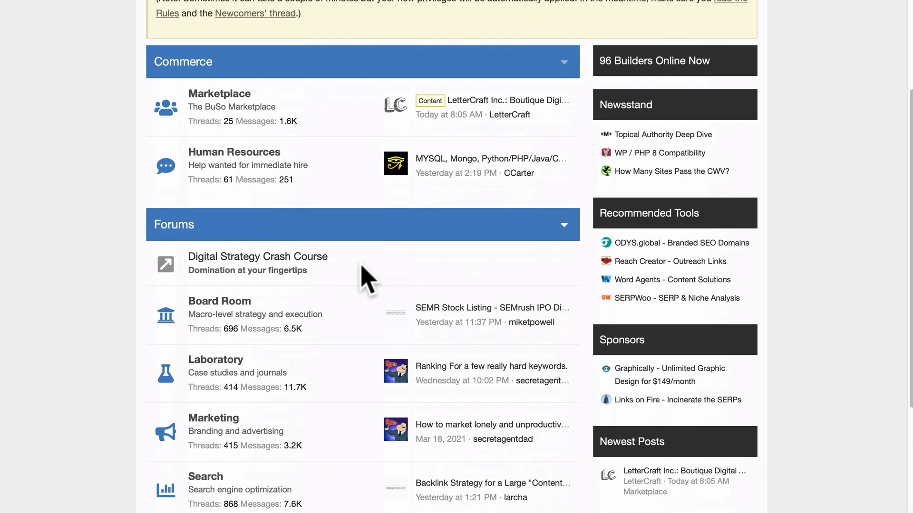